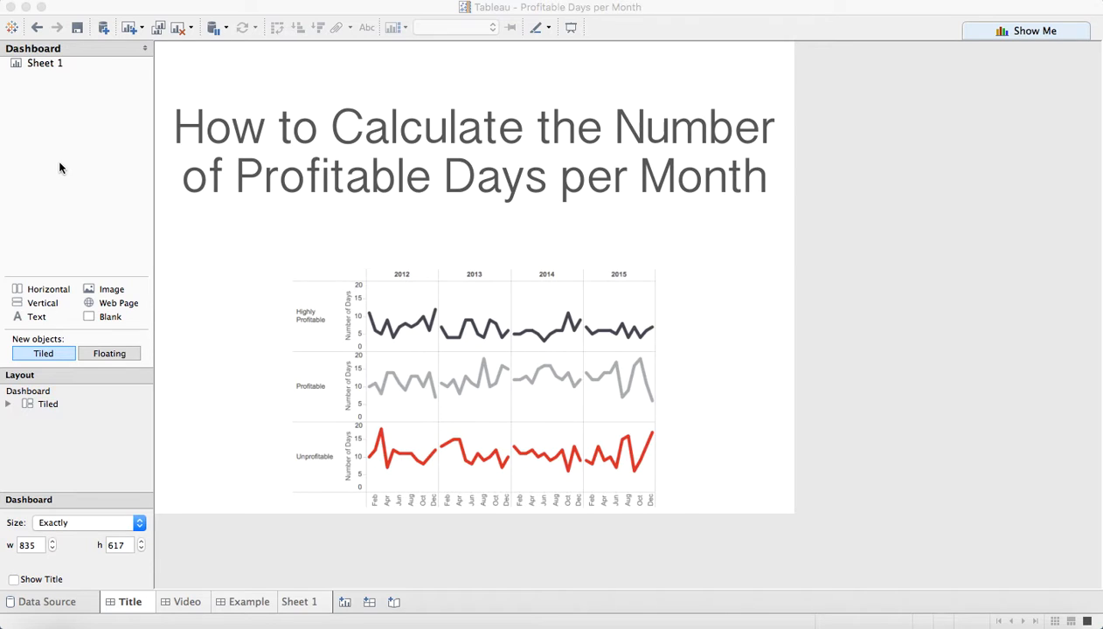
pyautogui.moveTo(523, 367)
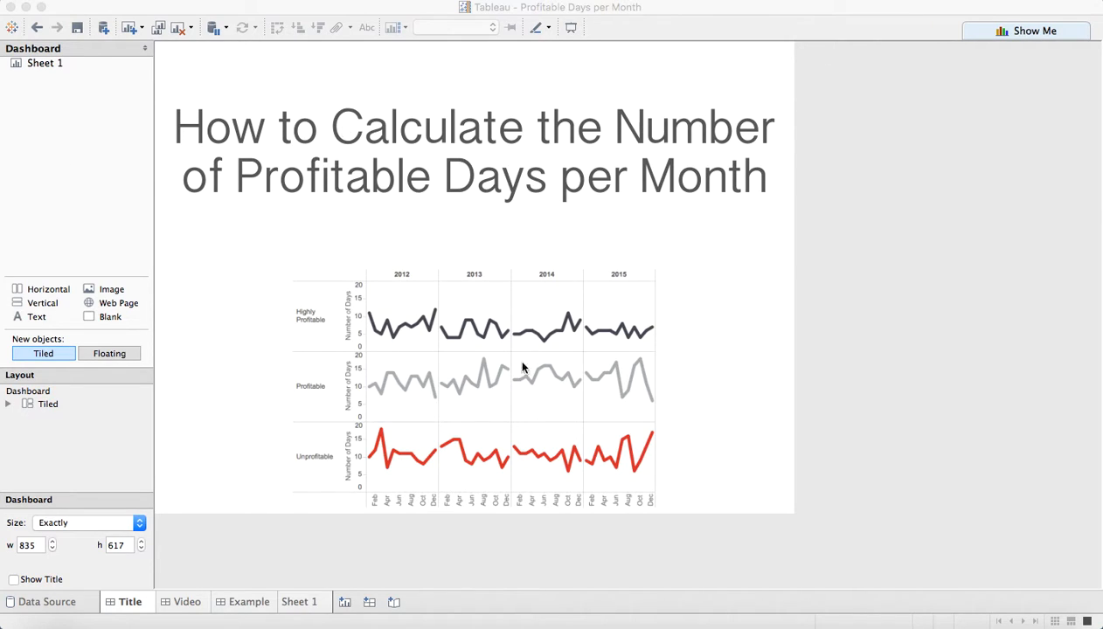
pyautogui.moveTo(343, 320)
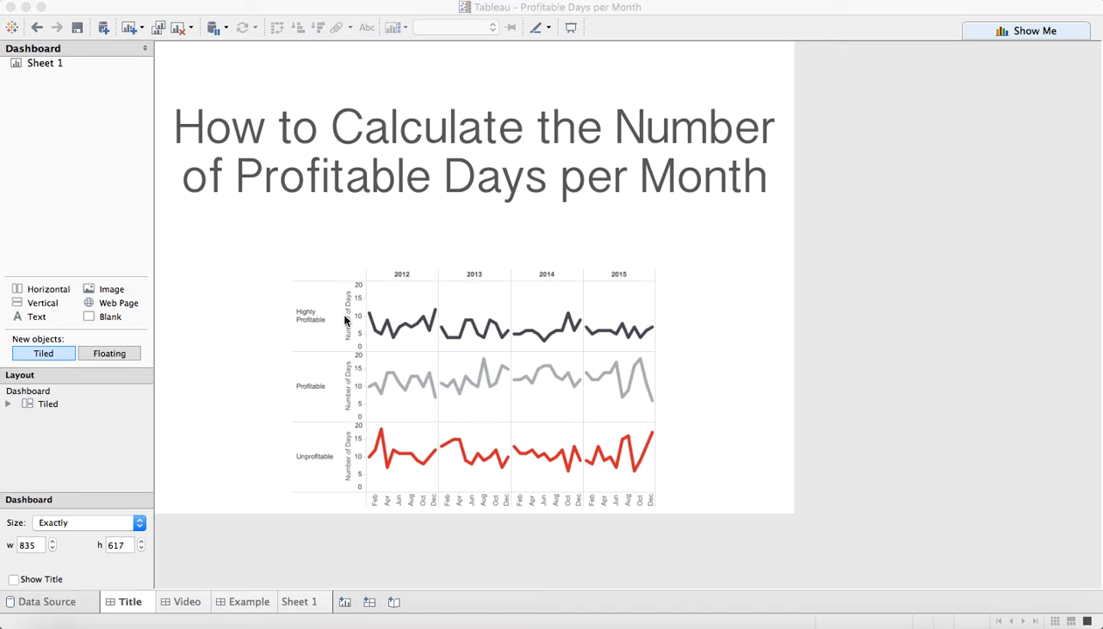
pyautogui.moveTo(329, 318)
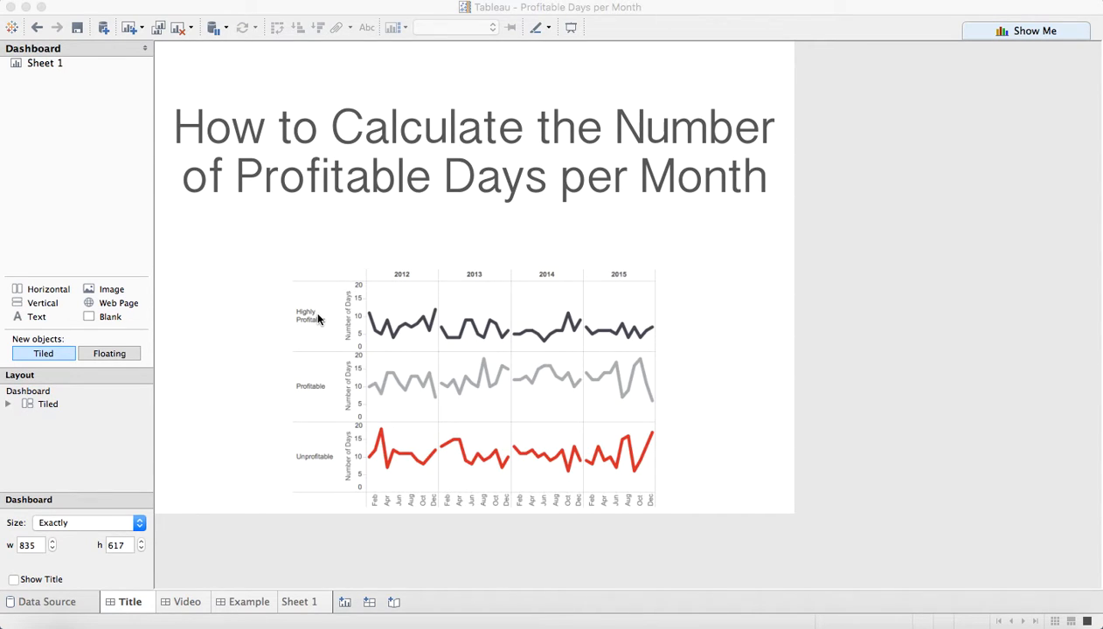
pyautogui.moveTo(327, 391)
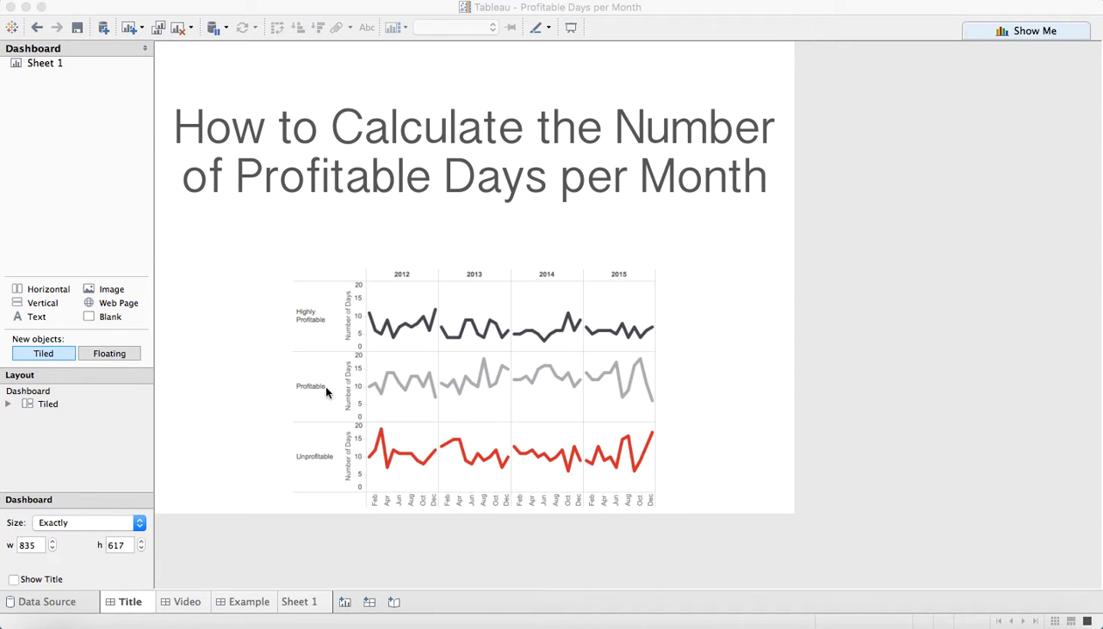
pyautogui.moveTo(328, 463)
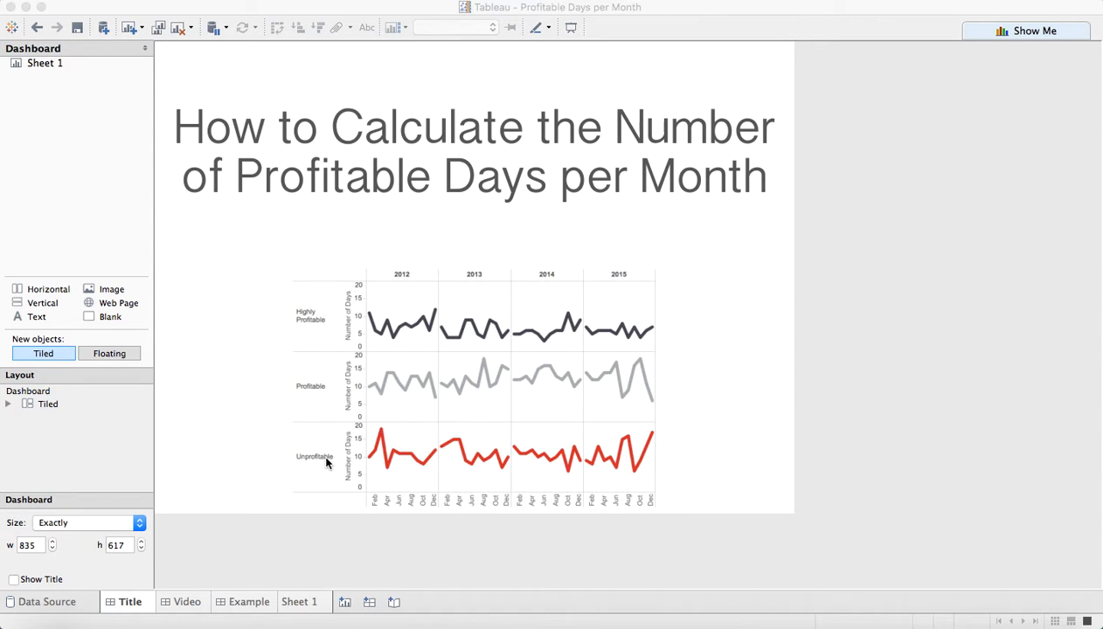
pyautogui.moveTo(618, 384)
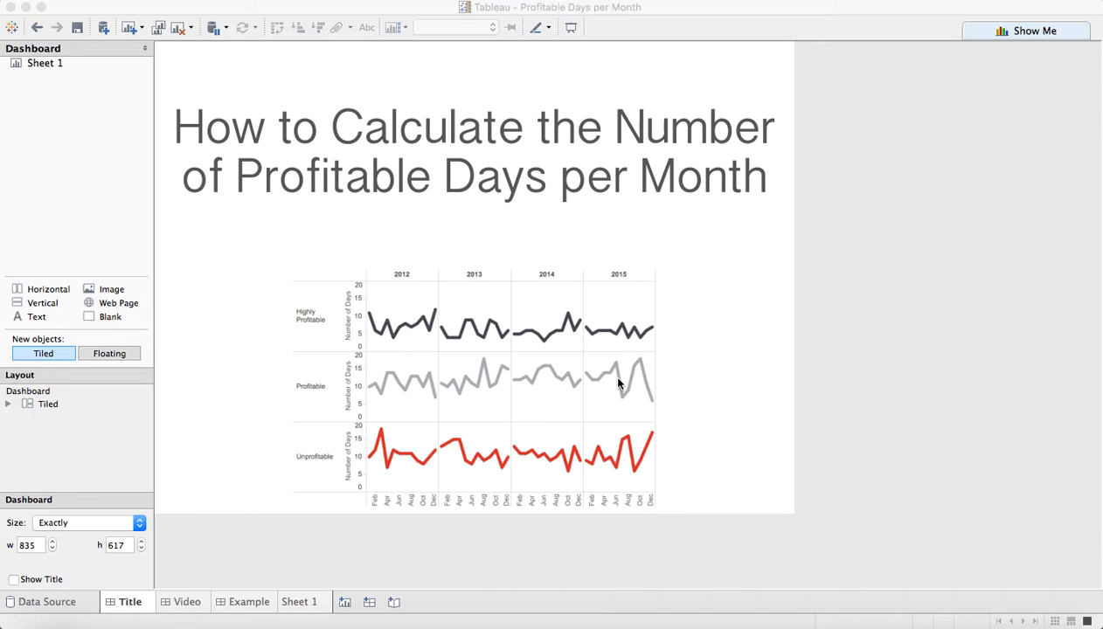
pyautogui.moveTo(318, 565)
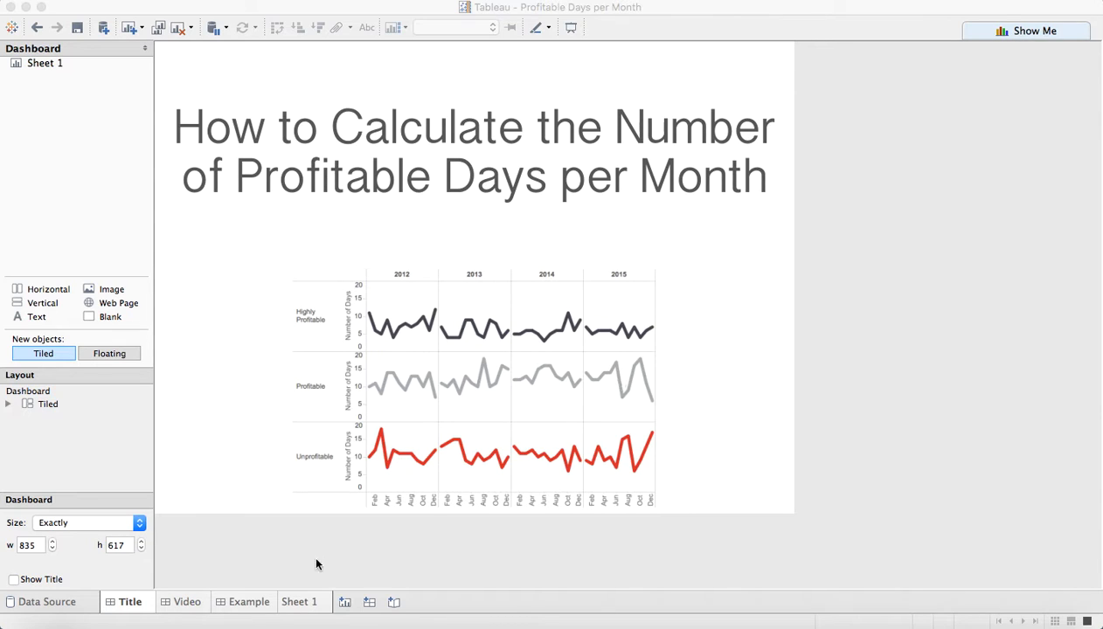
# - On Sheet 1, chart CNTD(Order Date) per month with Order Date YEAR and MONTH on Columns
pyautogui.click(299, 601)
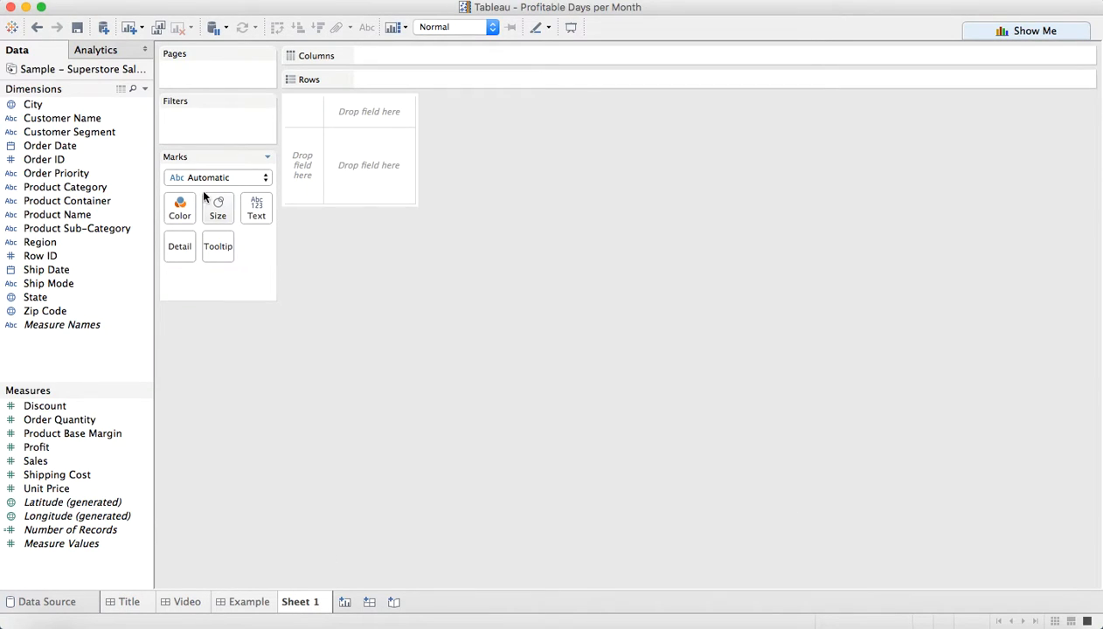
pyautogui.moveTo(49, 145); pyautogui.dragTo(490, 54)
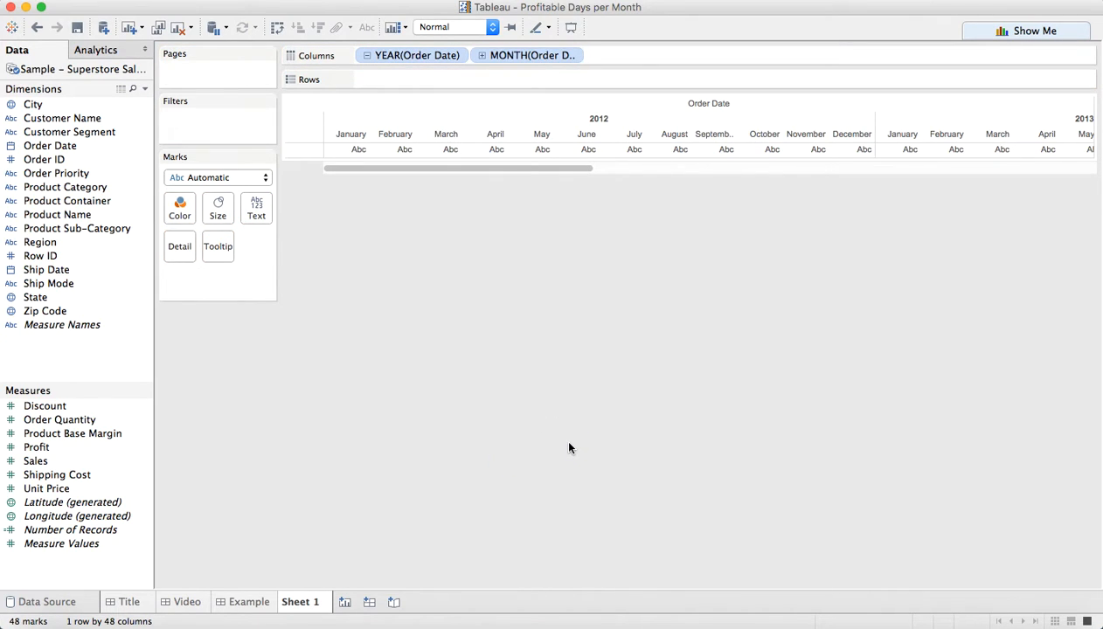
pyautogui.moveTo(445, 386)
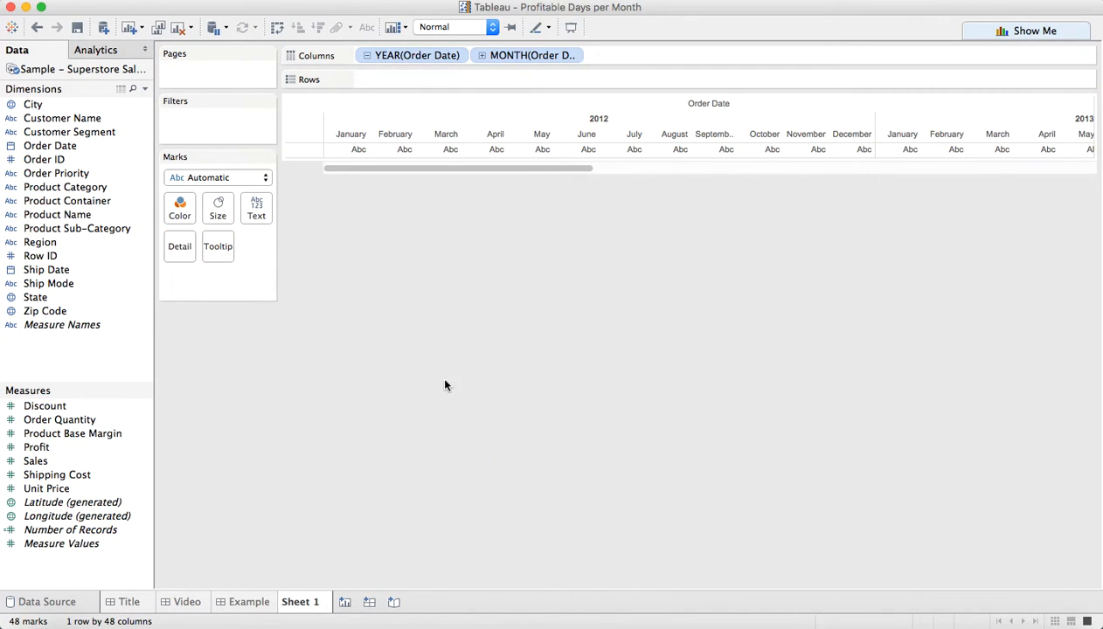
pyautogui.click(49, 147)
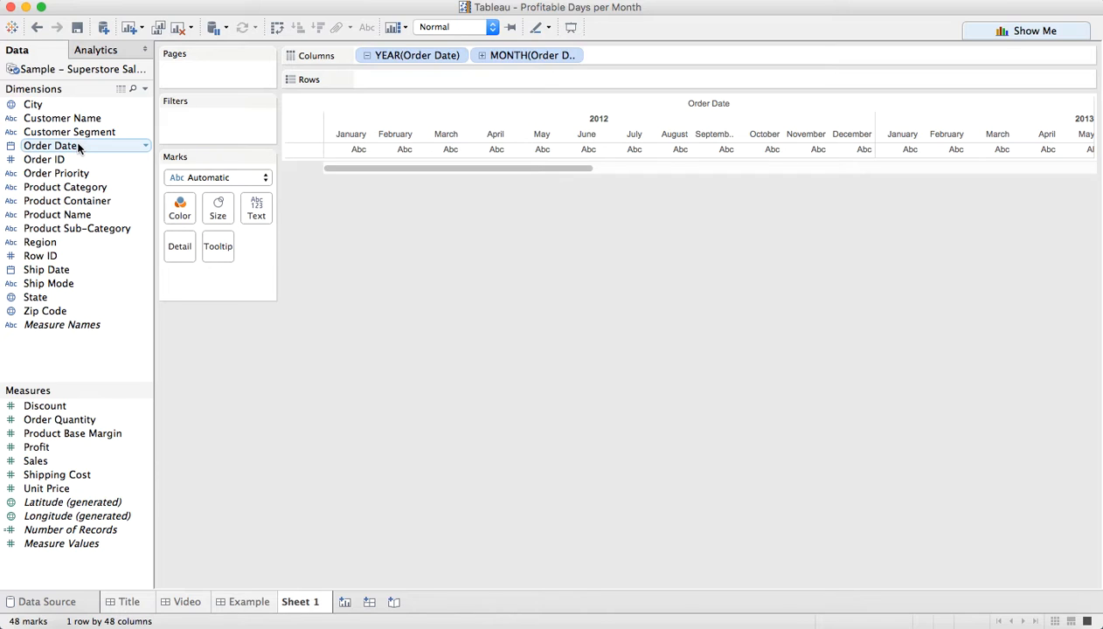
pyautogui.moveTo(49, 145); pyautogui.dragTo(402, 84)
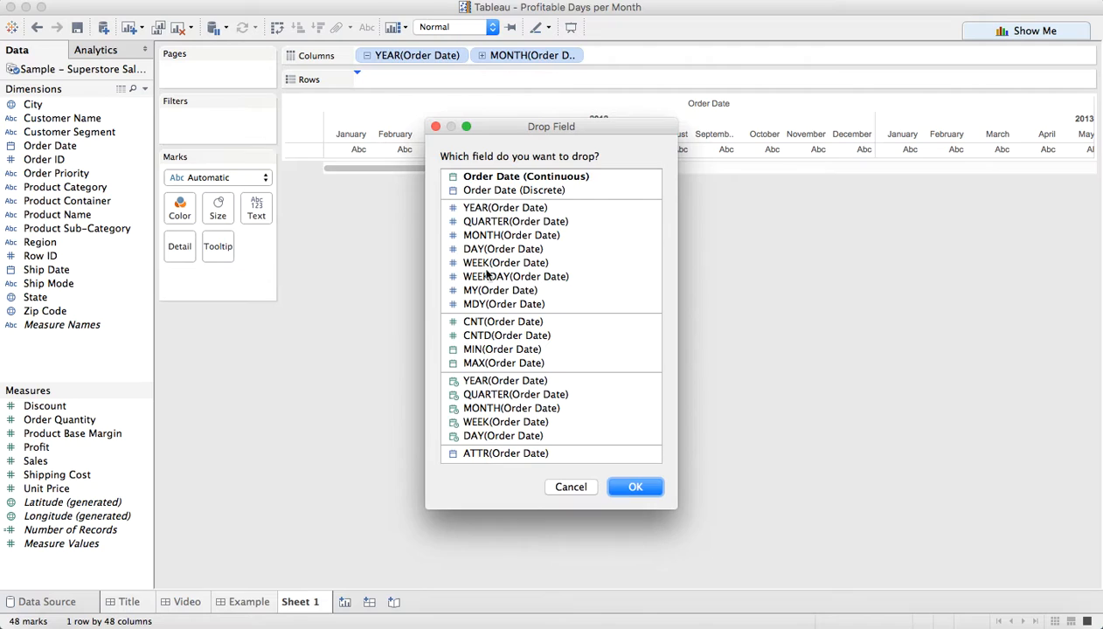
pyautogui.click(507, 336)
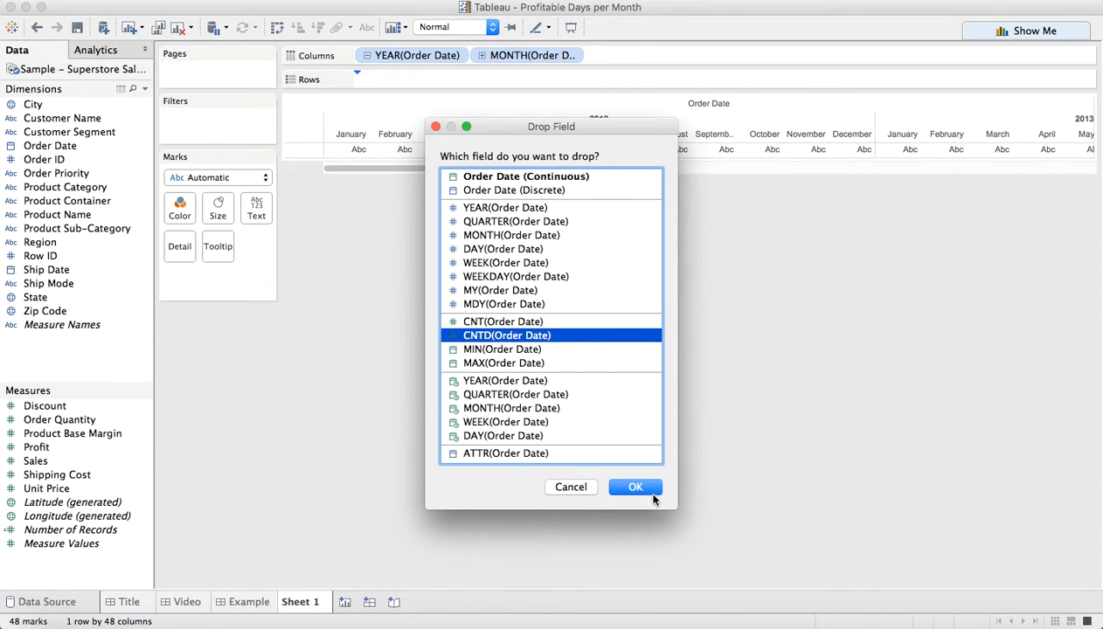
pyautogui.click(634, 486)
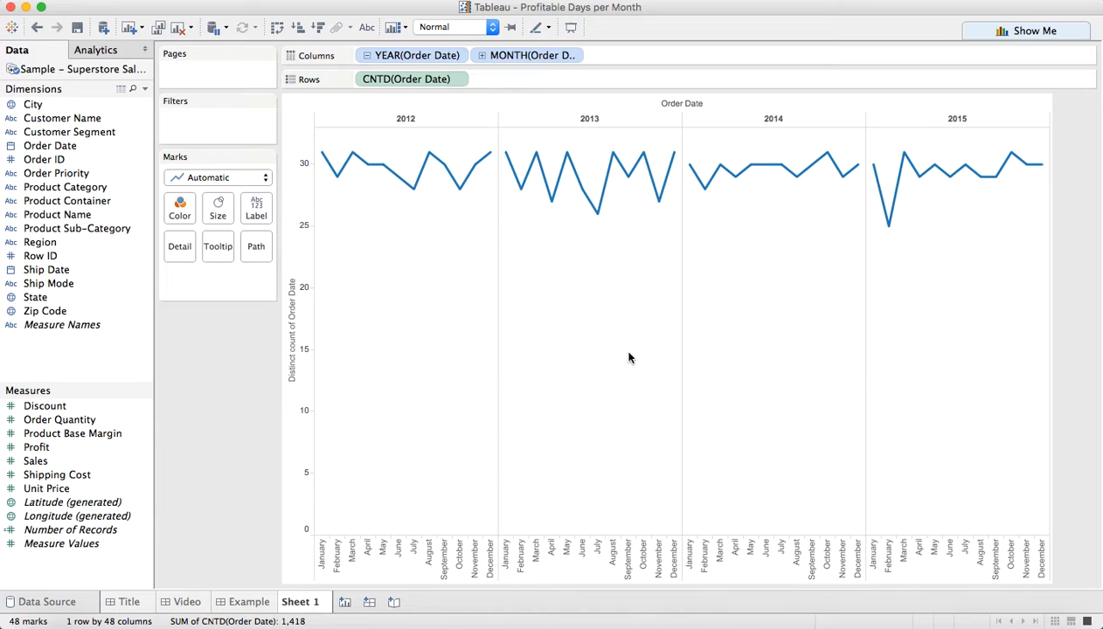
pyautogui.moveTo(321, 157)
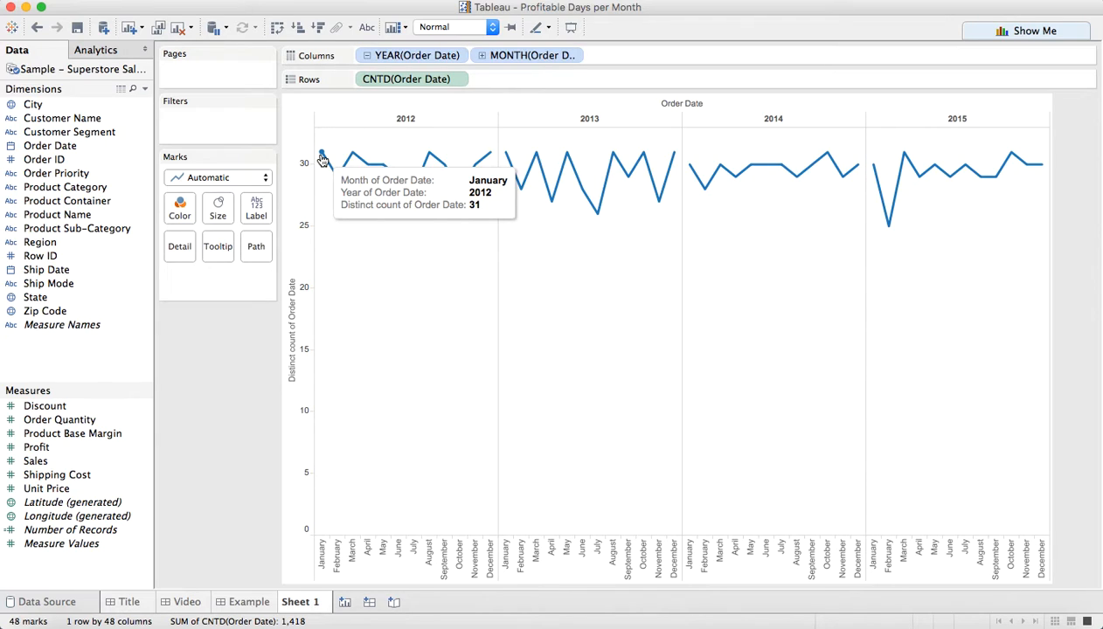
pyautogui.moveTo(598, 220)
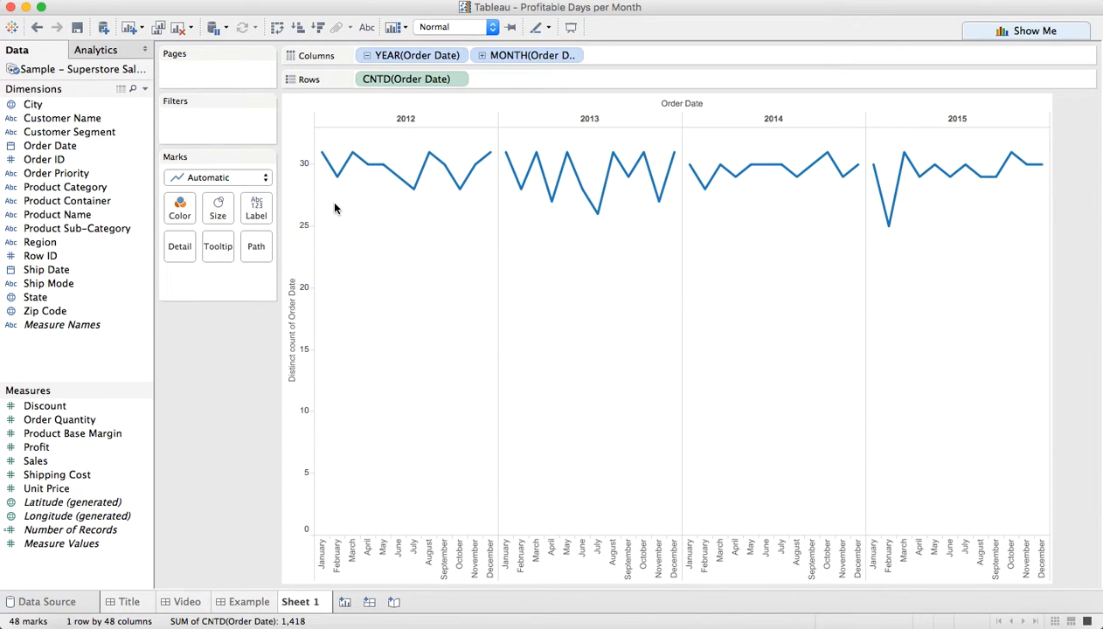
pyautogui.moveTo(322, 157)
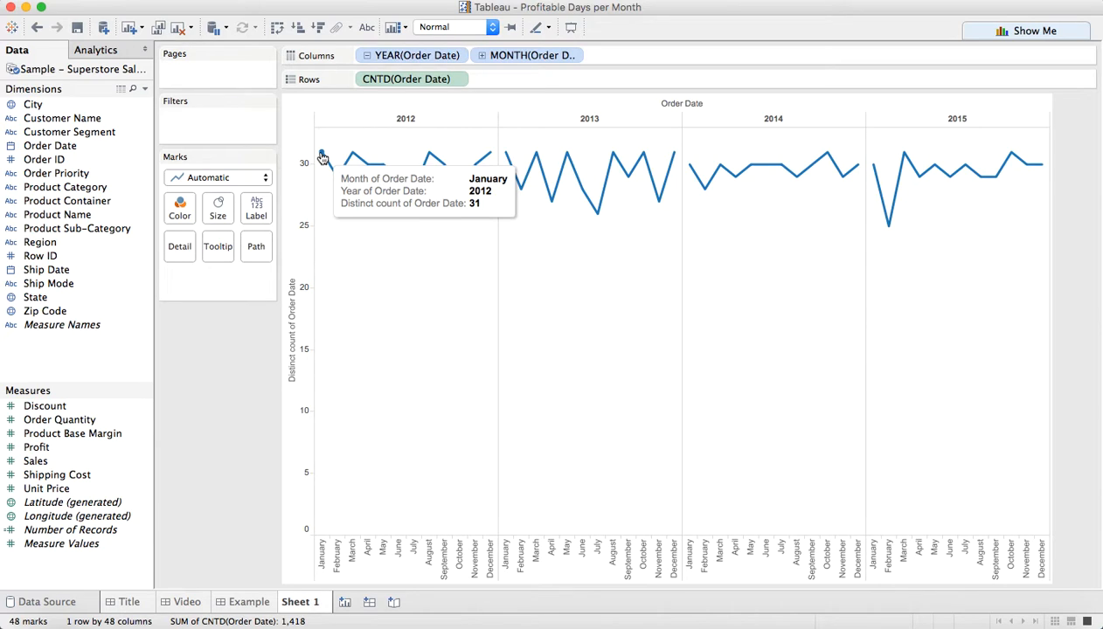
# - Create a new calculated field named 'Profit per Day'
pyautogui.click(143, 88)
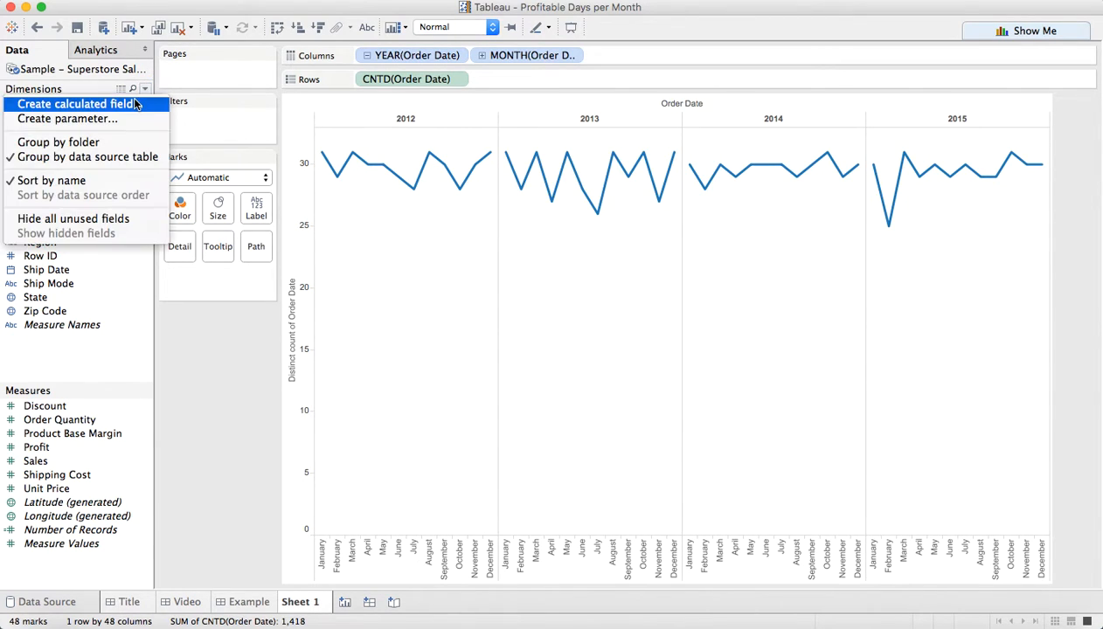
pyautogui.click(73, 105)
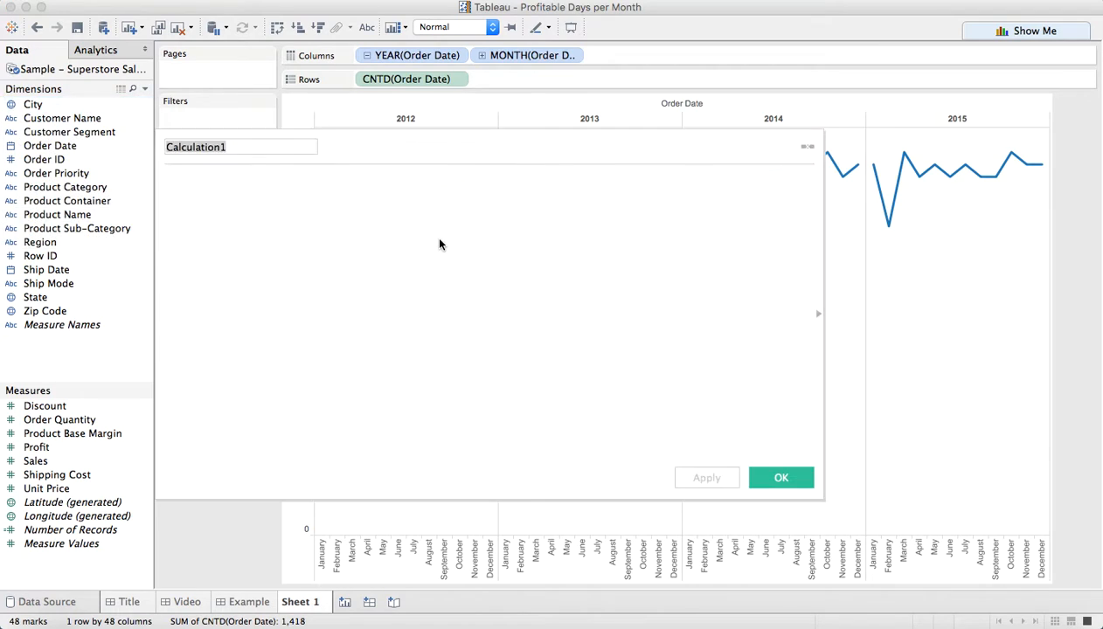
pyautogui.write('Profit')
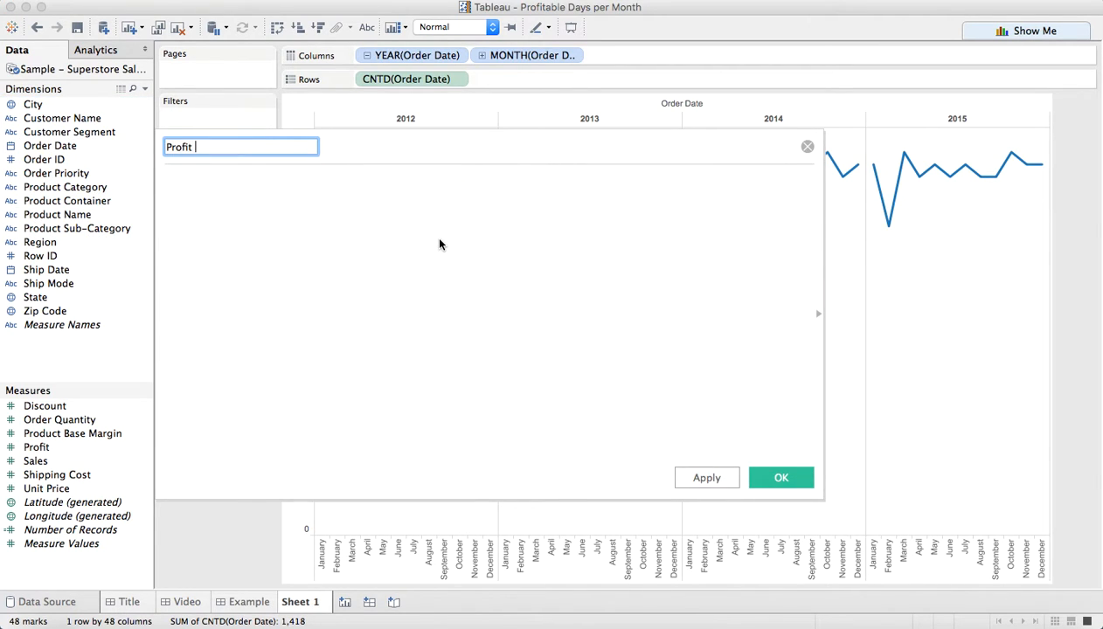
pyautogui.write('per Day')
pyautogui.click(491, 317)
pyautogui.write('{ f')
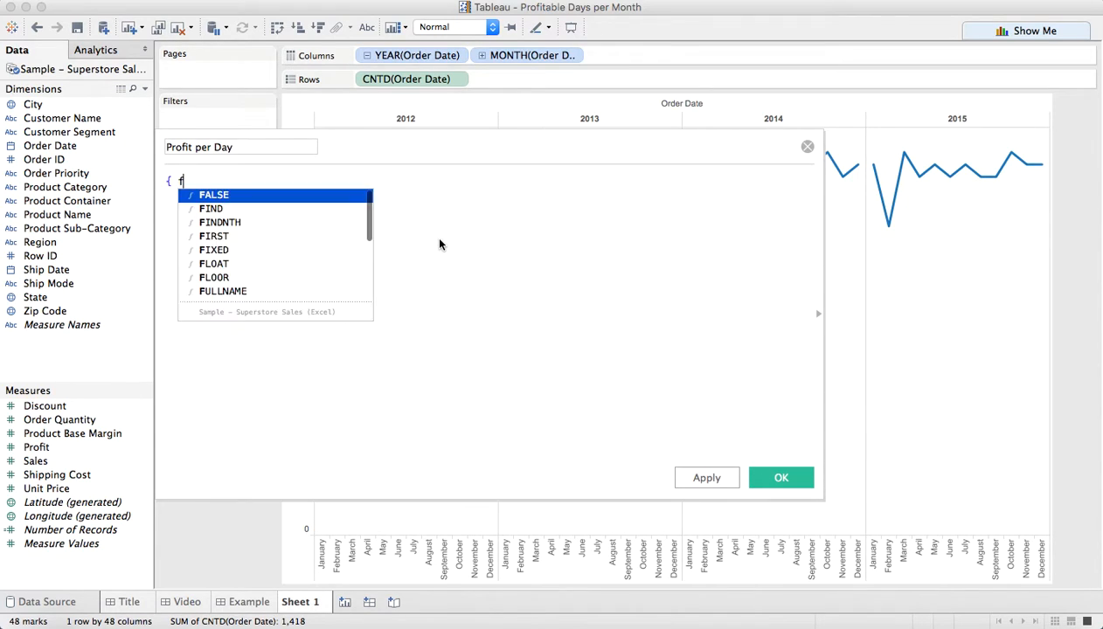
# - Enter the formula { FIXED [Order Date] : SUM([Profit]) } and validate it
pyautogui.write('i')
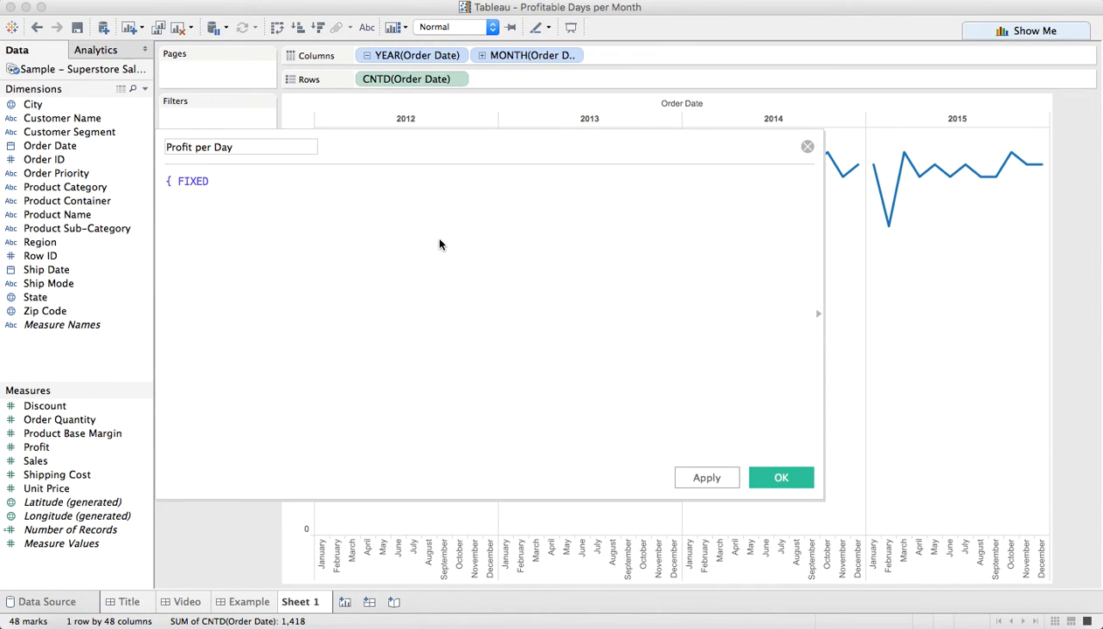
pyautogui.write('[Order Date]')
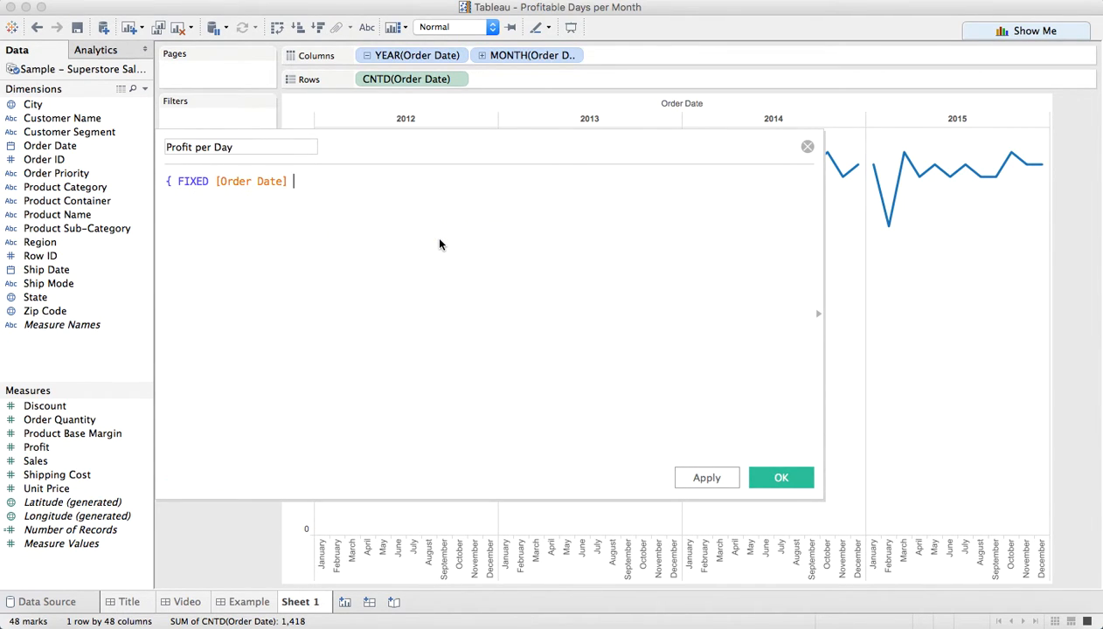
pyautogui.write(':s')
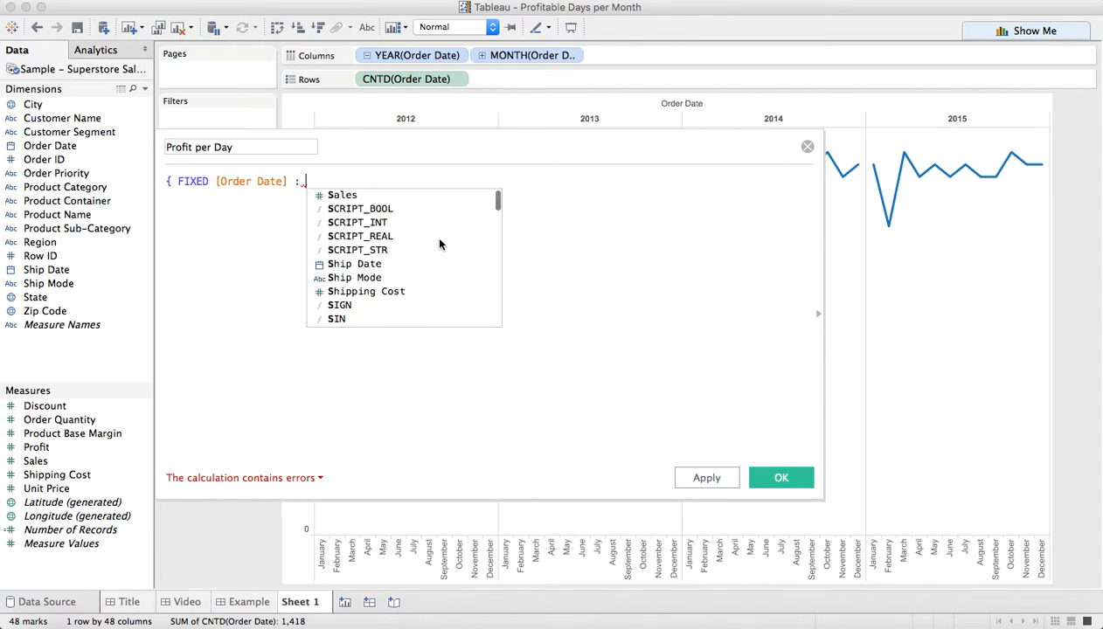
pyautogui.write('SUM(pro')
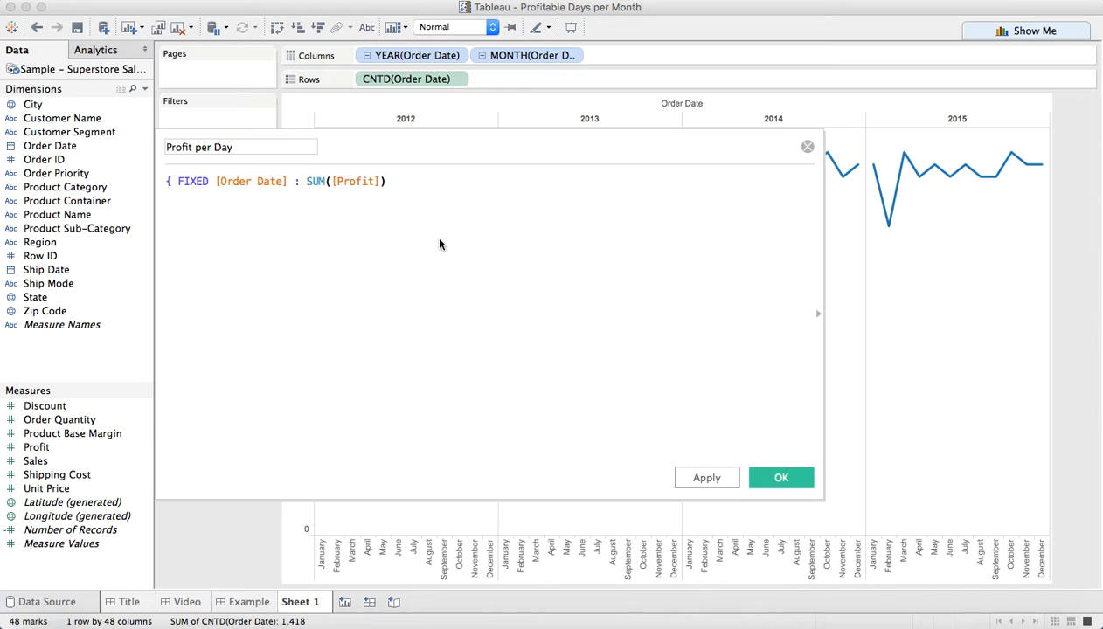
pyautogui.write('}')
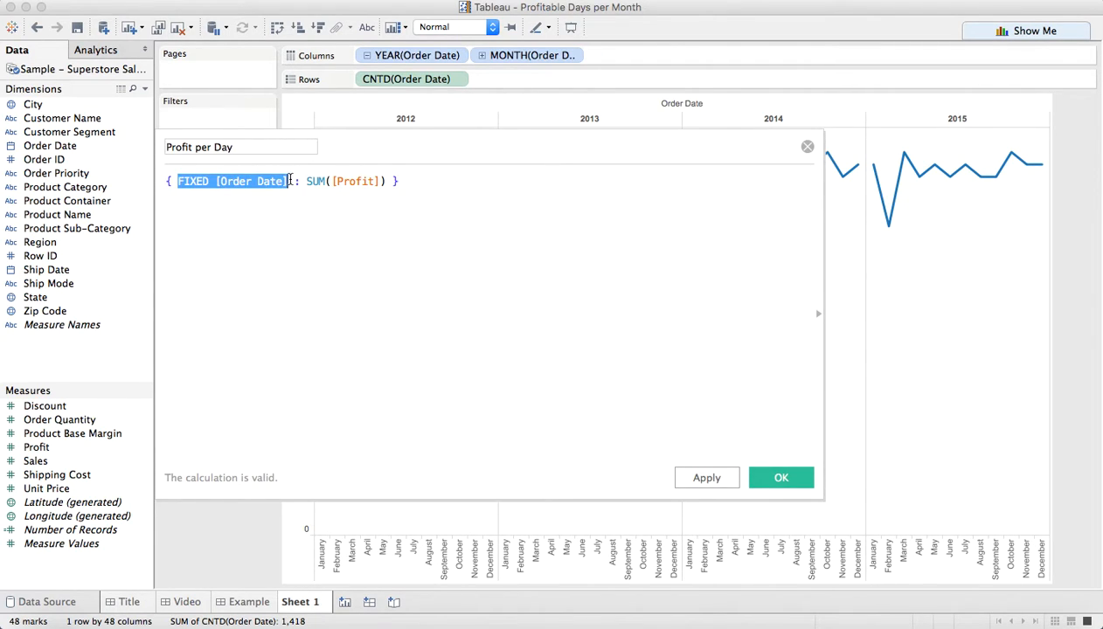
pyautogui.click(293, 180)
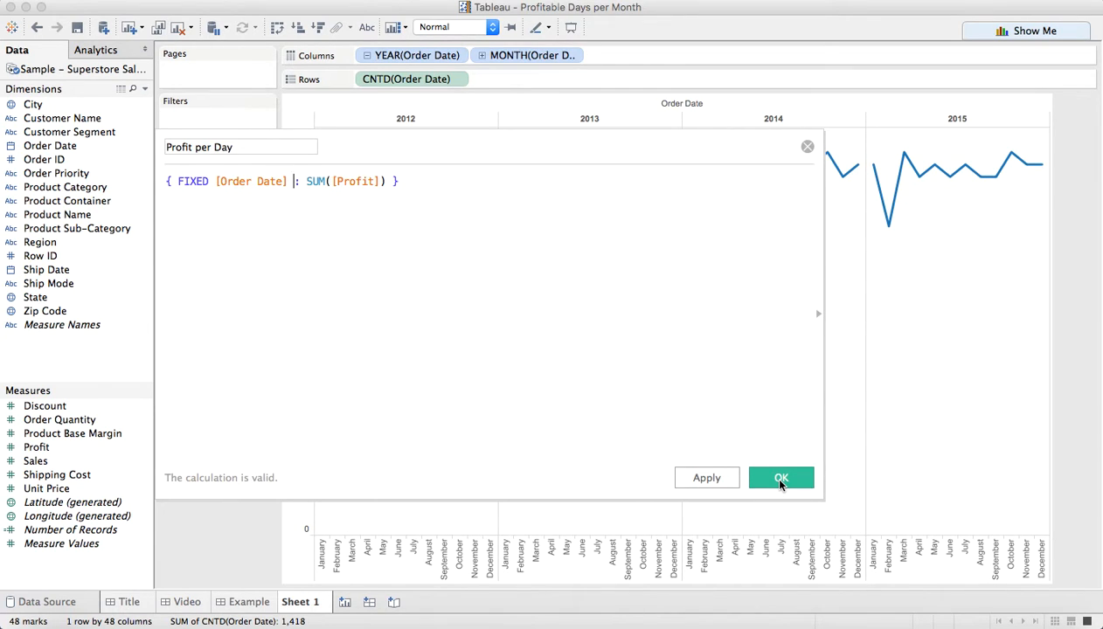
# - Save Profit per Day and add it as another row alongside the days and Profit lines
pyautogui.click(779, 479)
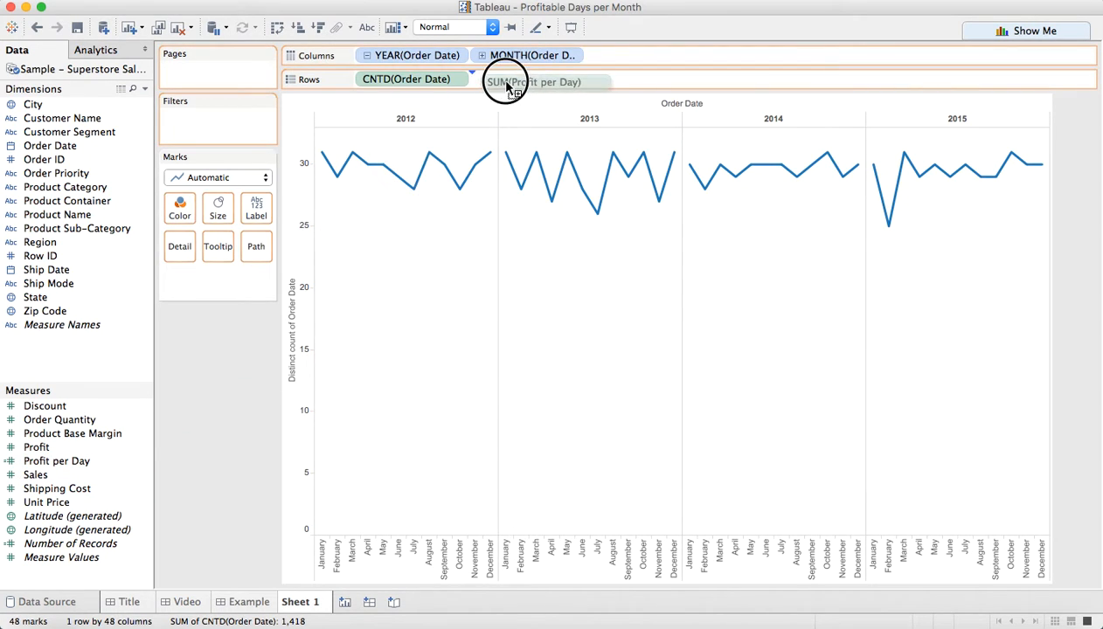
pyautogui.click(524, 78)
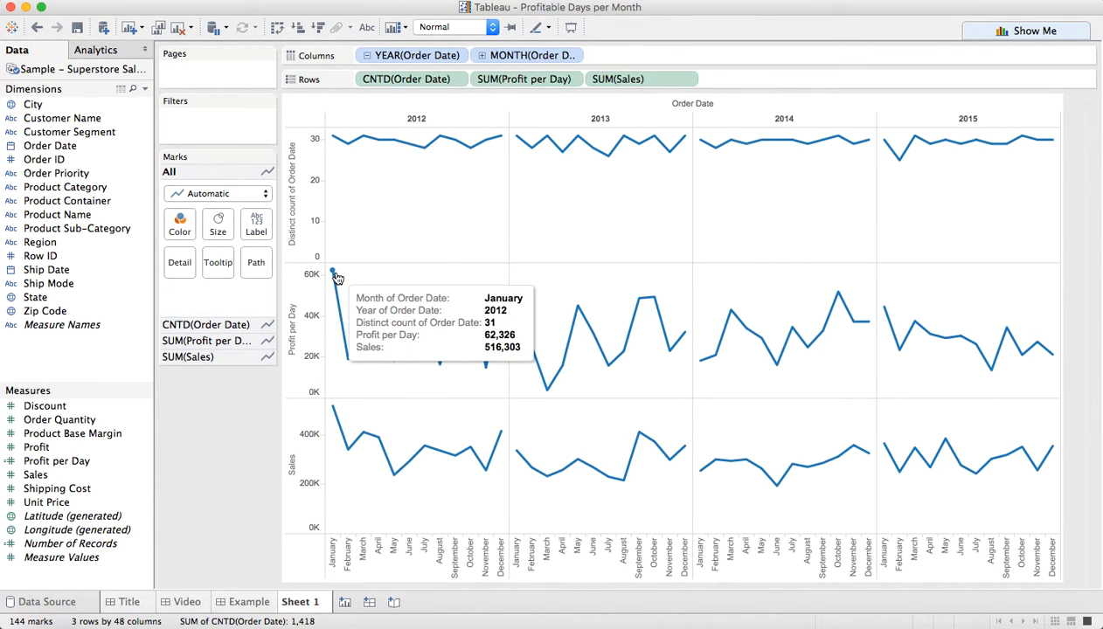
pyautogui.moveTo(341, 405)
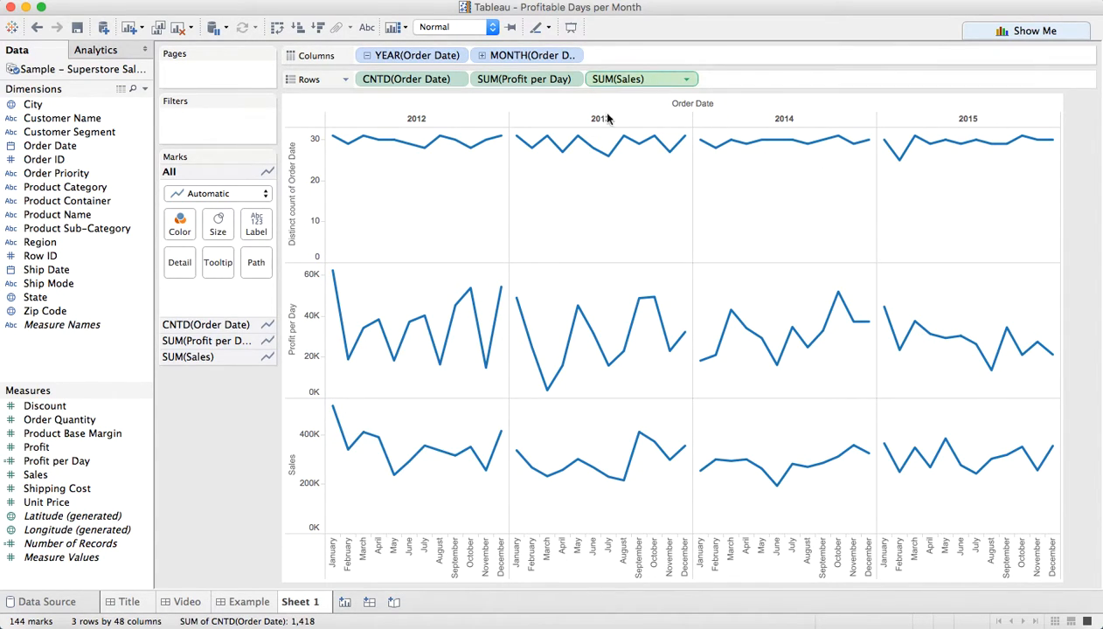
pyautogui.moveTo(638, 79); pyautogui.dragTo(638, 86)
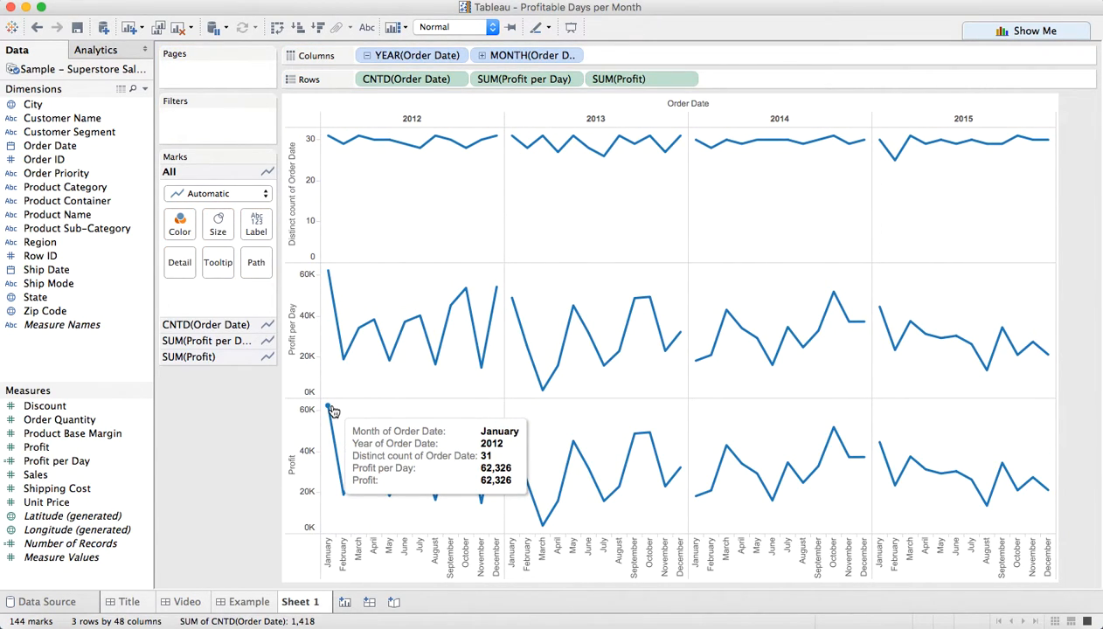
pyautogui.moveTo(342, 352)
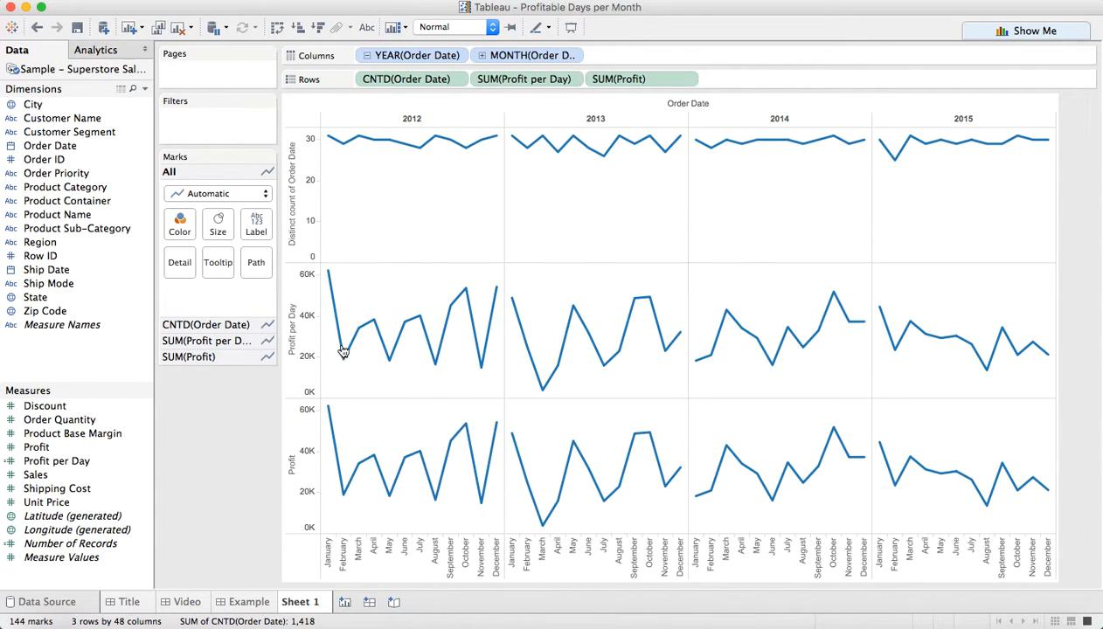
pyautogui.moveTo(598, 225)
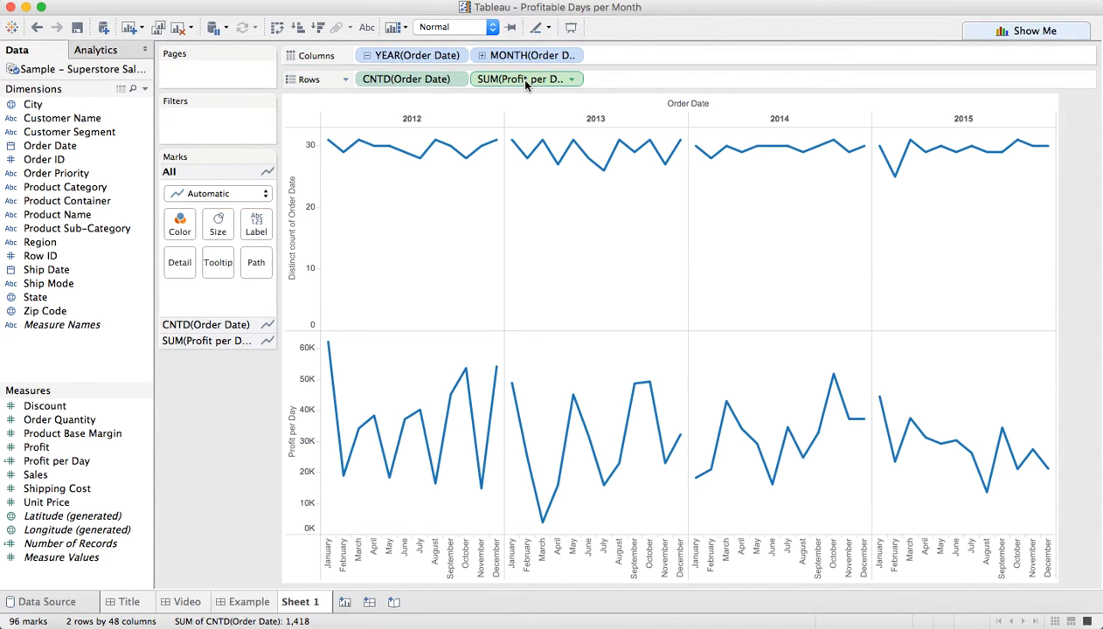
pyautogui.moveTo(521, 78)
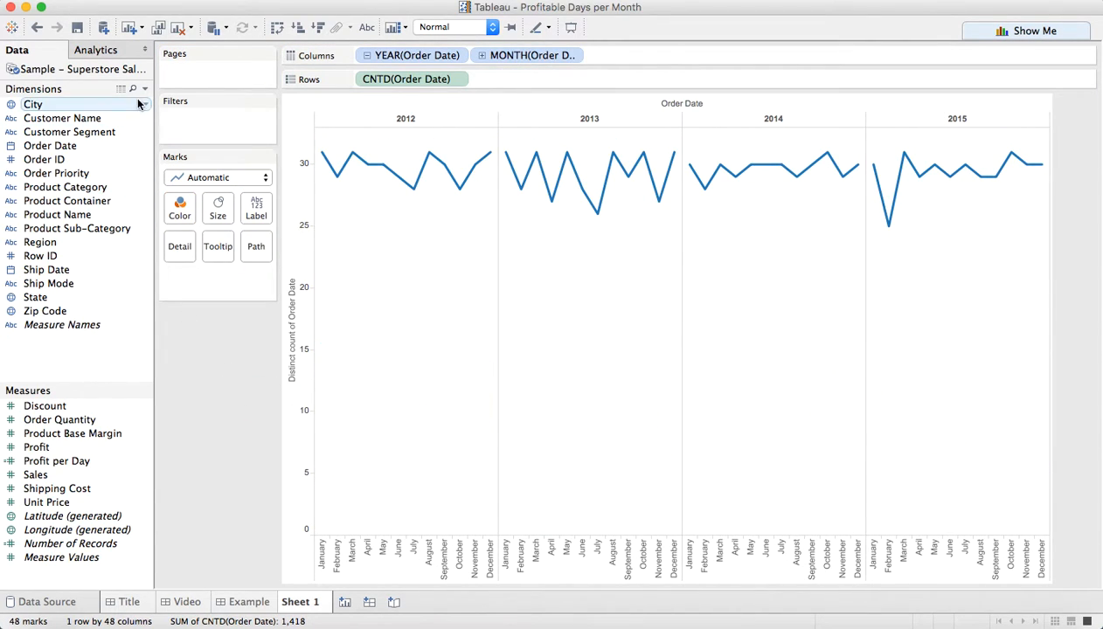
# - Create 'Profit KPI' returning 'Highly Profitable' when Profit per Day >= 2000
pyautogui.click(145, 87)
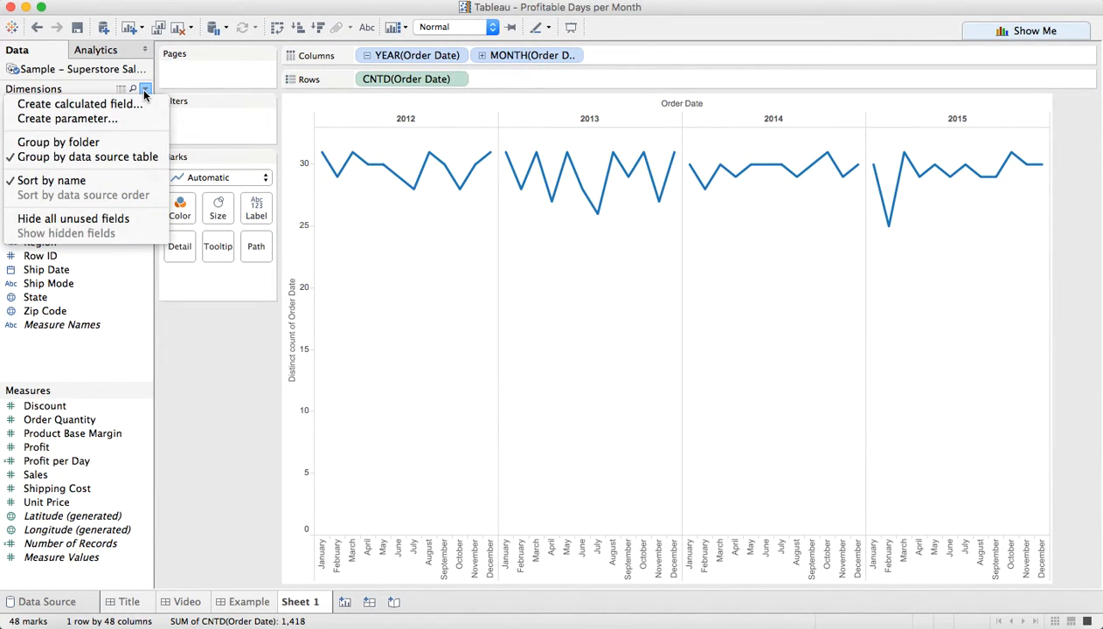
pyautogui.click(80, 103)
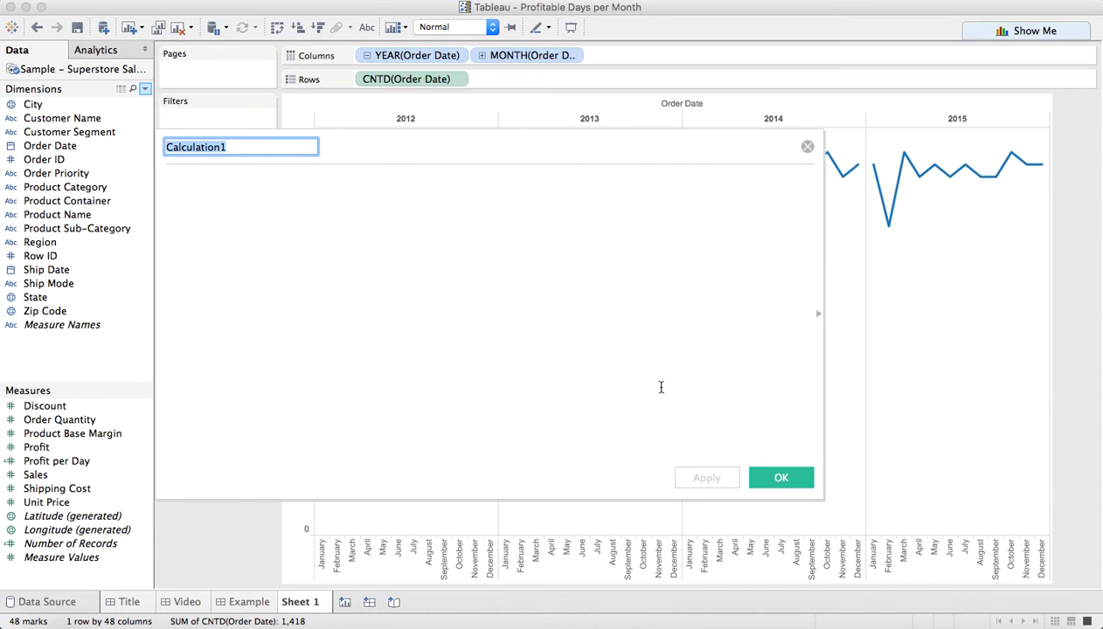
pyautogui.write('Profit KP')
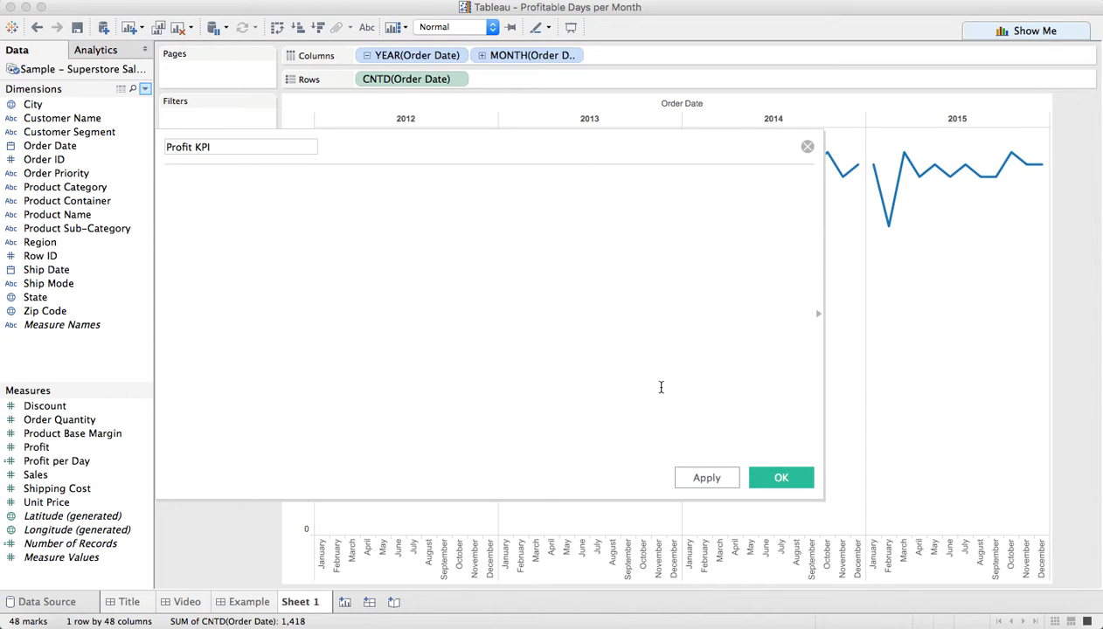
pyautogui.write('IF p')
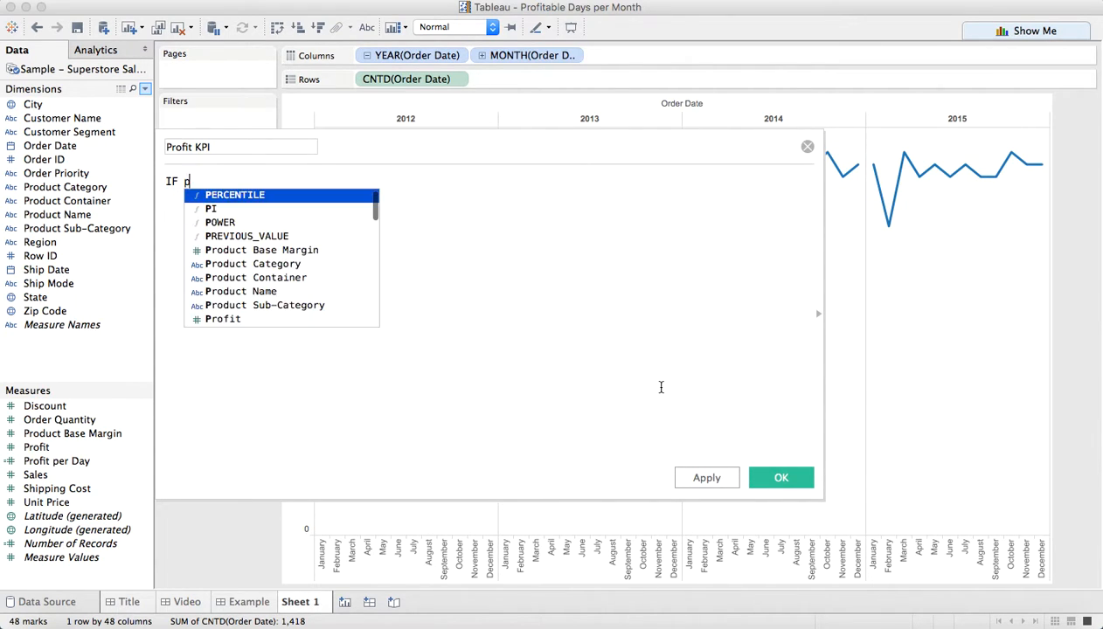
pyautogui.write('ri')
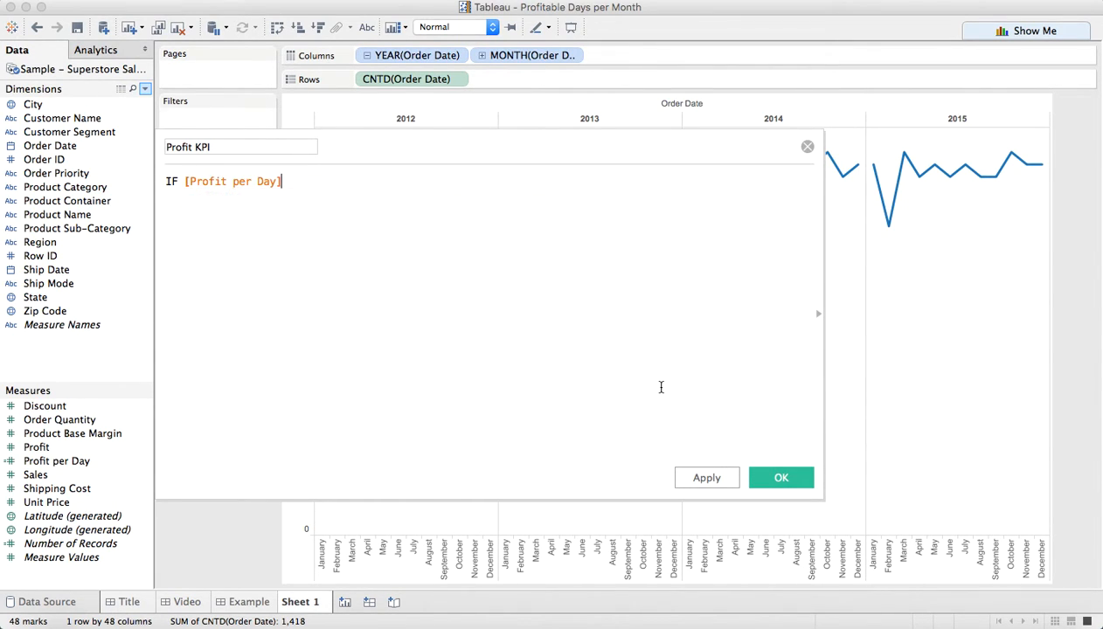
pyautogui.write('>')
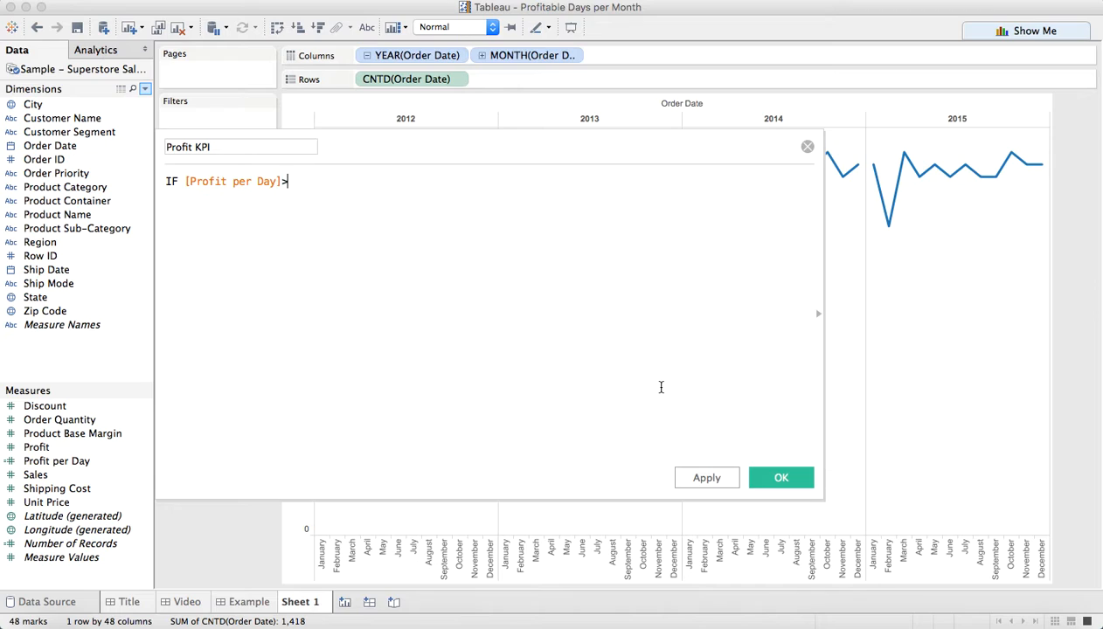
pyautogui.write('=')
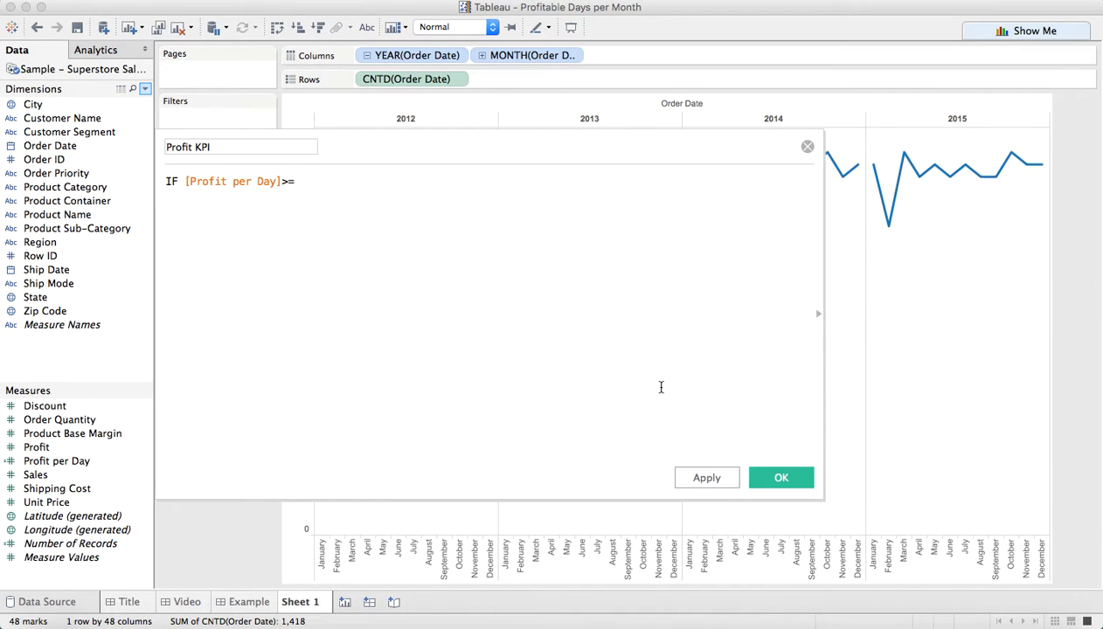
pyautogui.write('2000 t')
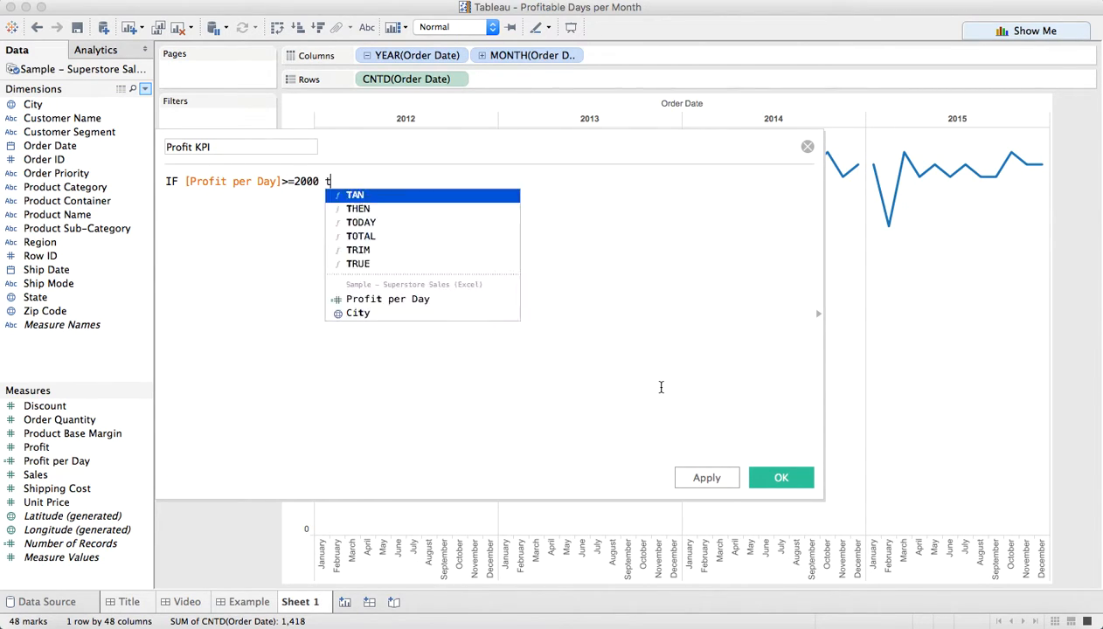
pyautogui.write("hen 'Highly P")
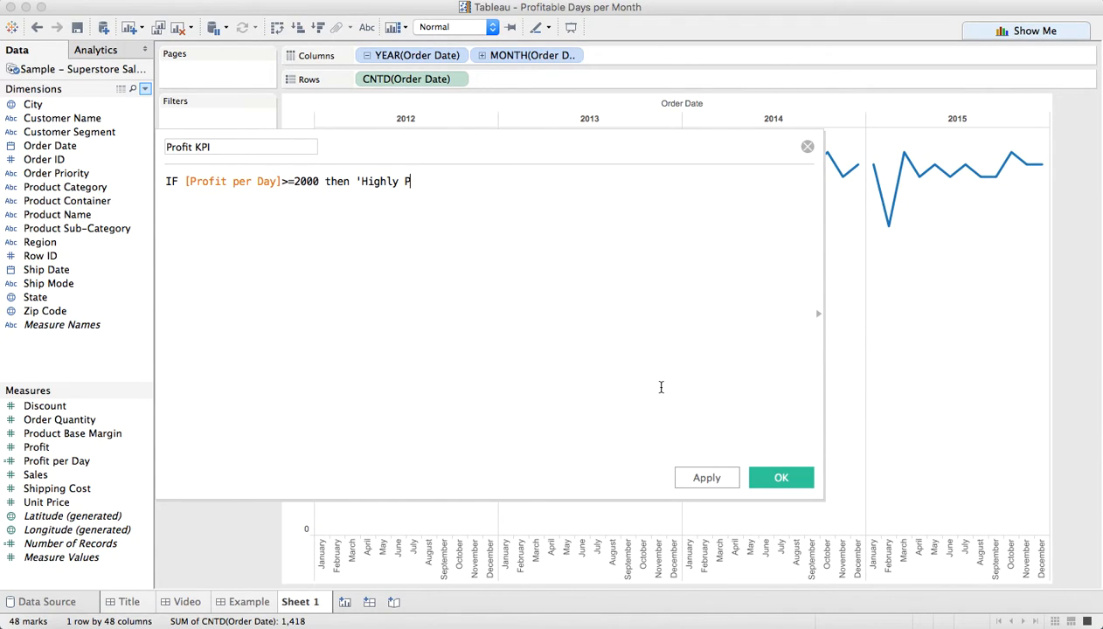
pyautogui.write("rofitable'")
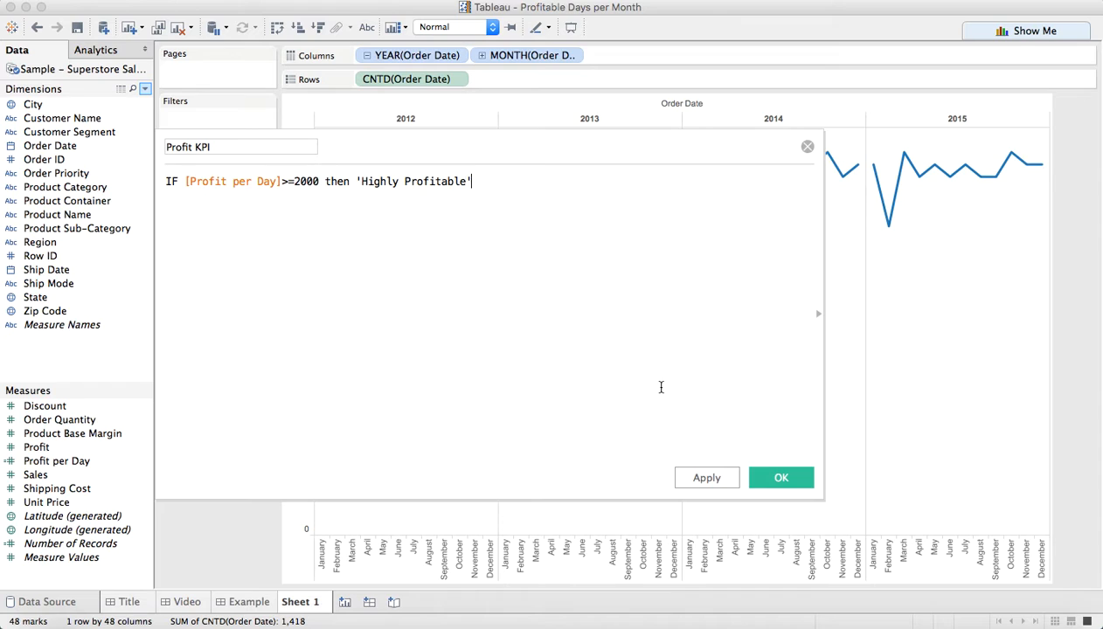
# - Add ELSEIF Profit per Day < 0 THEN 'Unprofitable' ELSE 'Profitable' END and save the field
pyautogui.write('ELSEIF')
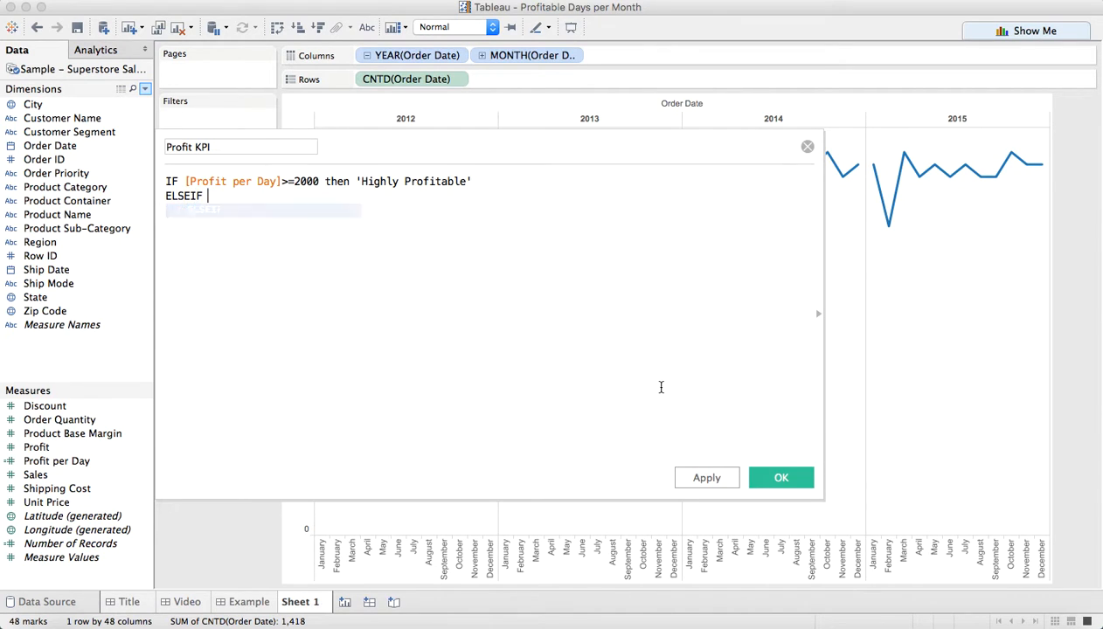
pyautogui.write('[Profit per Day]')
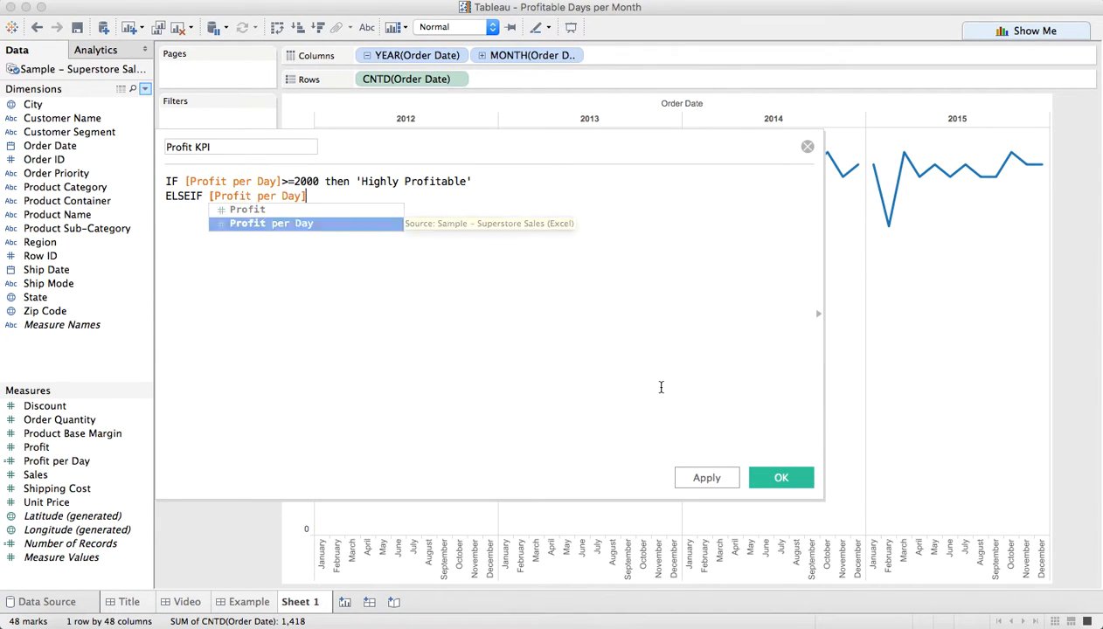
pyautogui.write('< 0')
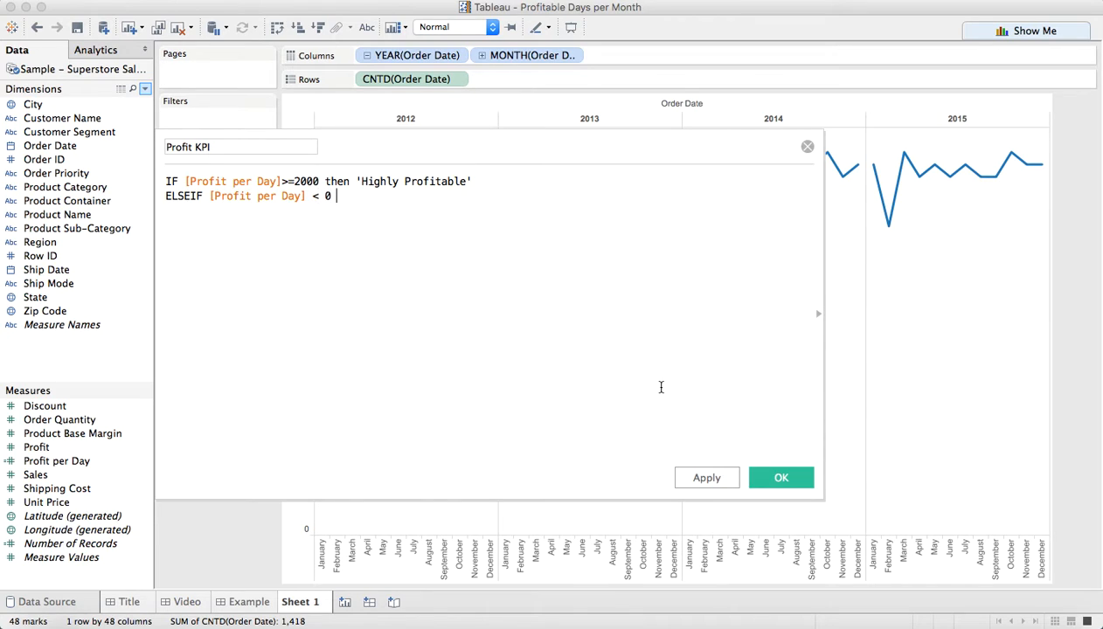
pyautogui.write('THEN')
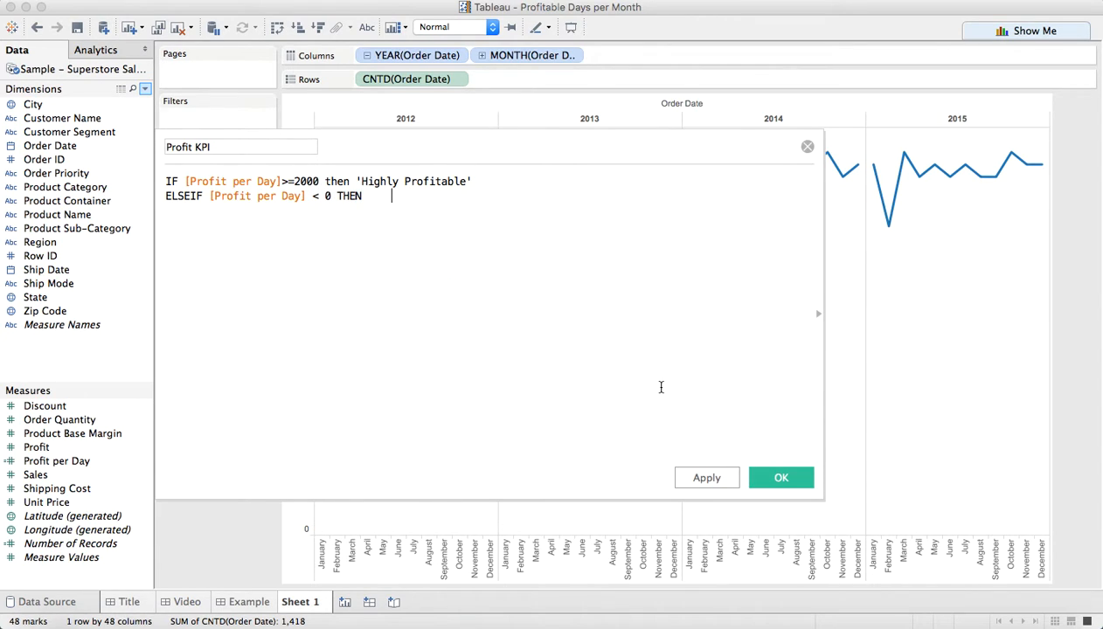
pyautogui.write("'Un")
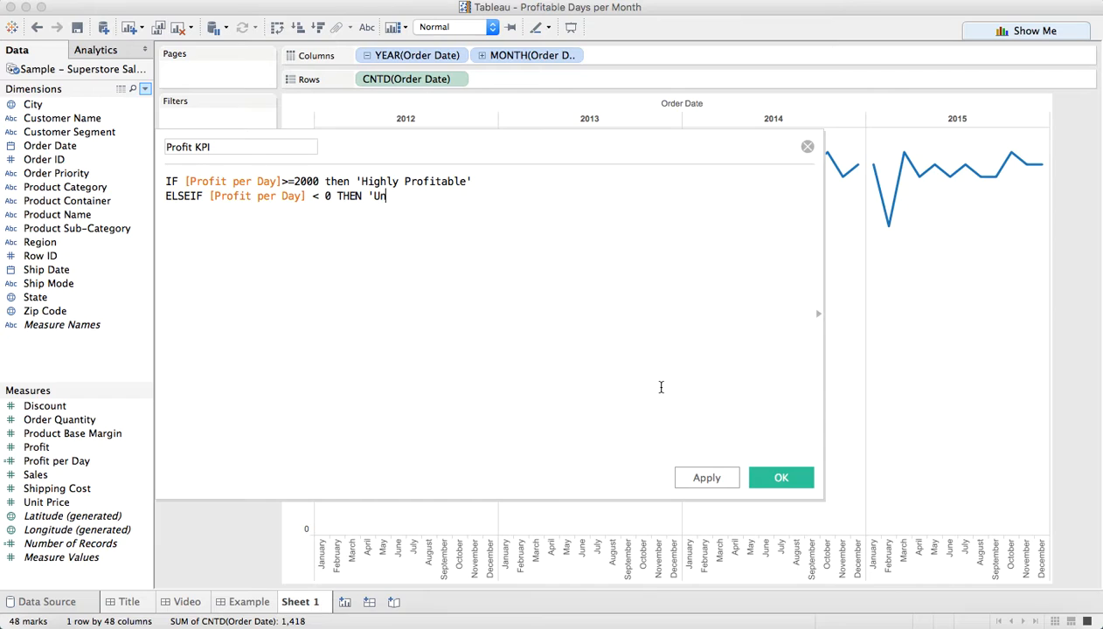
pyautogui.write('profitable')
pyautogui.write("ELSE 'Pr")
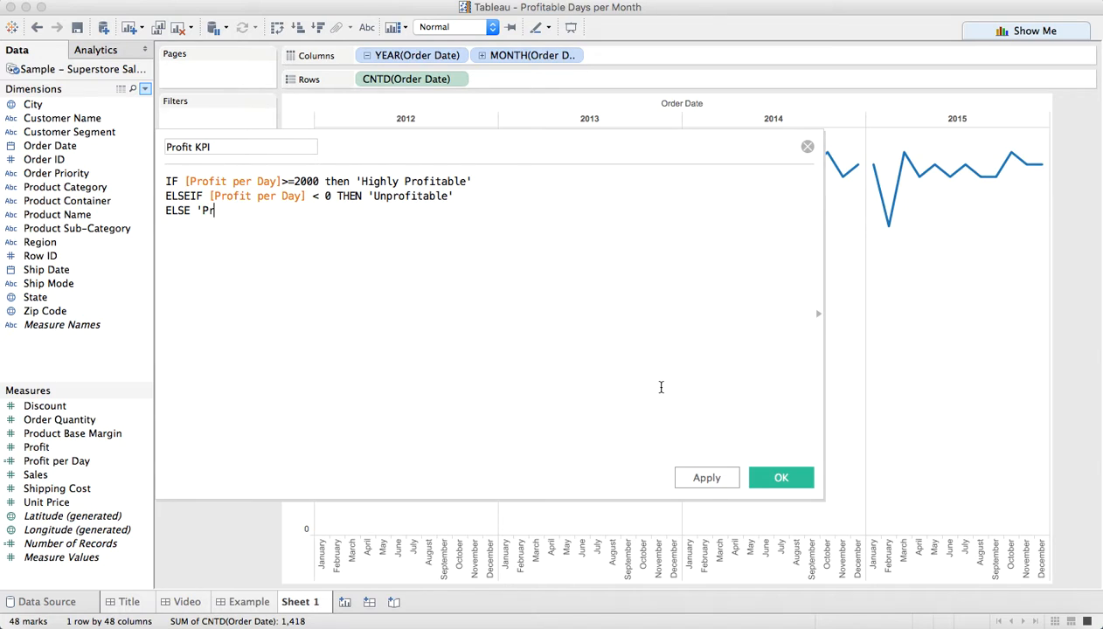
pyautogui.write('ofitable')
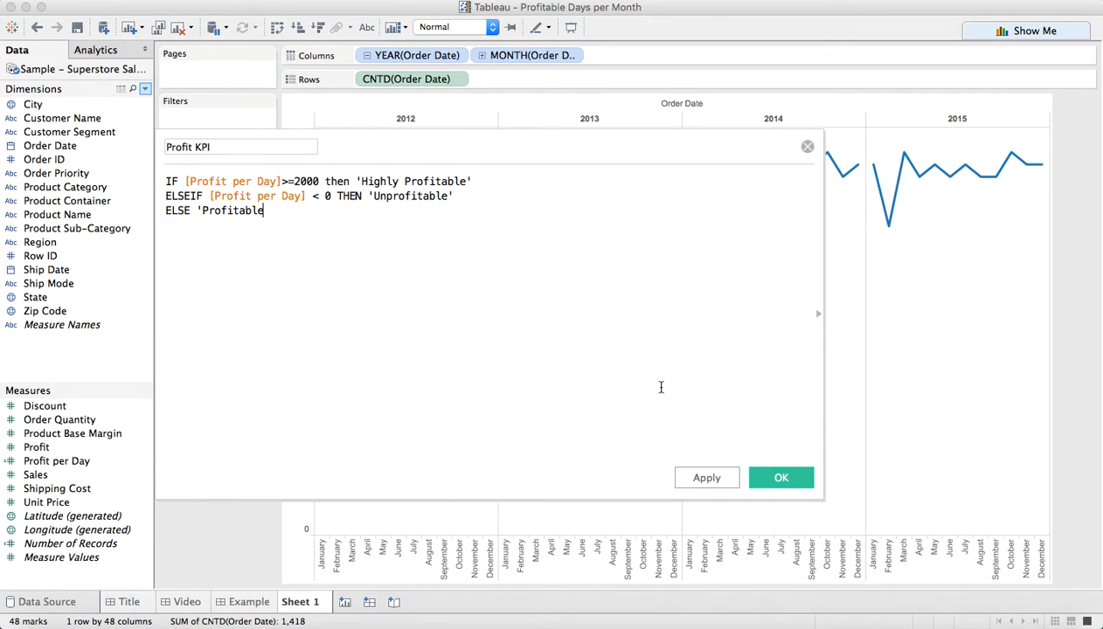
pyautogui.write("'")
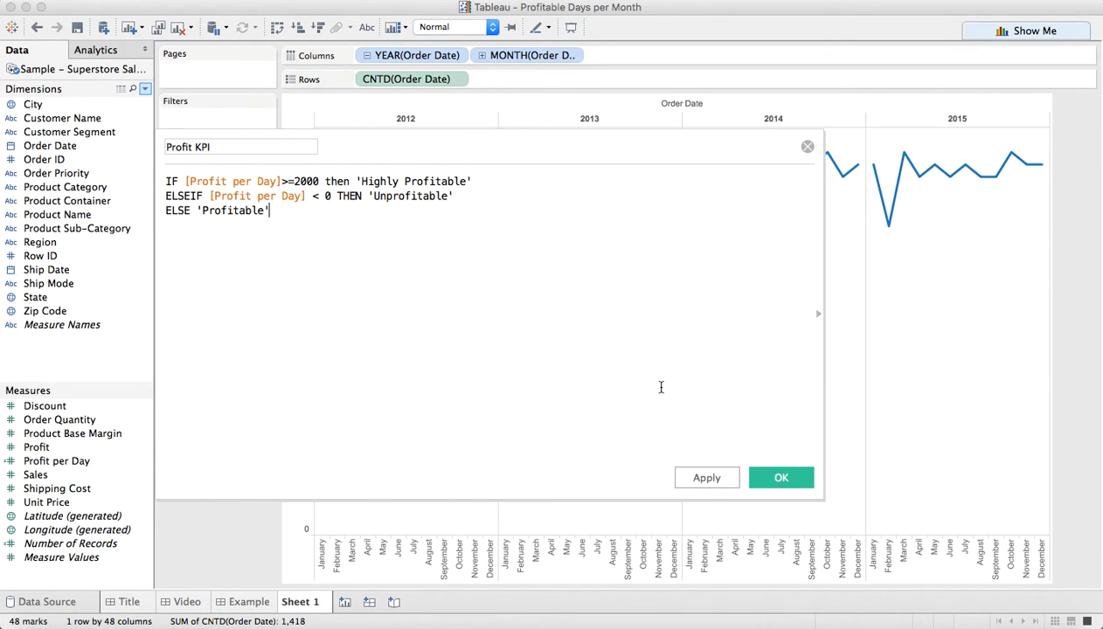
pyautogui.write('END')
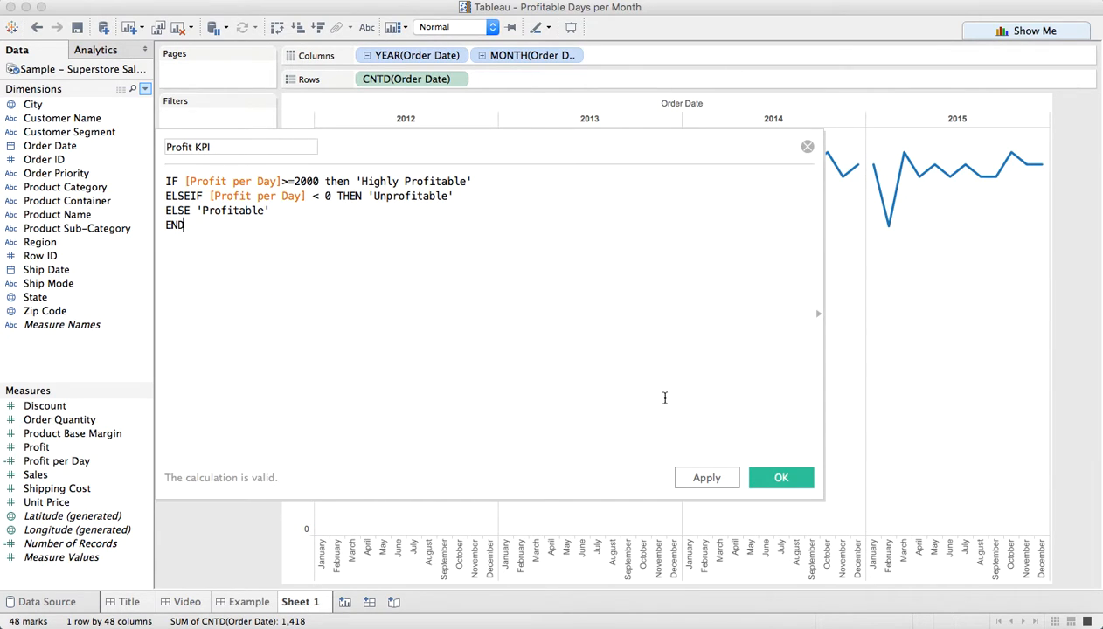
pyautogui.click(780, 477)
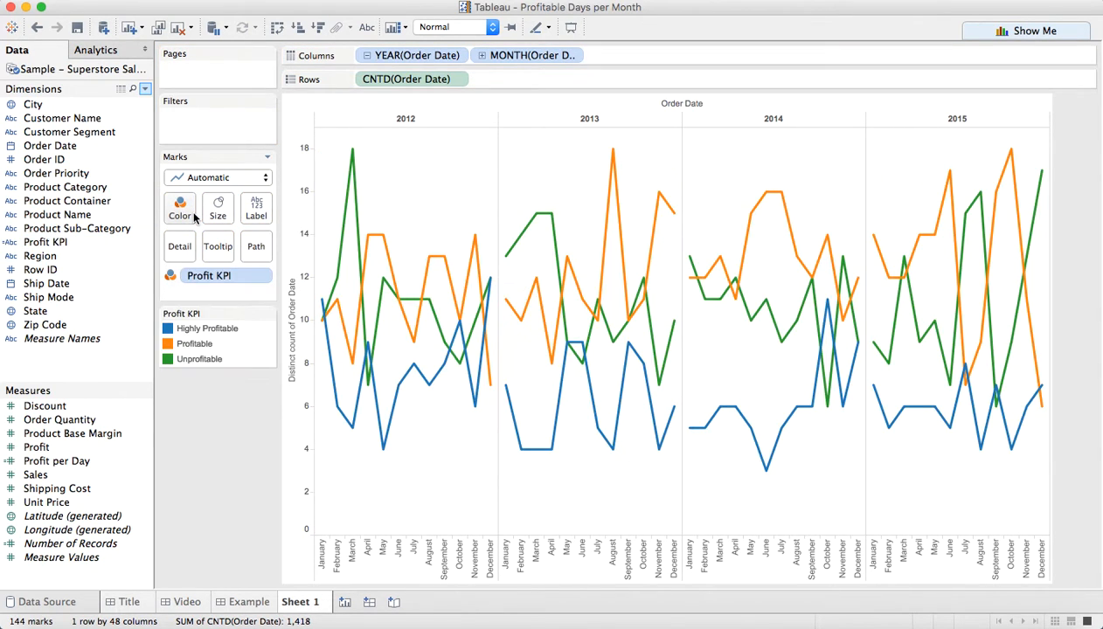
pyautogui.moveTo(972, 346)
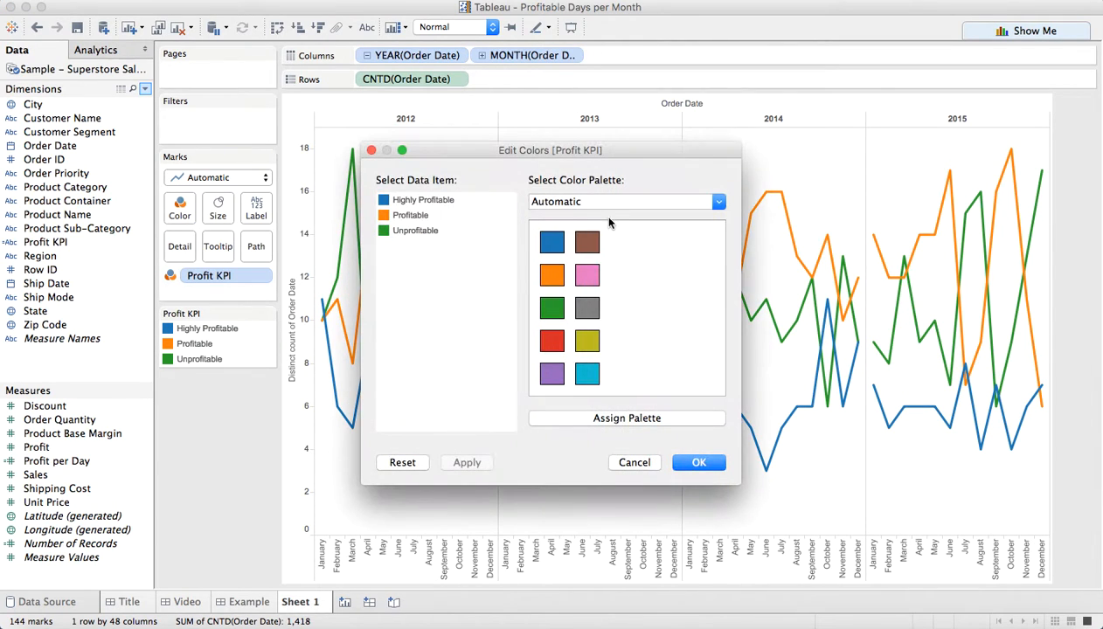
# - Colour Highly Profitable black, Profitable medium gray and Unprofitable red
pyautogui.click(717, 201)
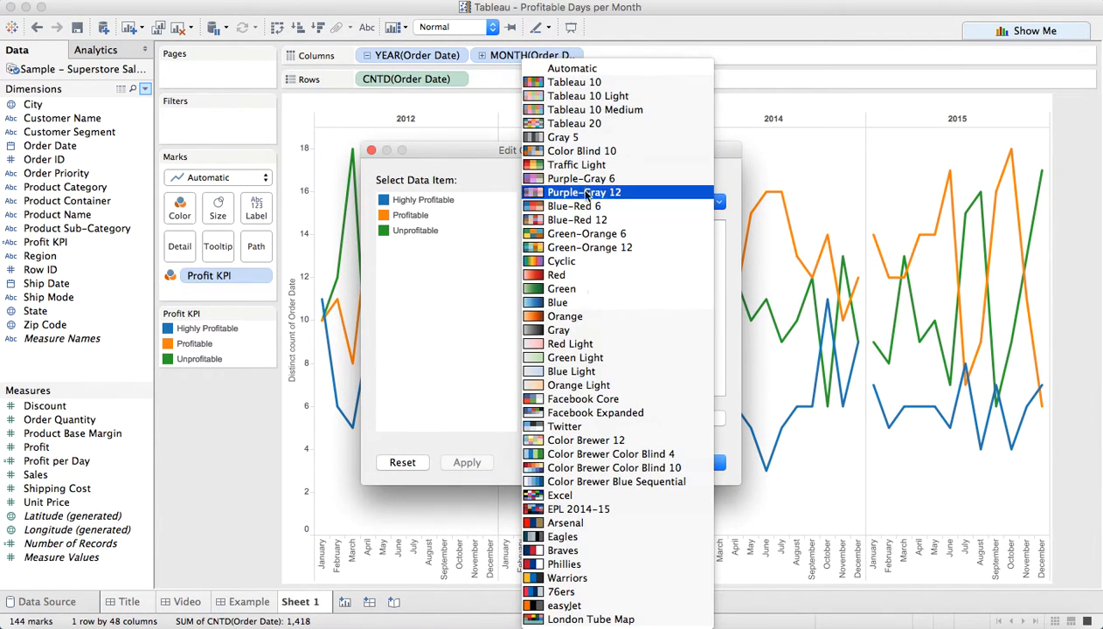
pyautogui.click(559, 329)
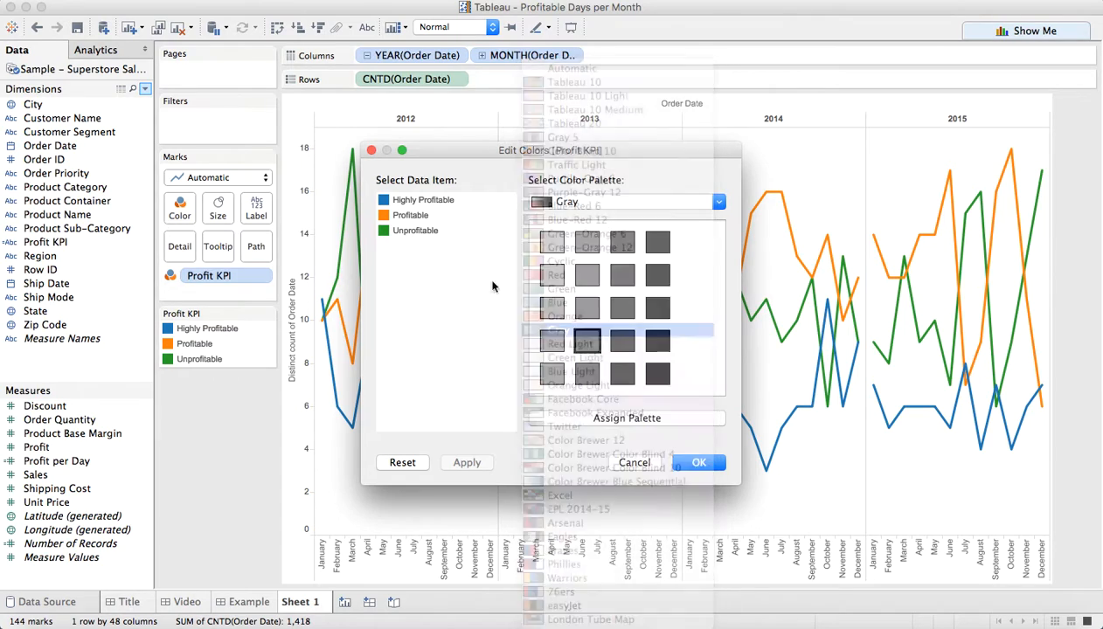
pyautogui.click(566, 203)
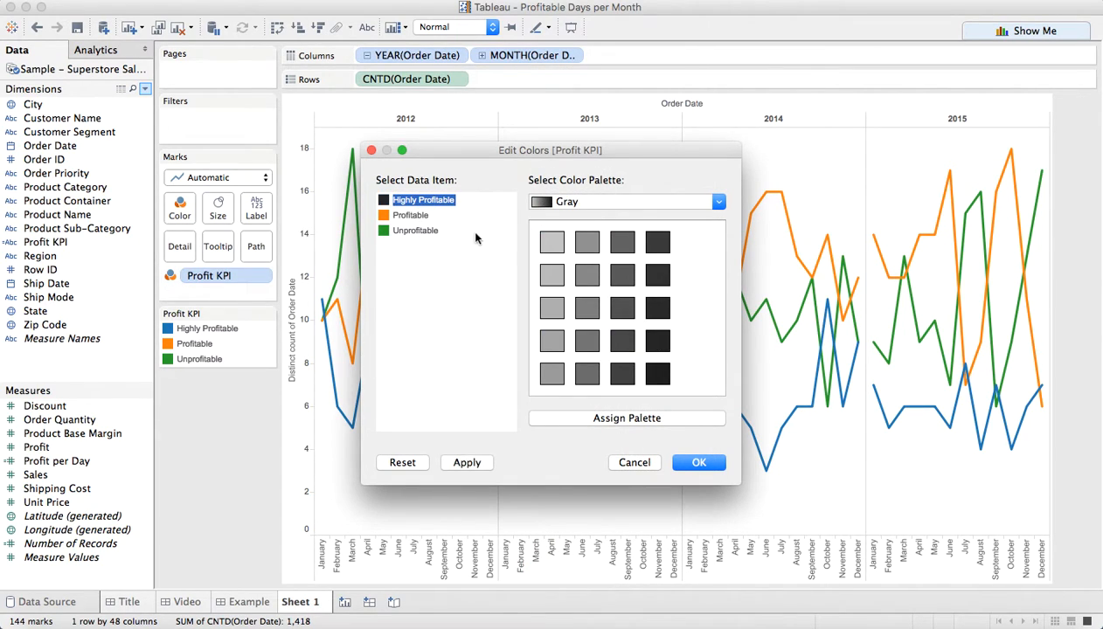
pyautogui.click(411, 215)
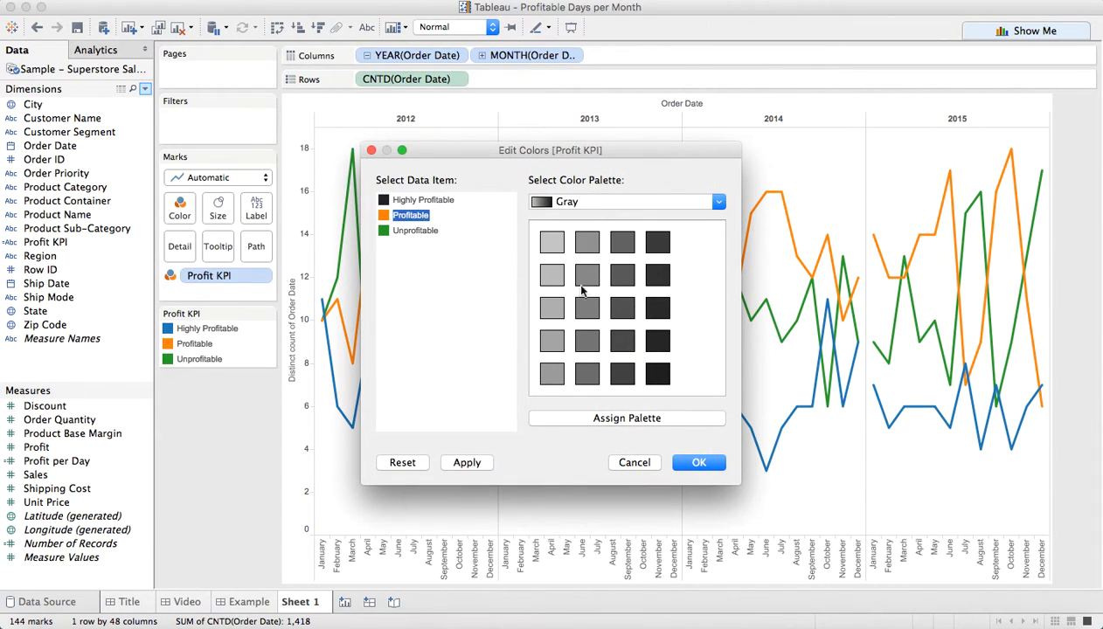
pyautogui.click(719, 202)
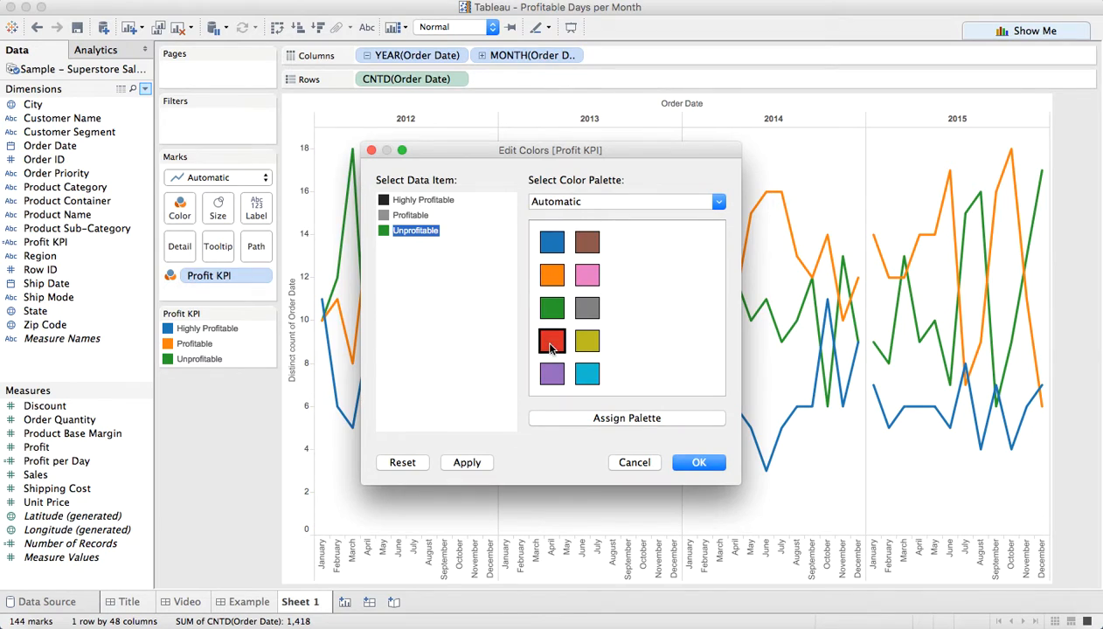
pyautogui.click(699, 461)
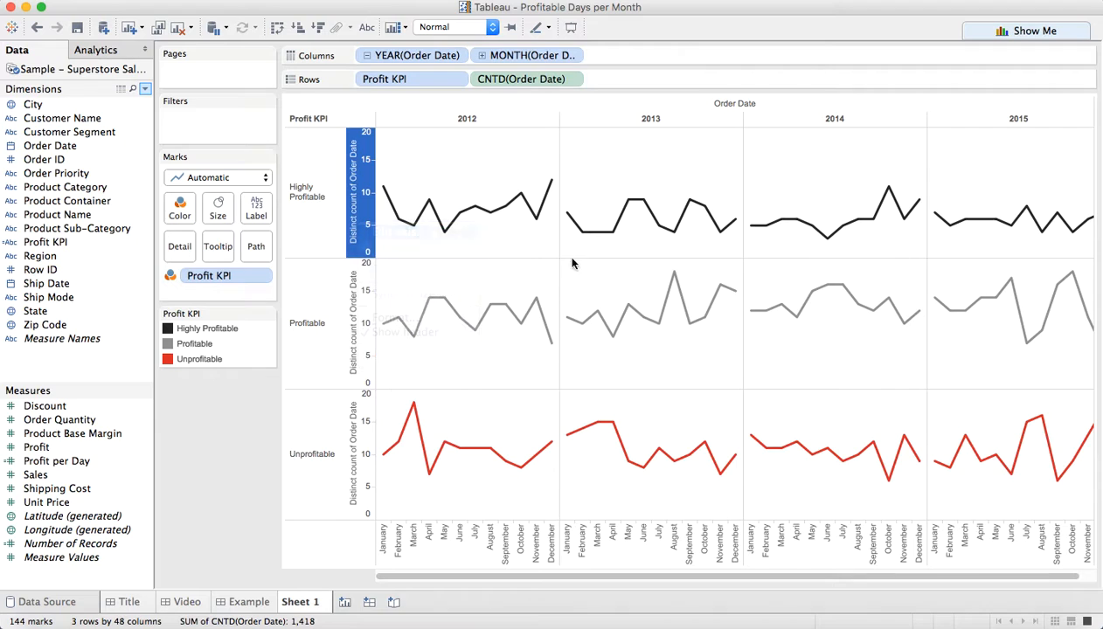
# - Set the vertical axis title to 'Number of Days'
pyautogui.doubleClick(353, 192)
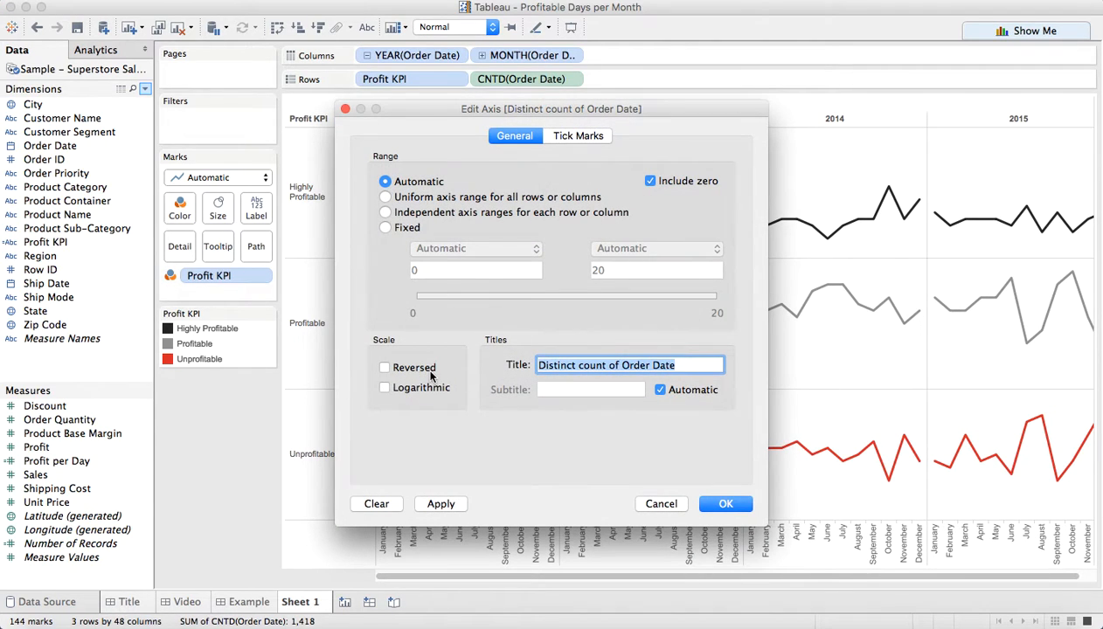
pyautogui.write('Number of Da')
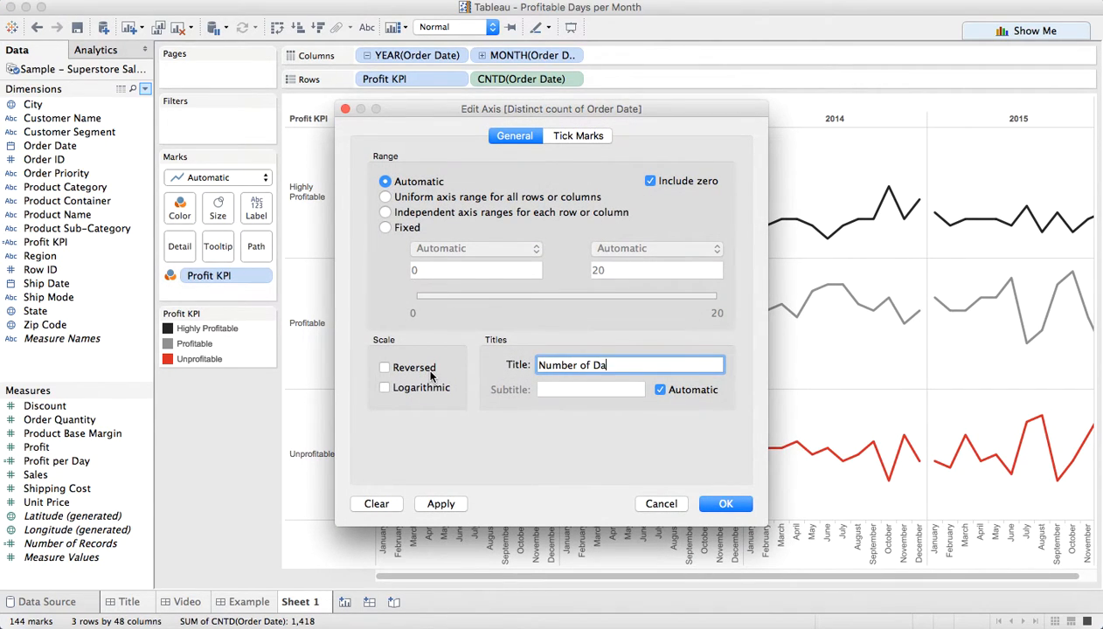
pyautogui.click(725, 503)
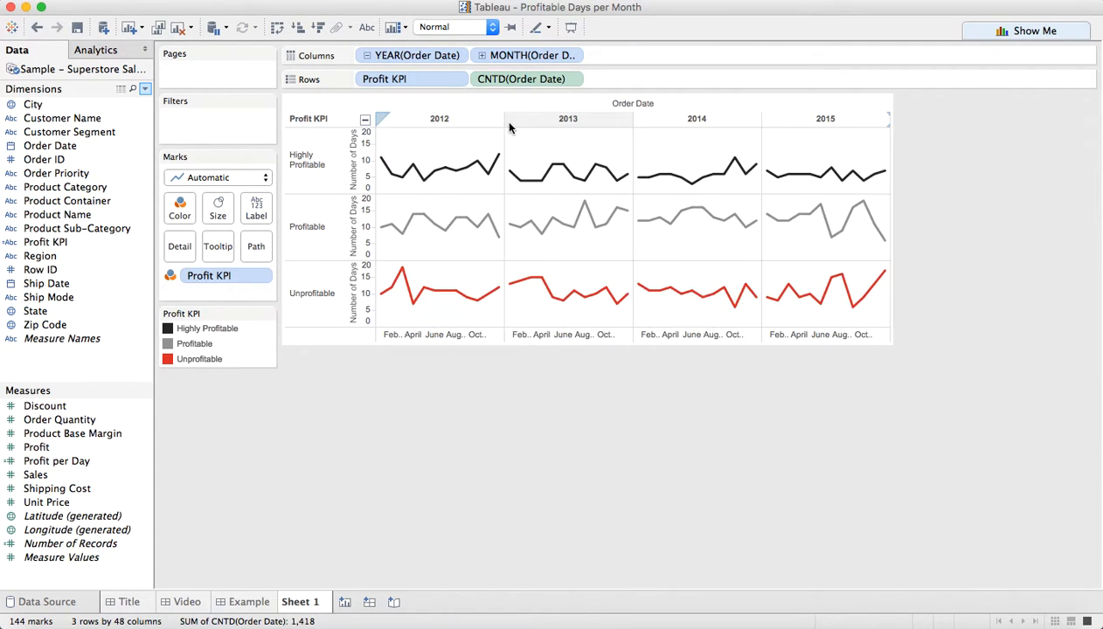
# - Uncheck Include zero, choose independent axis ranges per row, then hide the CNTD header
pyautogui.rightClick(351, 161)
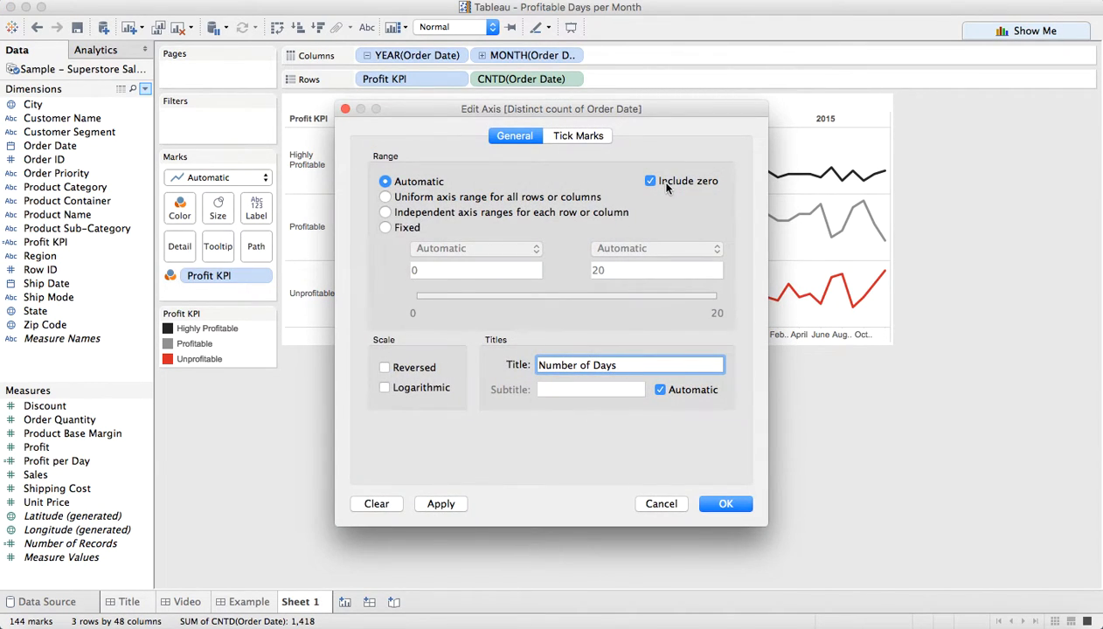
pyautogui.click(650, 180)
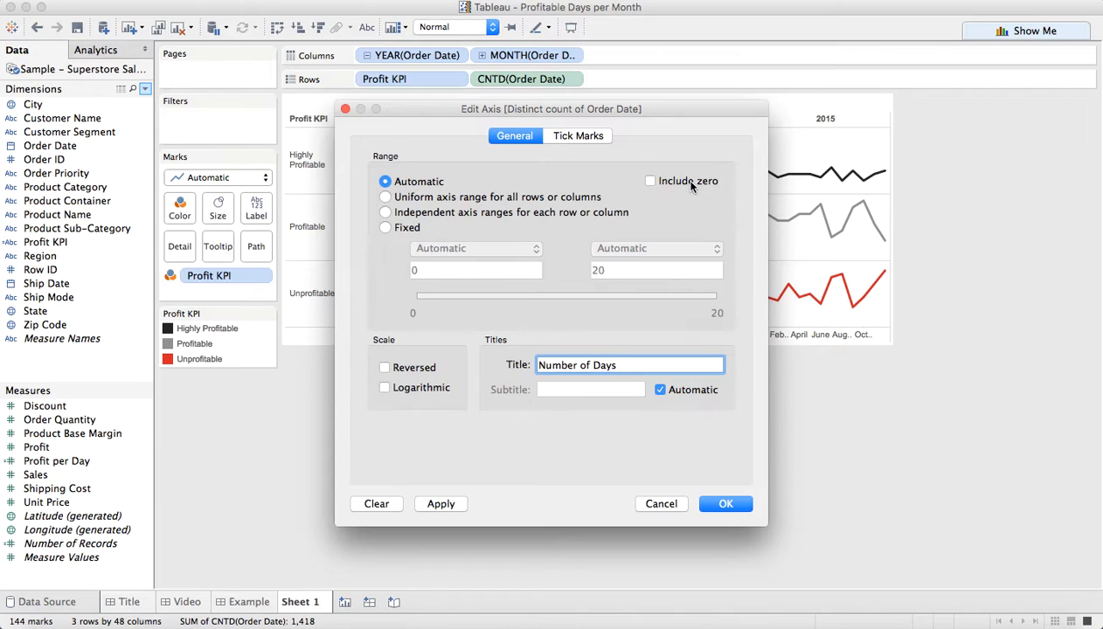
pyautogui.click(385, 213)
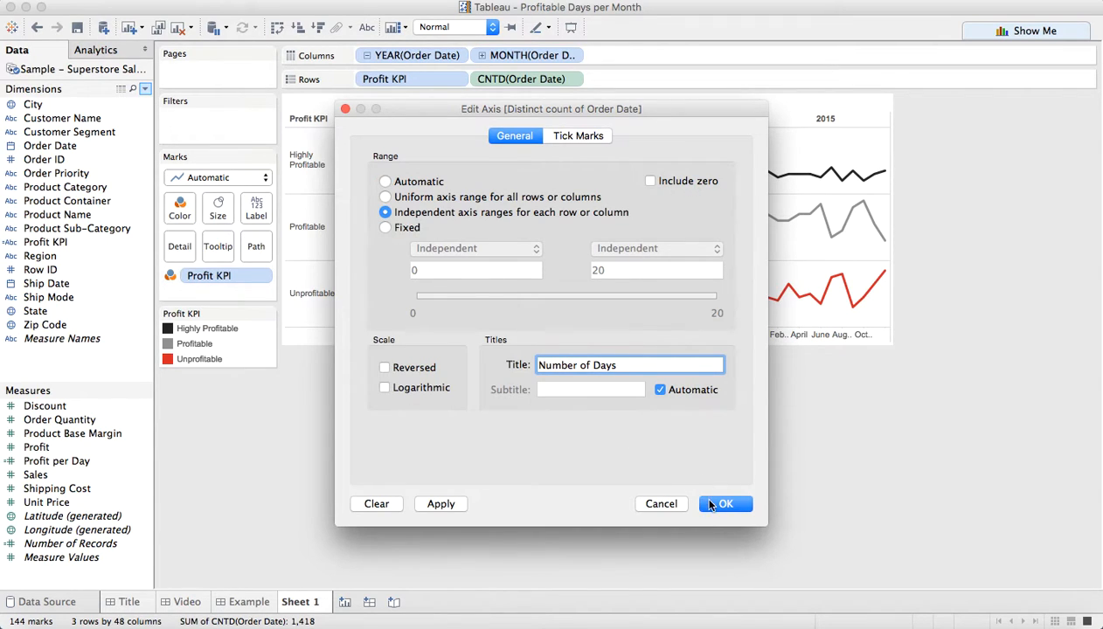
pyautogui.click(724, 504)
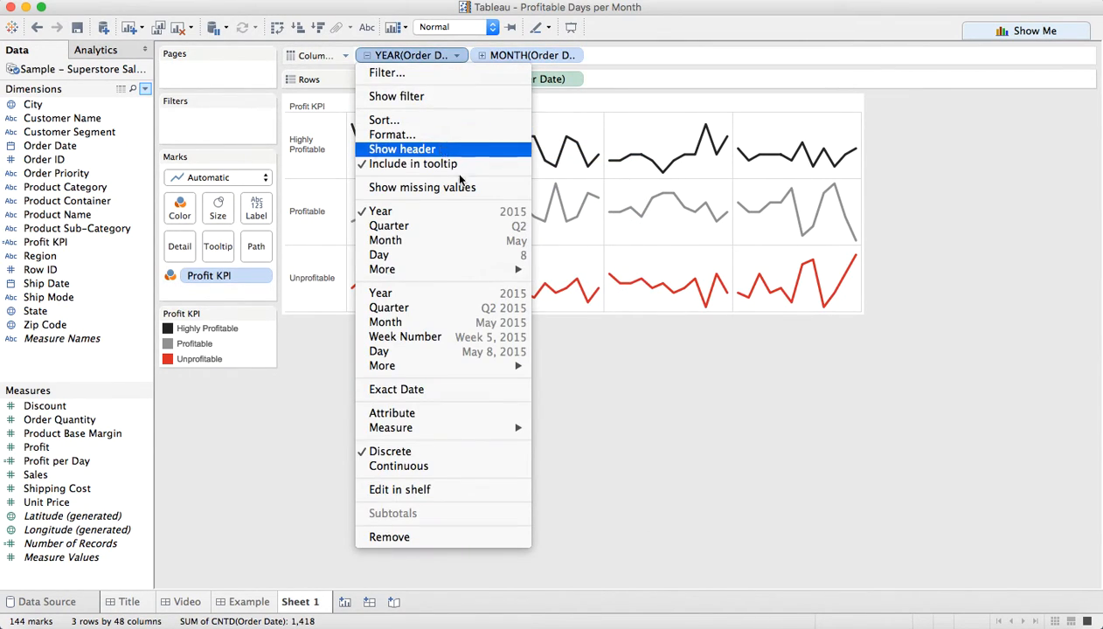
pyautogui.click(402, 148)
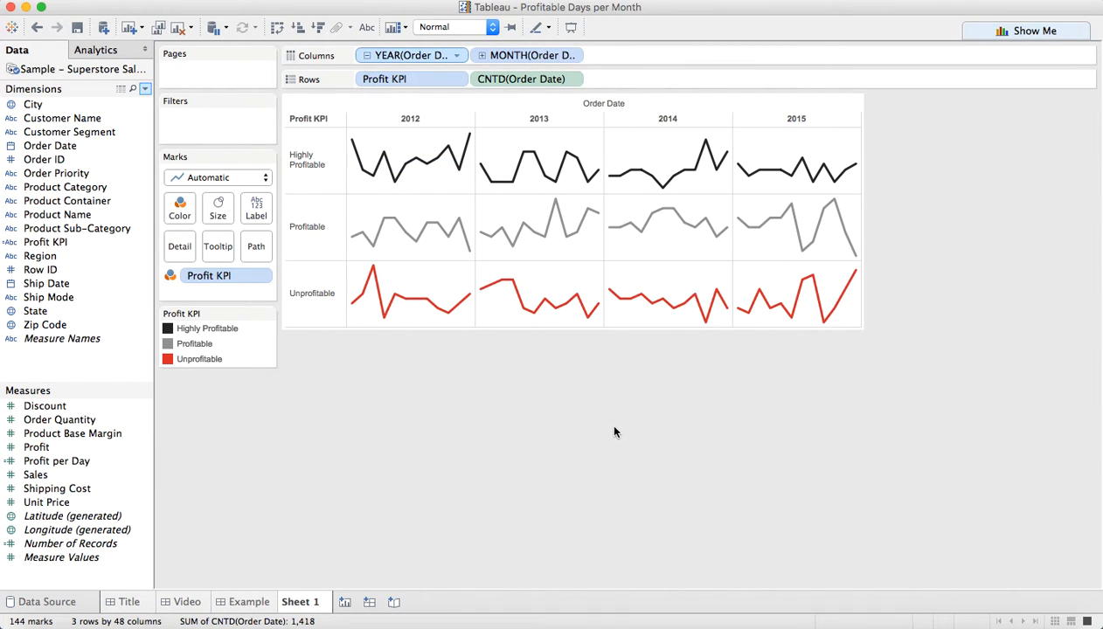
pyautogui.moveTo(413, 283)
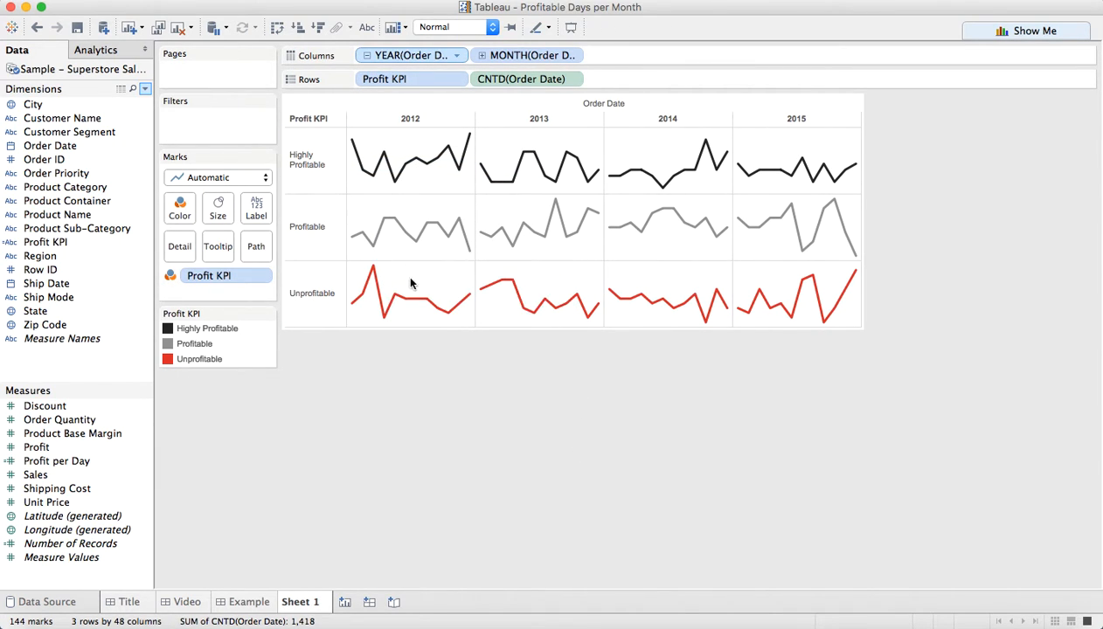
pyautogui.moveTo(783, 403)
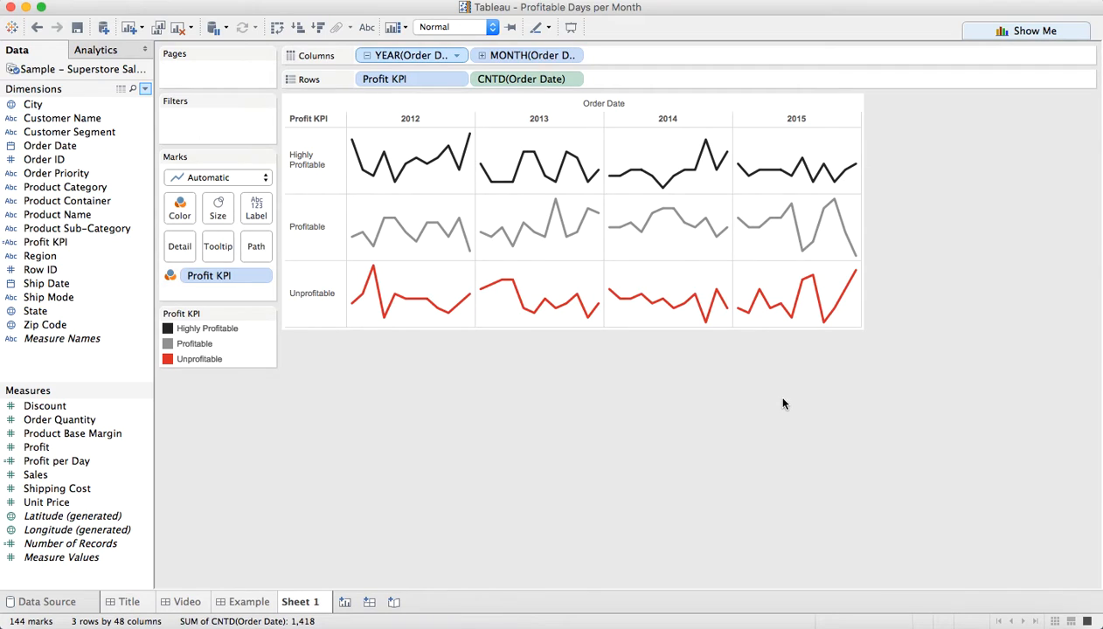
pyautogui.moveTo(668, 161)
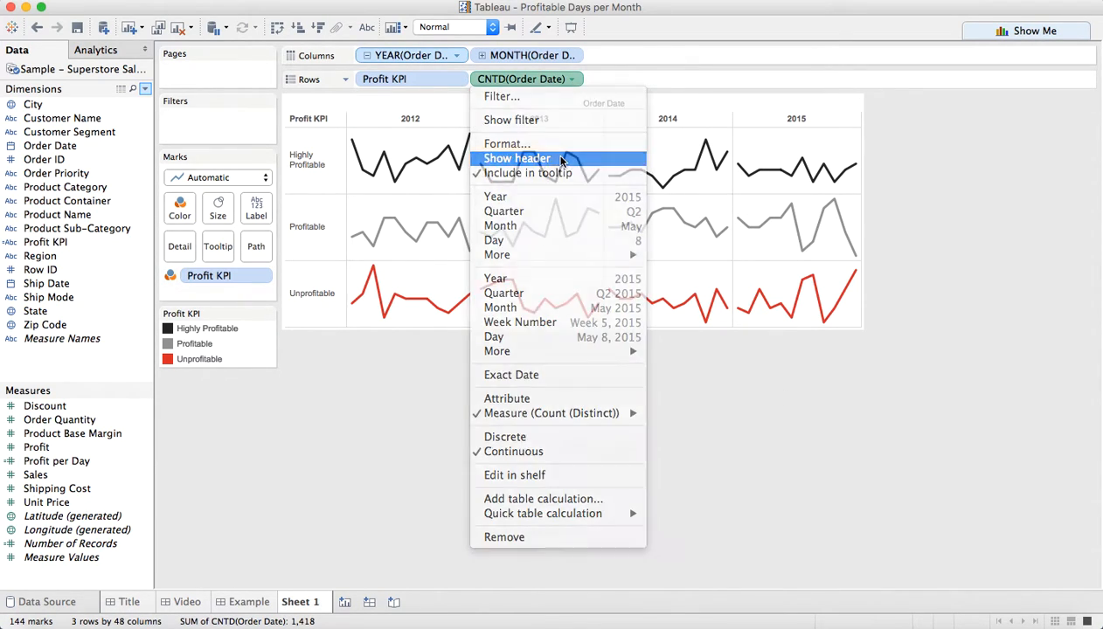
# - Show the days axis with an automatic zero-inclusive range and duplicate the chart to Sheet 2
pyautogui.click(515, 157)
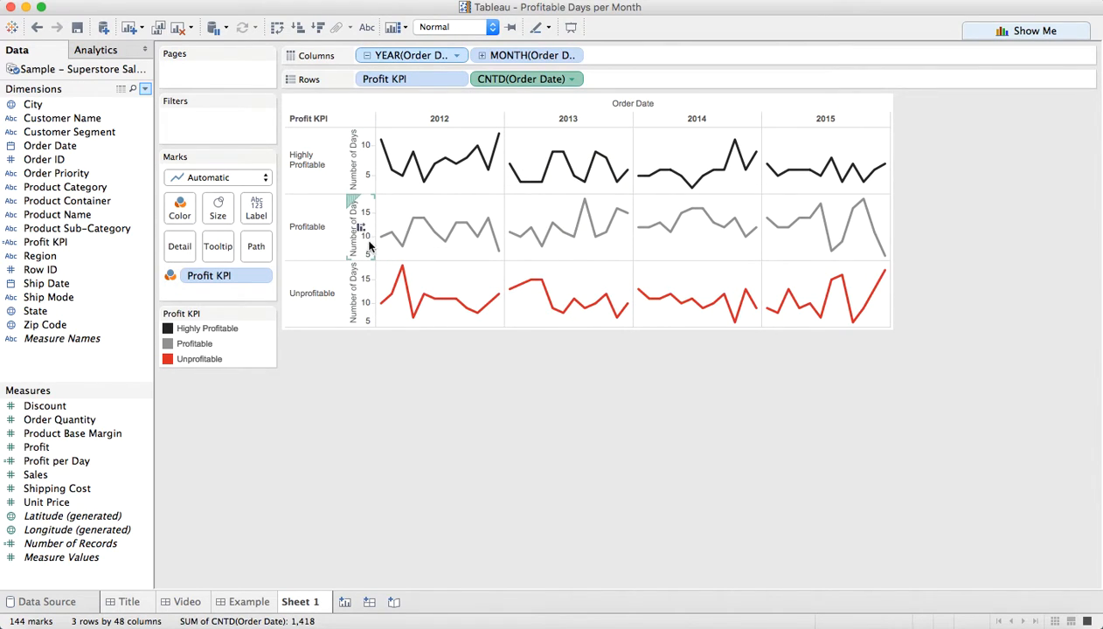
pyautogui.moveTo(367, 255)
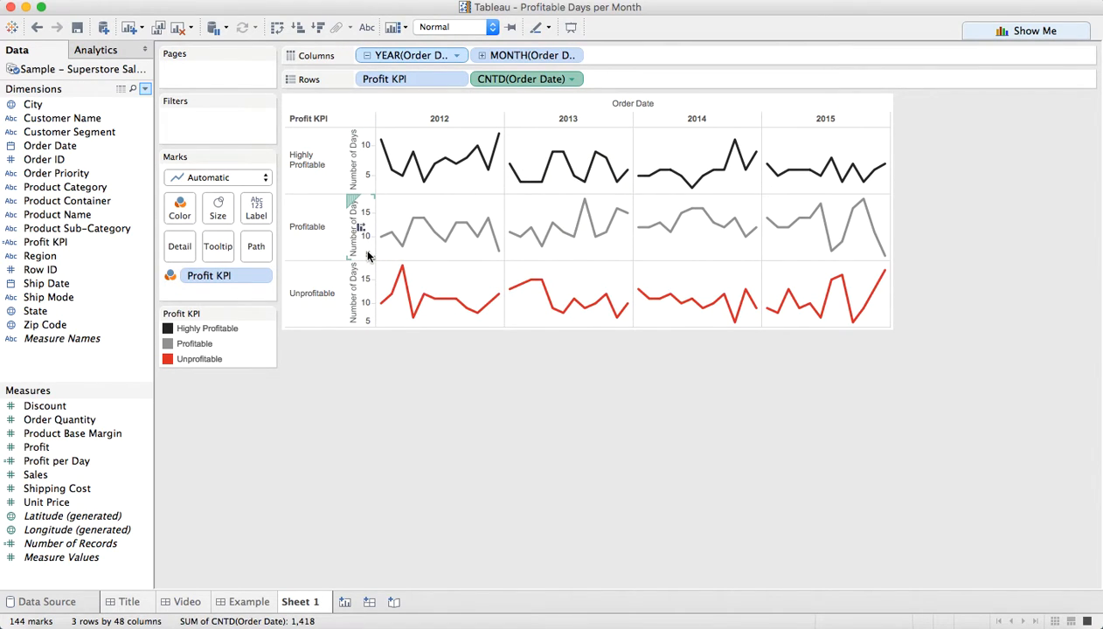
pyautogui.moveTo(384, 143)
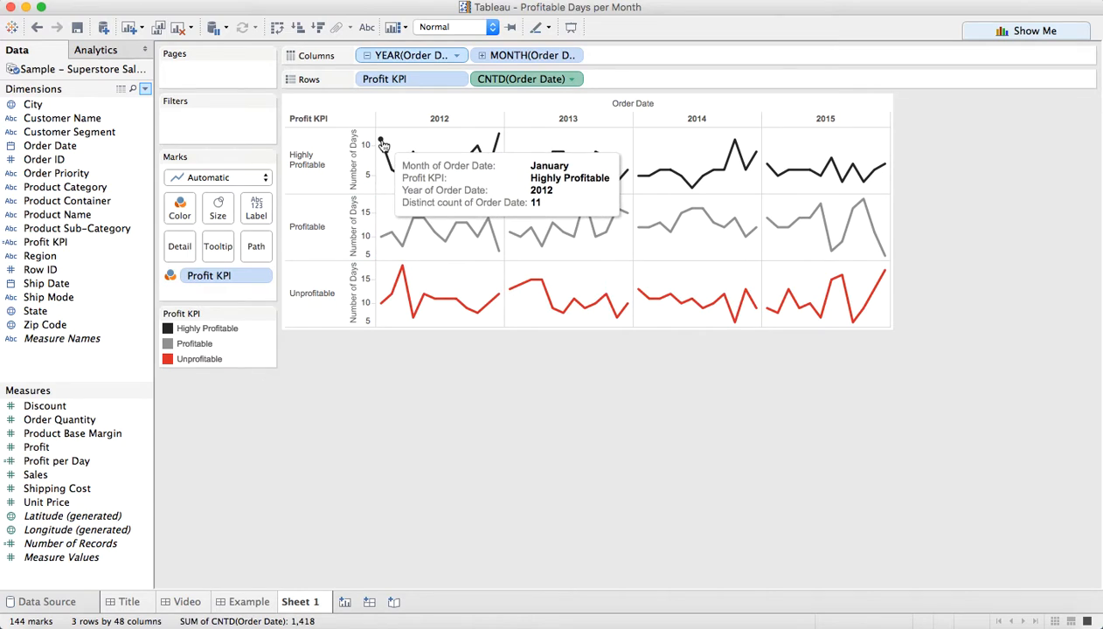
pyautogui.moveTo(385, 297)
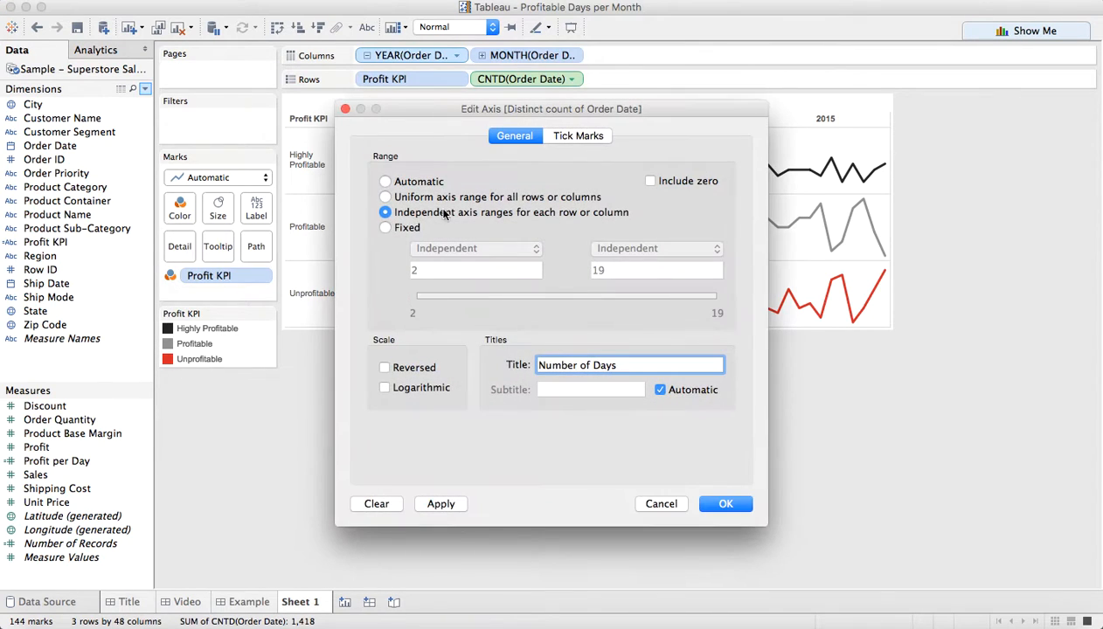
pyautogui.click(384, 180)
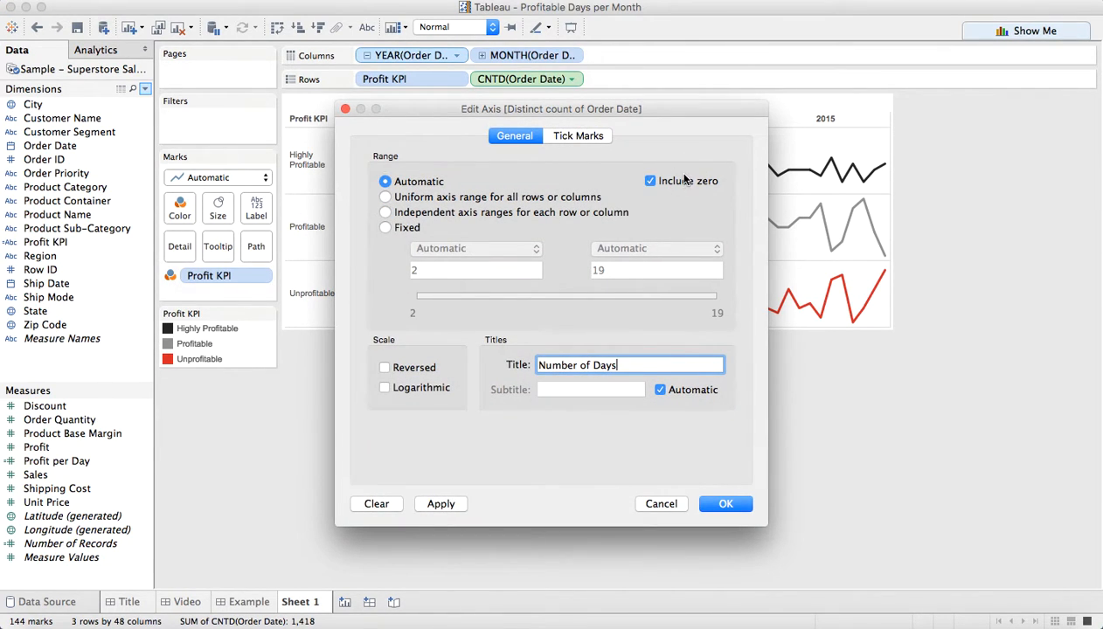
pyautogui.click(725, 503)
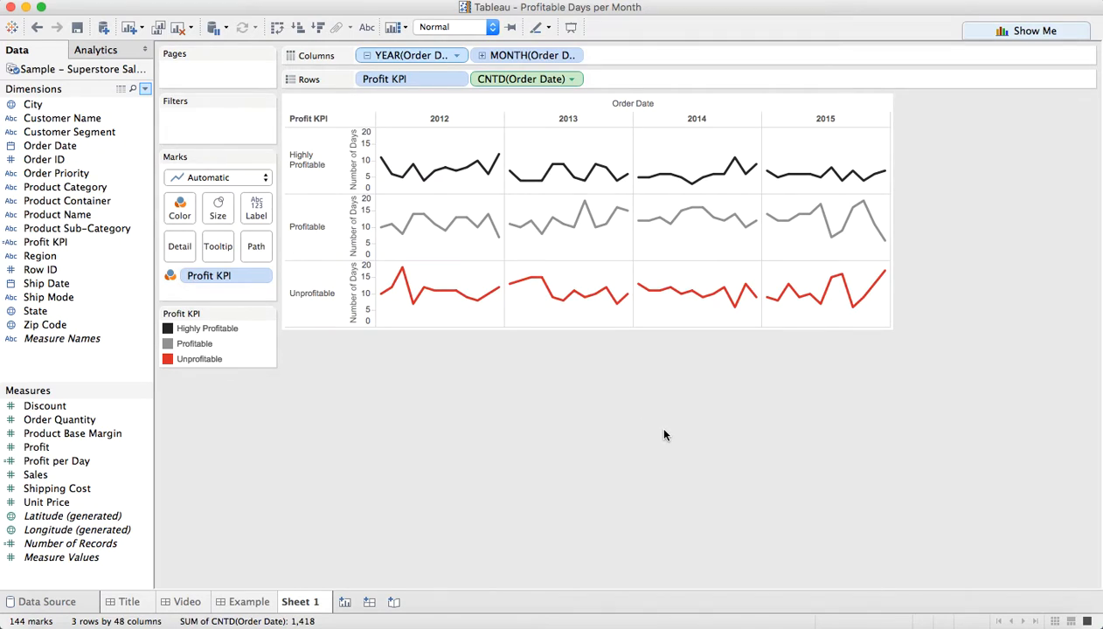
pyautogui.moveTo(682, 434)
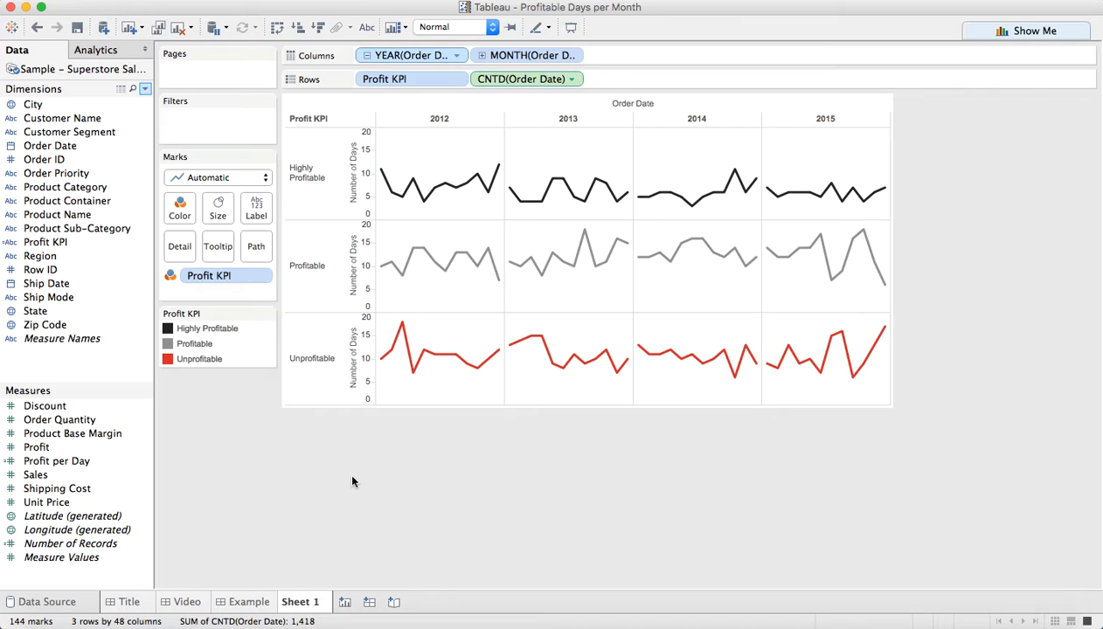
pyautogui.moveTo(400, 381)
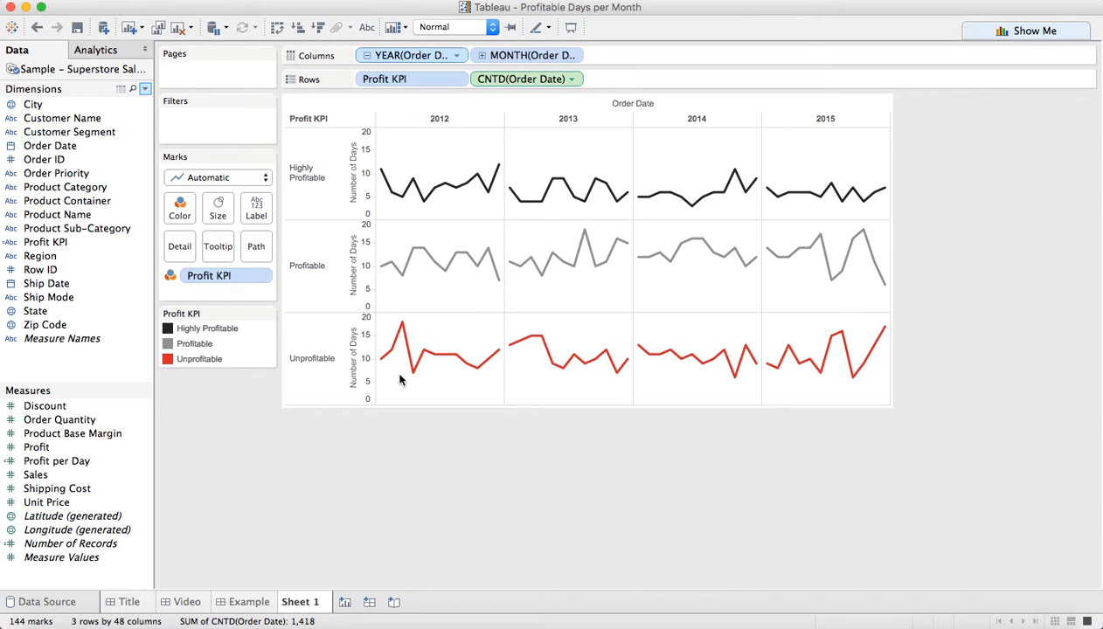
pyautogui.moveTo(402, 366)
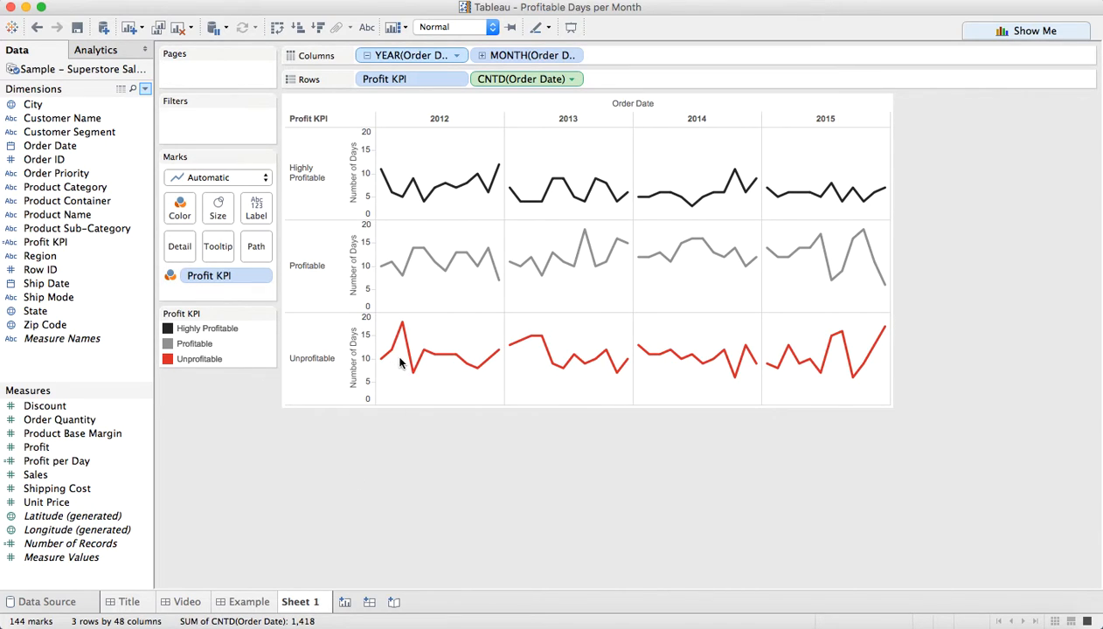
pyautogui.click(304, 601)
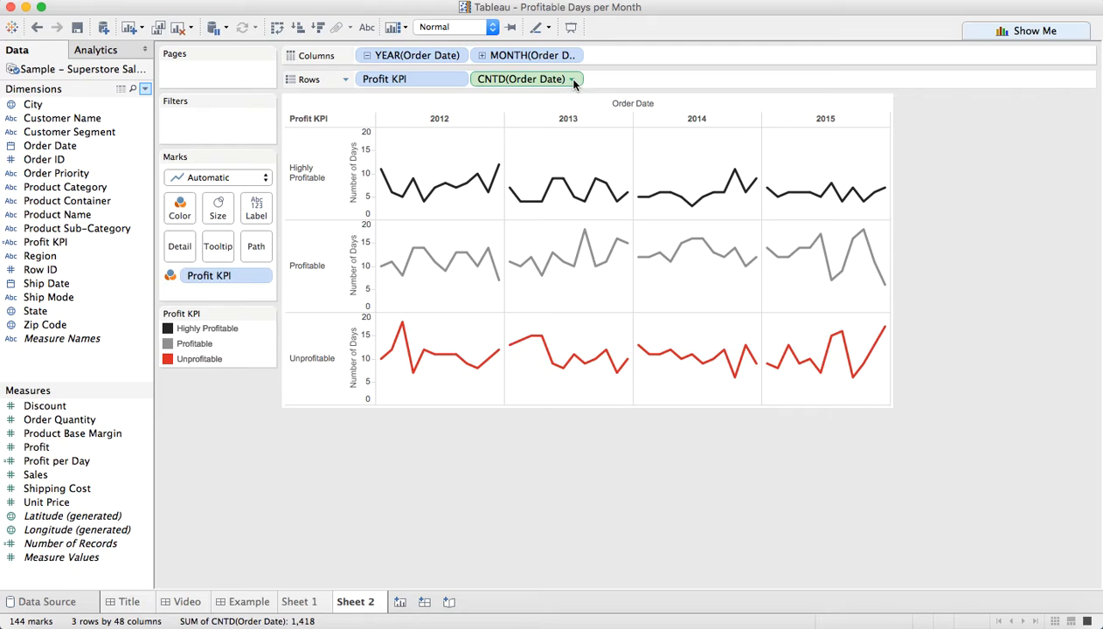
# - Remove Profit KPI from Rows, use Area marks as percent of total Table (Down), fit Entire view
pyautogui.click(570, 79)
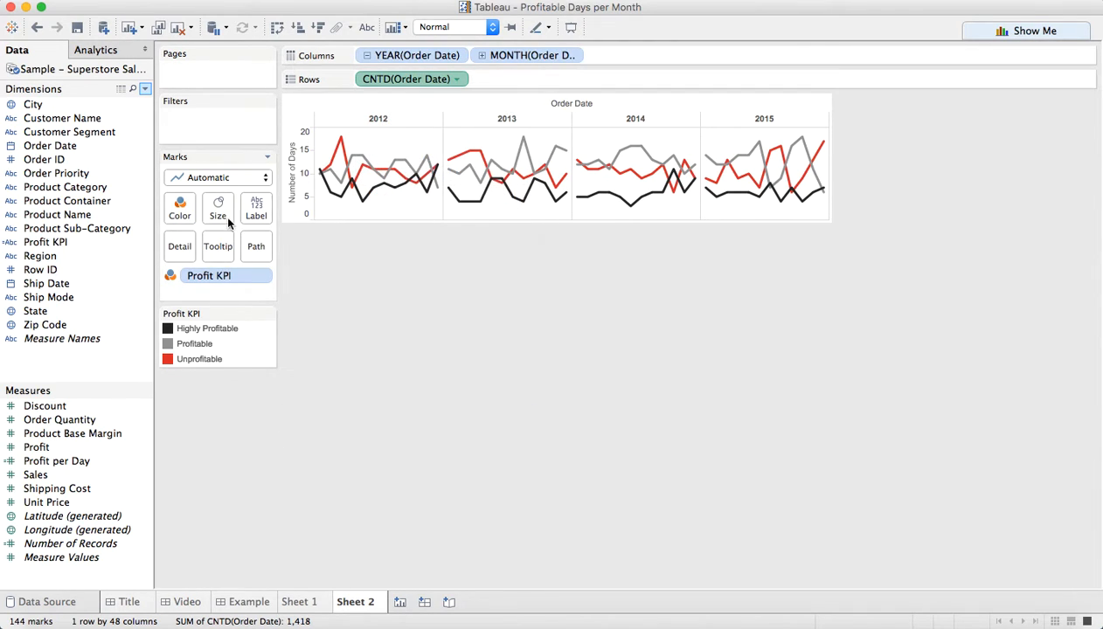
pyautogui.click(217, 179)
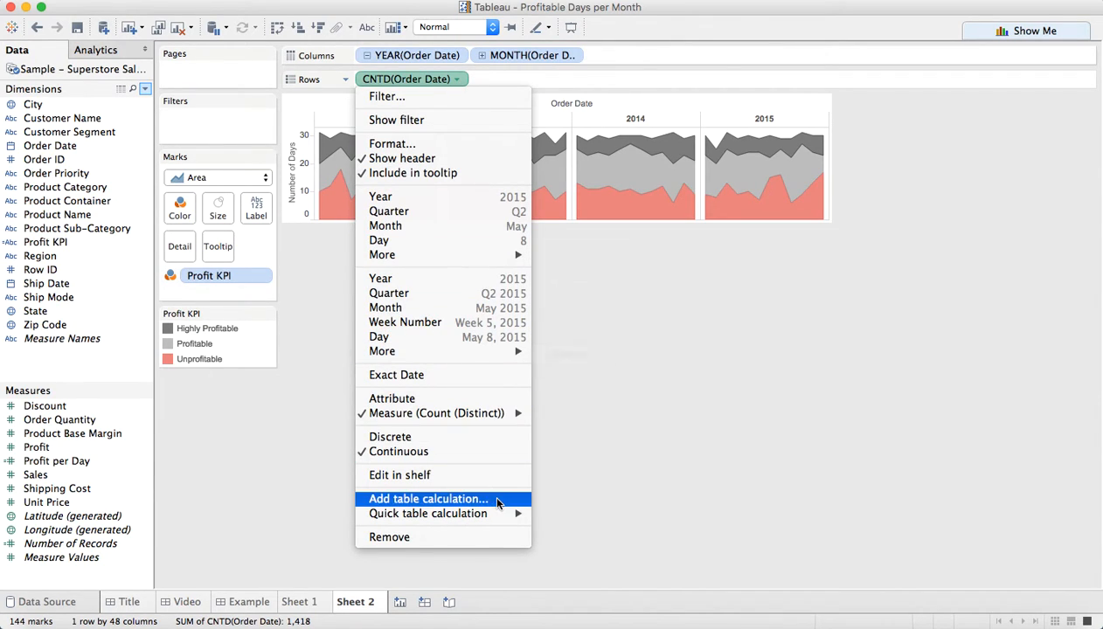
pyautogui.moveTo(428, 514)
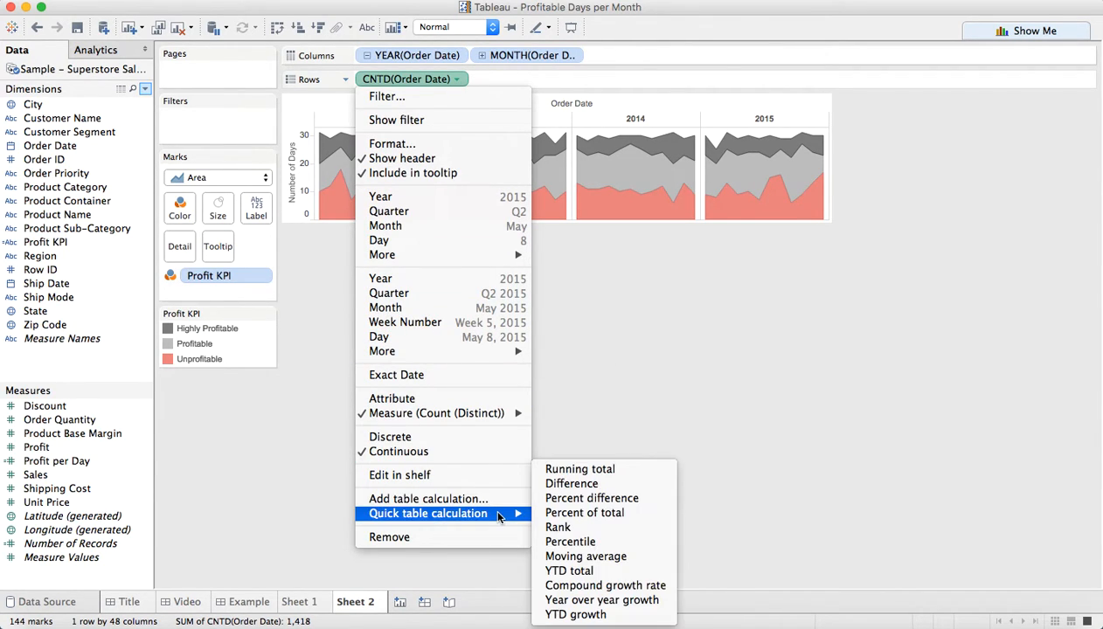
pyautogui.click(584, 512)
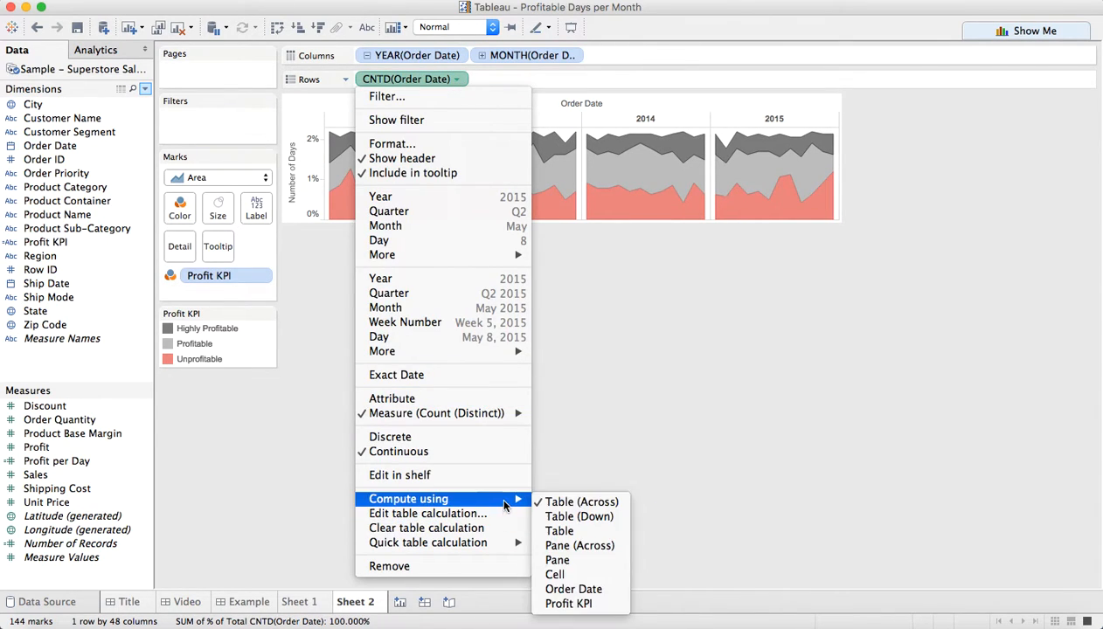
pyautogui.click(580, 501)
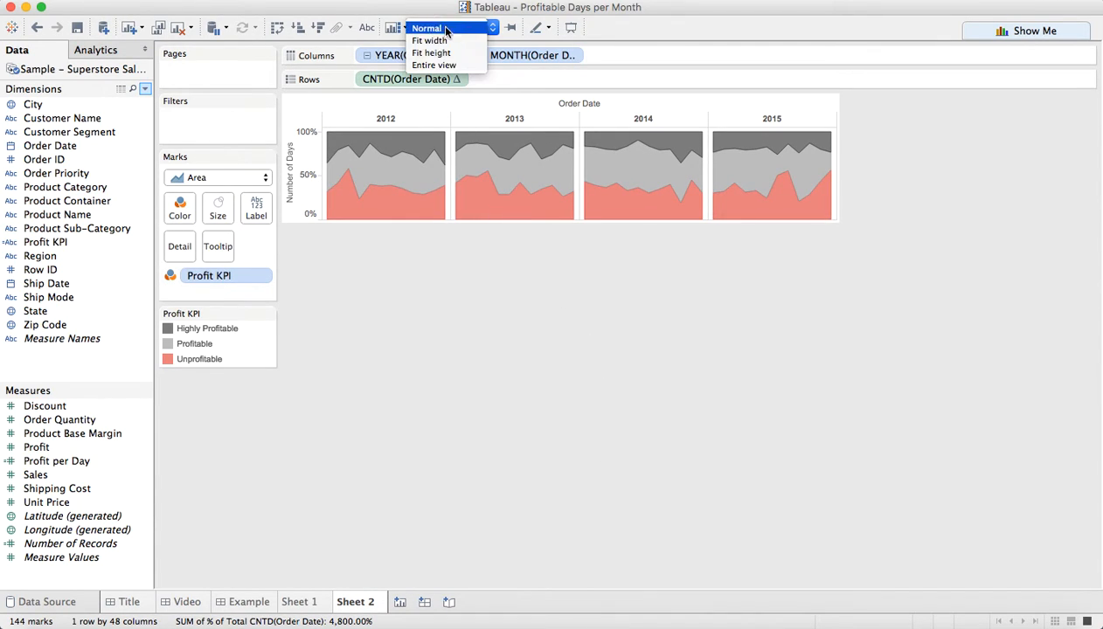
pyautogui.click(433, 64)
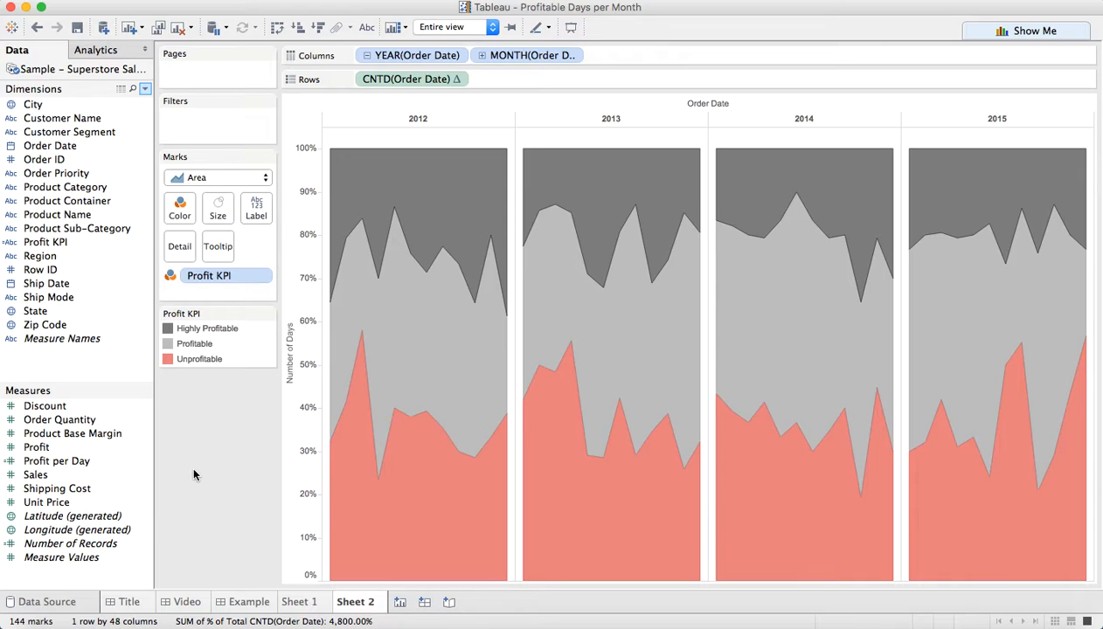
pyautogui.moveTo(364, 611)
pyautogui.write('Area C')
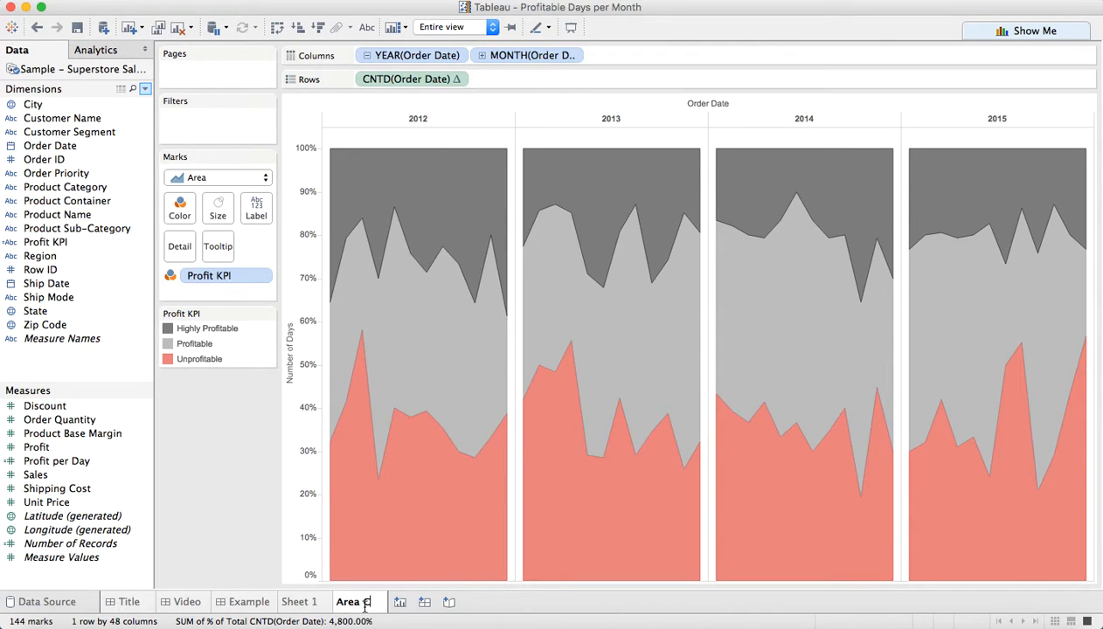
# - Rename Sheet 2 to 'Area Chart' and Sheet 1 to 'Line Chart', returning to the line chart
pyautogui.click(300, 601)
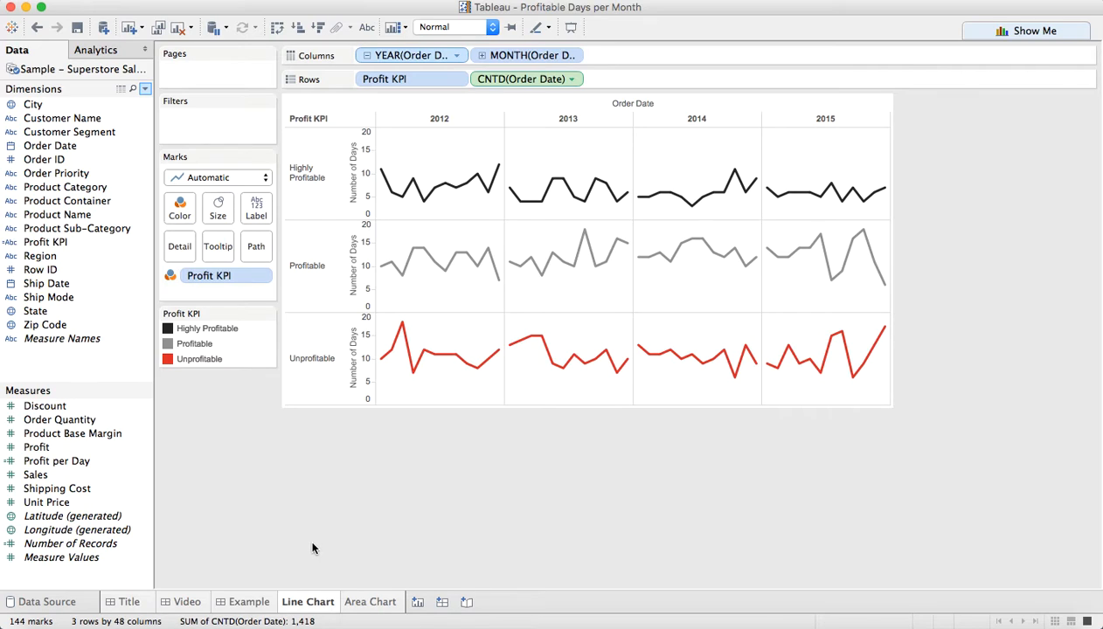
pyautogui.click(56, 462)
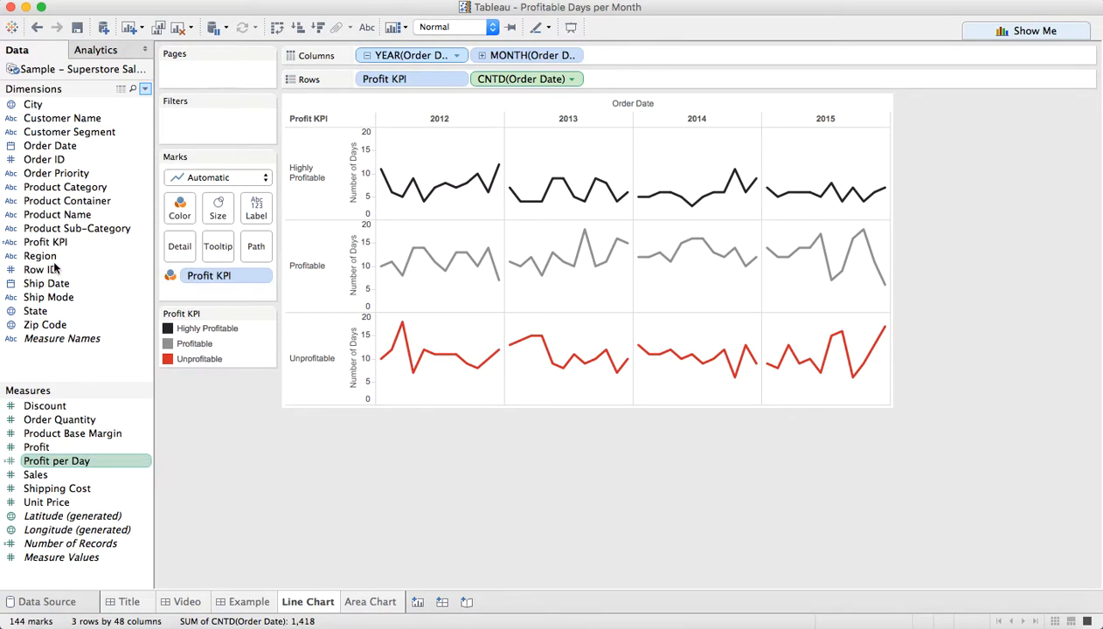
# - Review the Profit KPI calculation, still at the 2000 threshold, and close it unchanged
pyautogui.rightClick(45, 241)
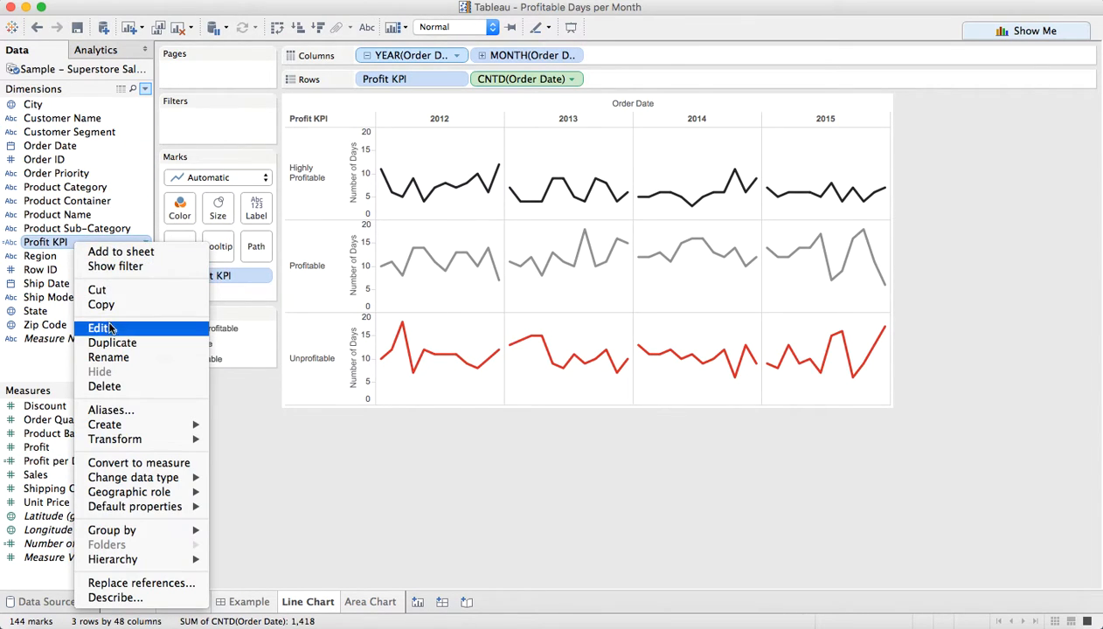
pyautogui.click(98, 328)
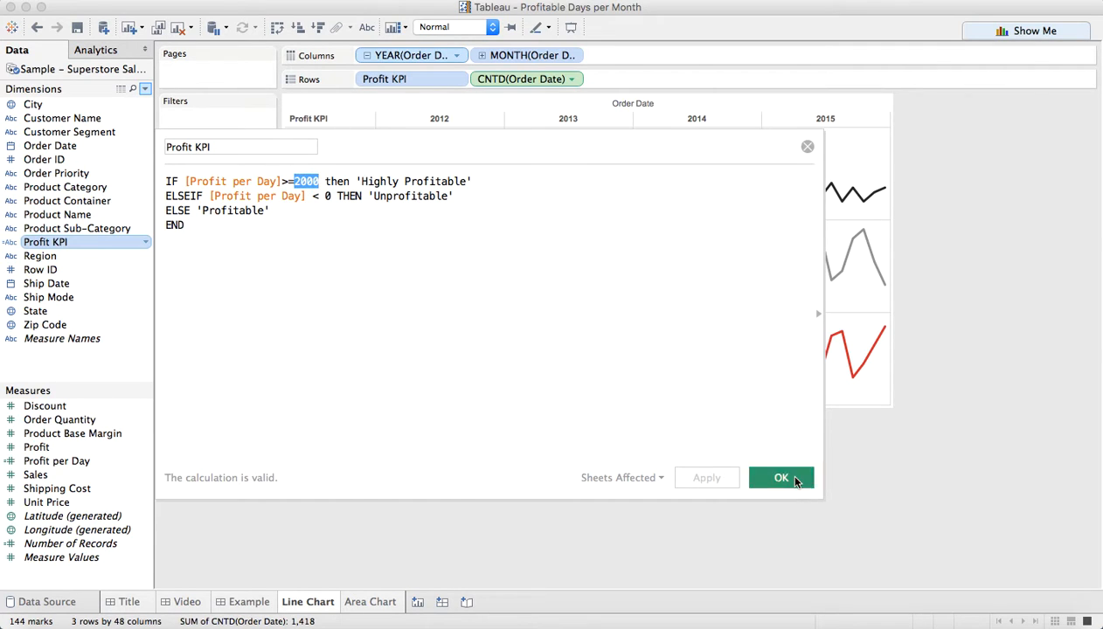
pyautogui.click(780, 477)
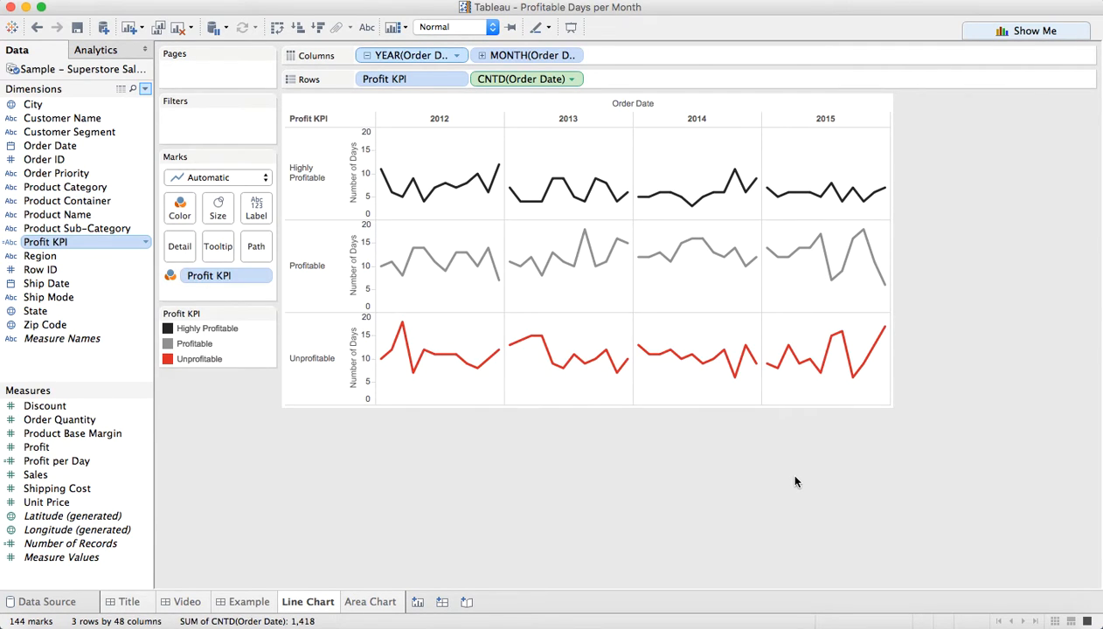
pyautogui.moveTo(769, 493)
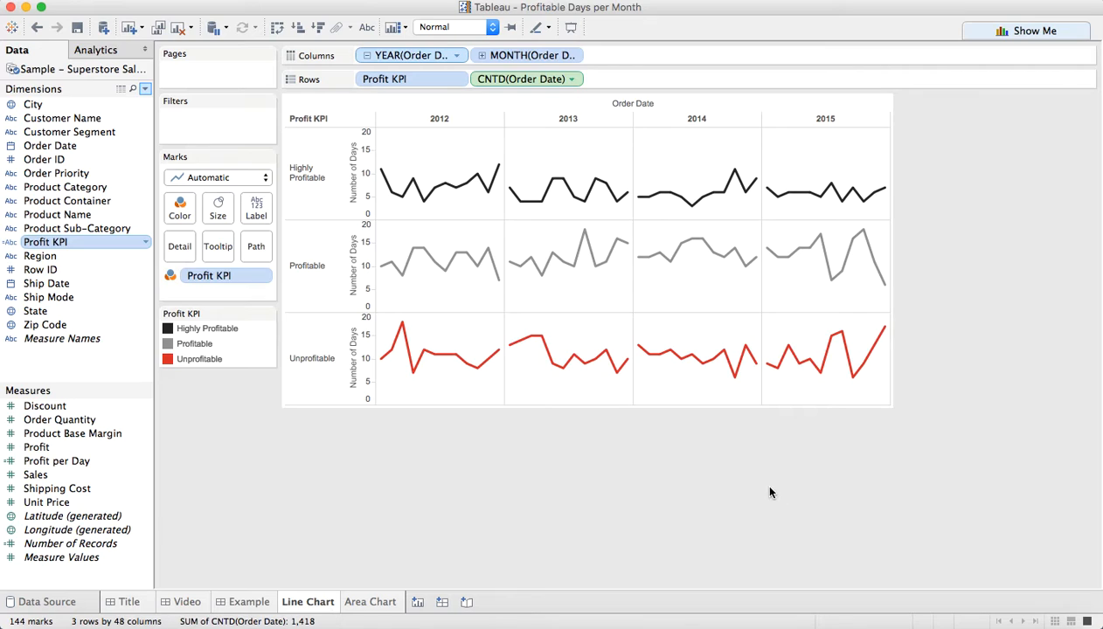
pyautogui.moveTo(575, 327)
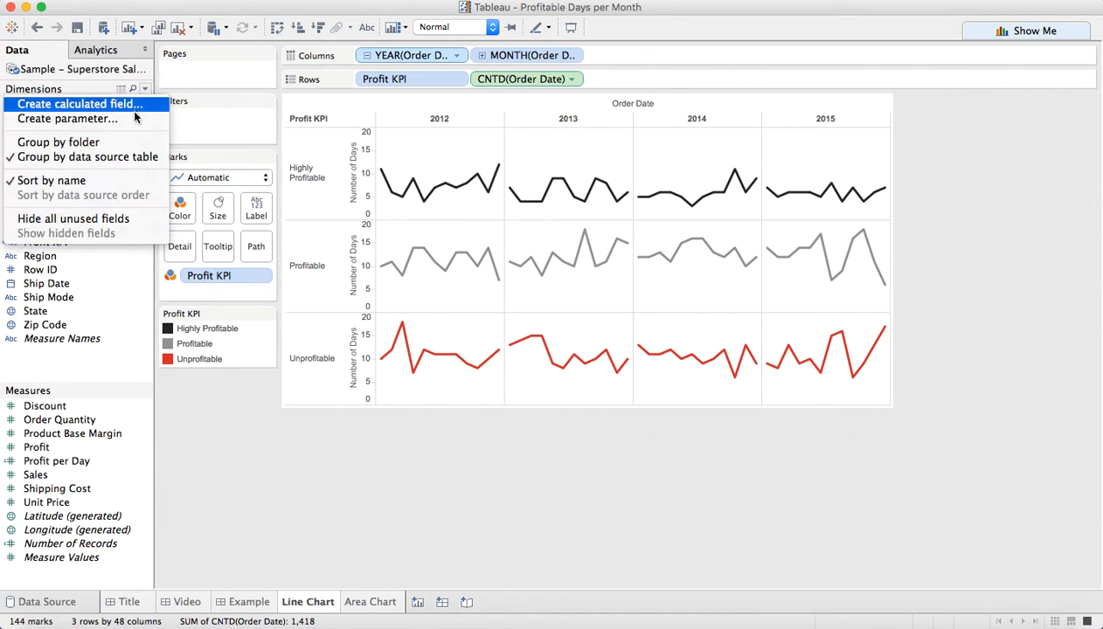
# - Create an integer parameter named 'Enter Value for Highly Profitable'
pyautogui.click(67, 118)
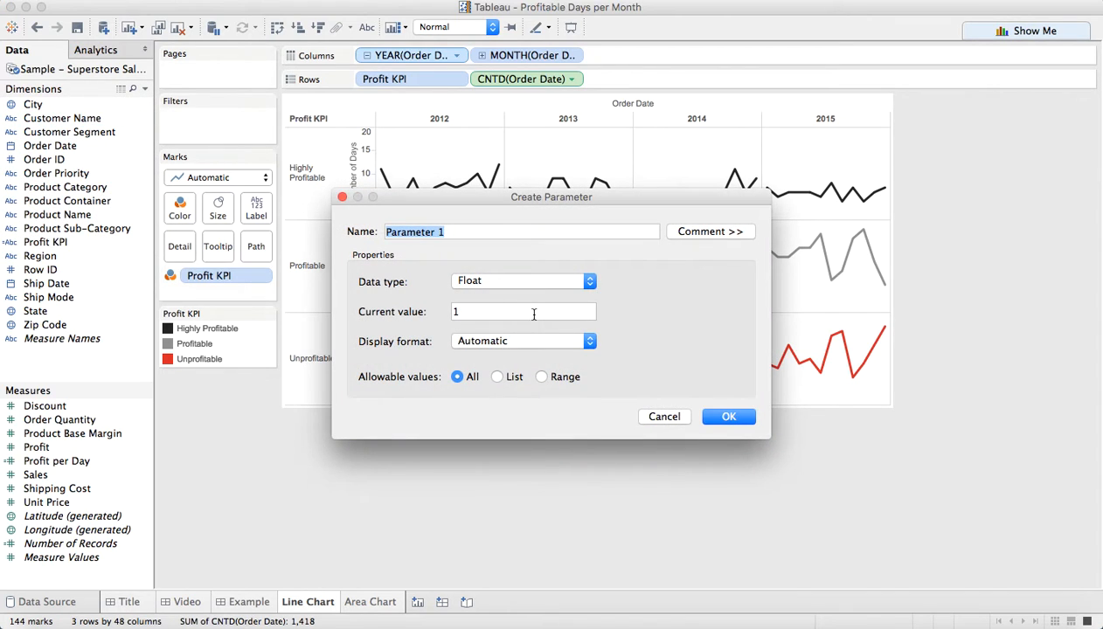
pyautogui.write('Enter Value for')
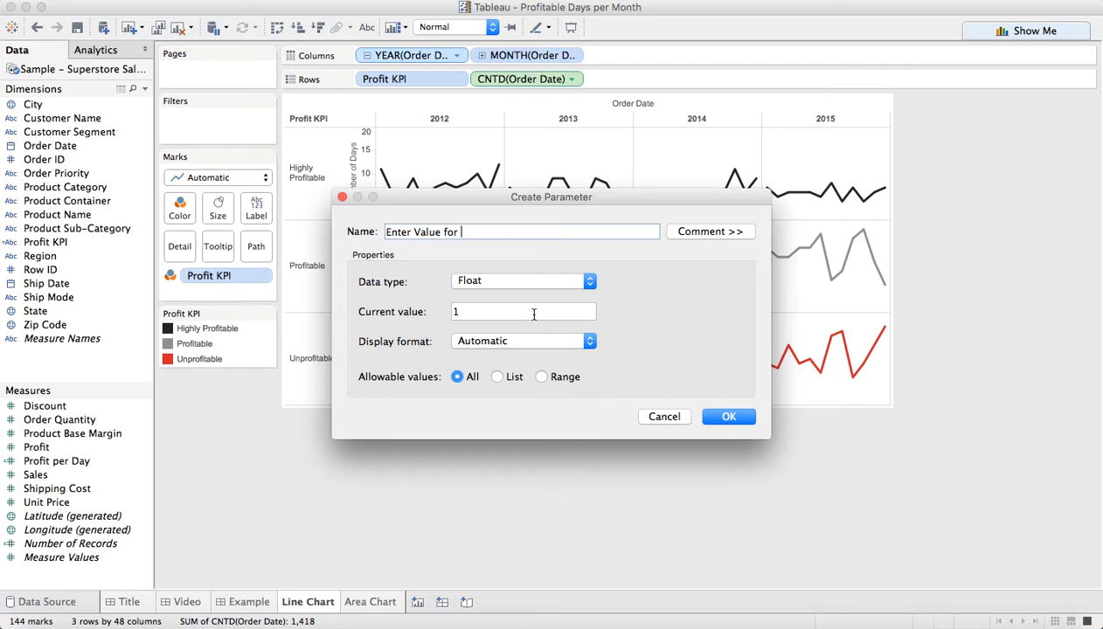
pyautogui.write('Highly Profitable')
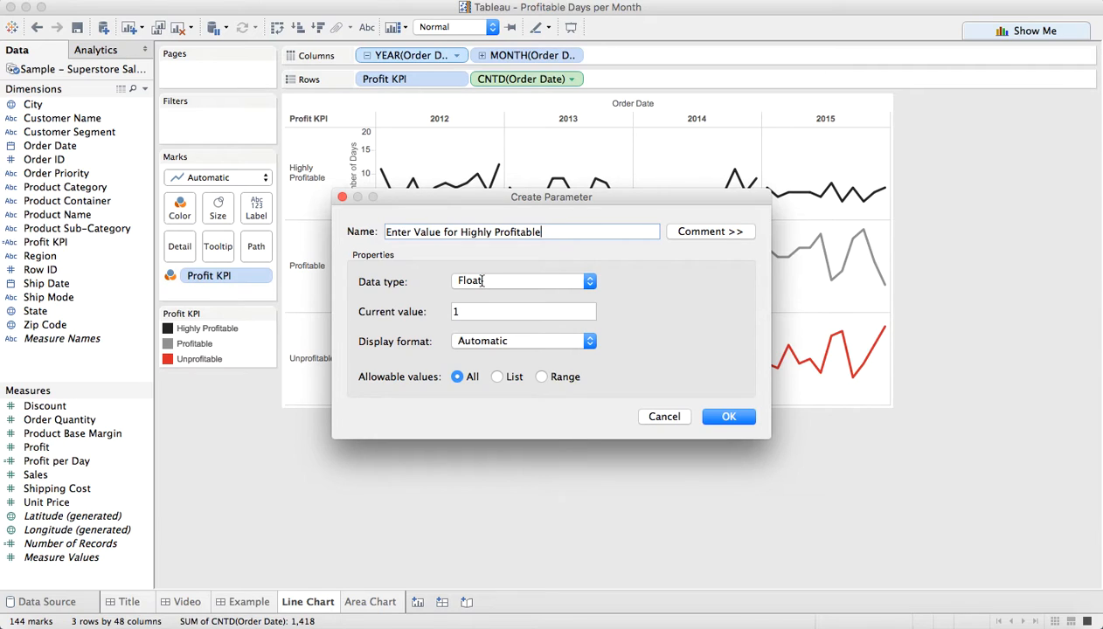
pyautogui.click(522, 279)
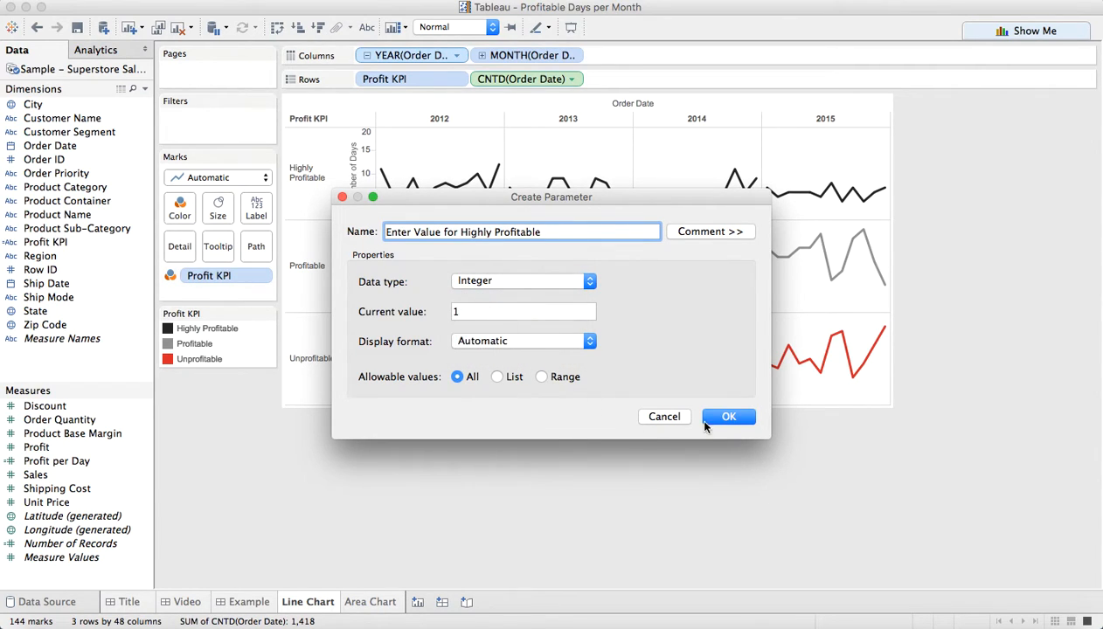
pyautogui.click(728, 416)
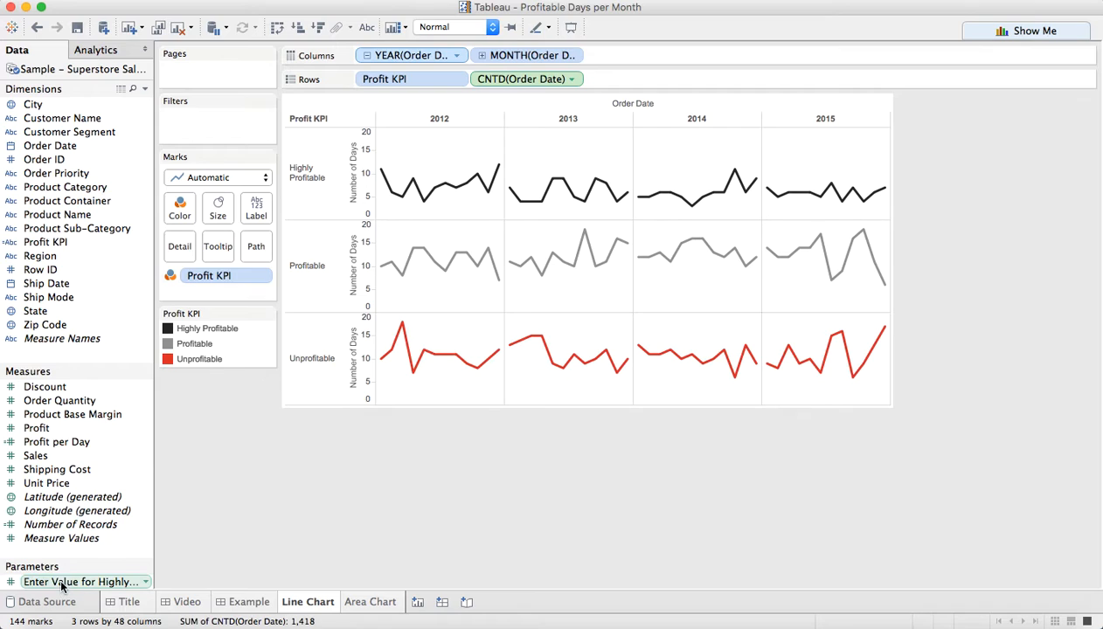
# - Show the parameter control on the sheet and enter a threshold value
pyautogui.click(84, 580)
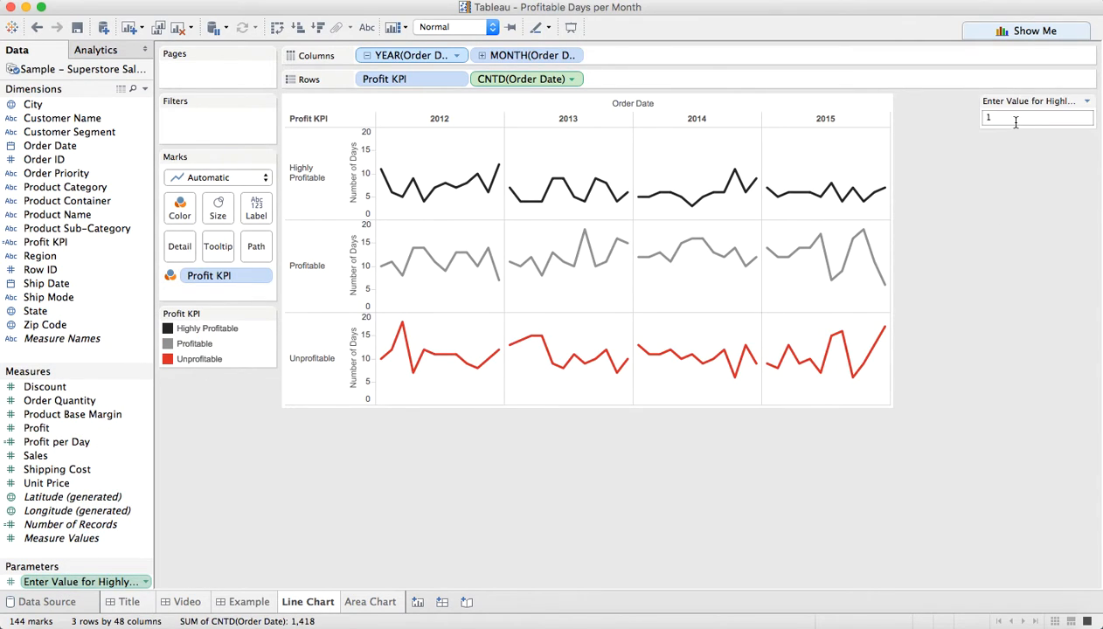
pyautogui.click(1034, 119)
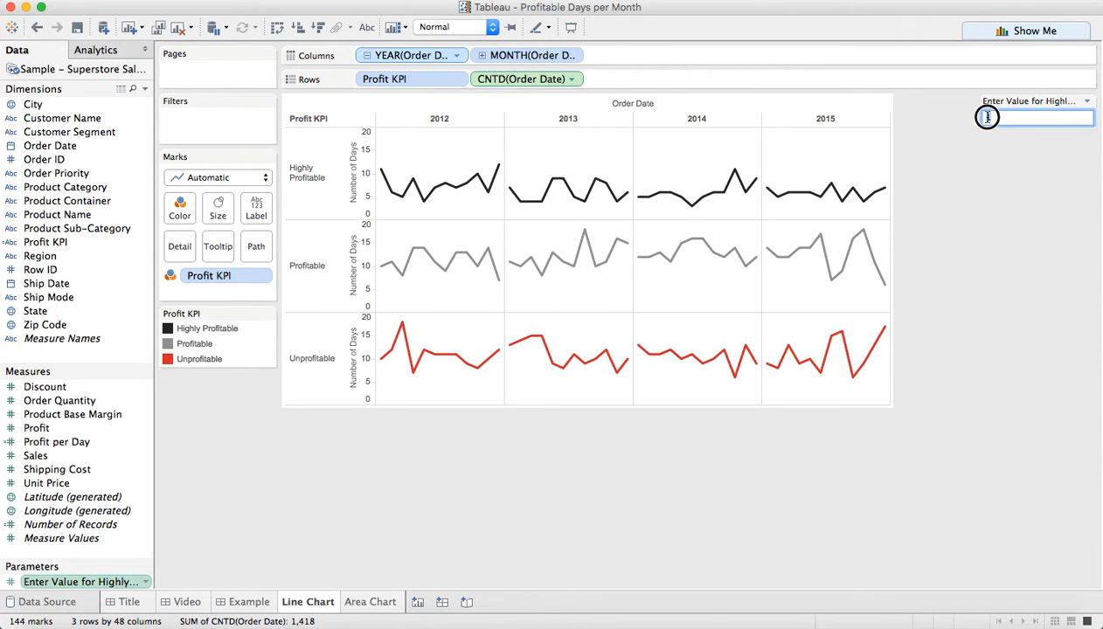
pyautogui.write('1,500')
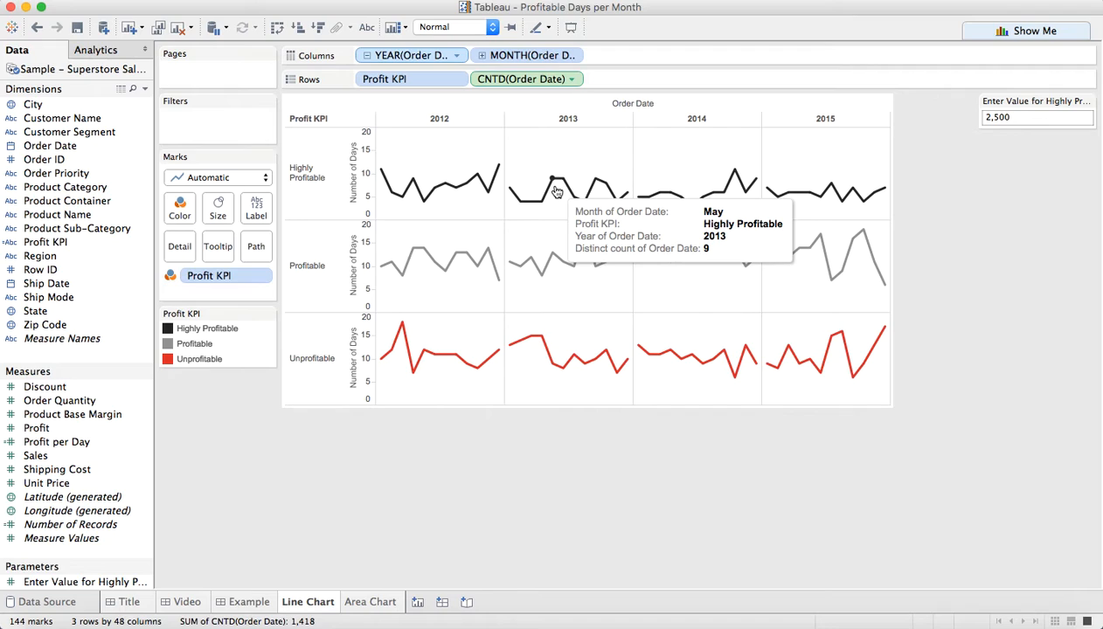
pyautogui.moveTo(996, 101)
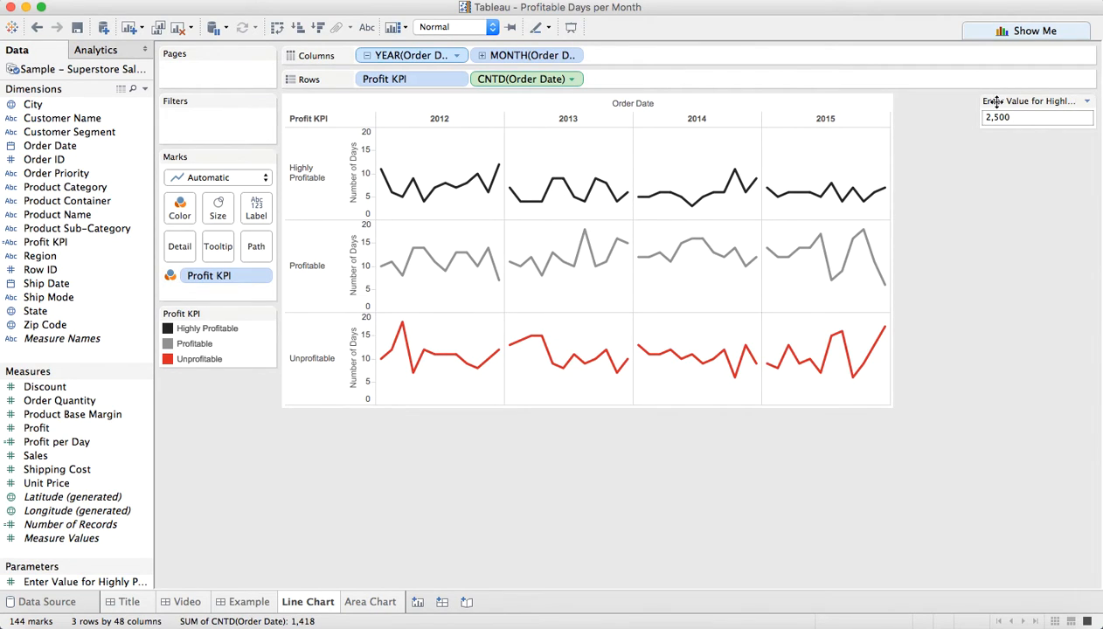
# - Replace 2000 in the Profit KPI formula with [Enter Value for Highly Profitable] and select the threshold to change it
pyautogui.rightClick(46, 241)
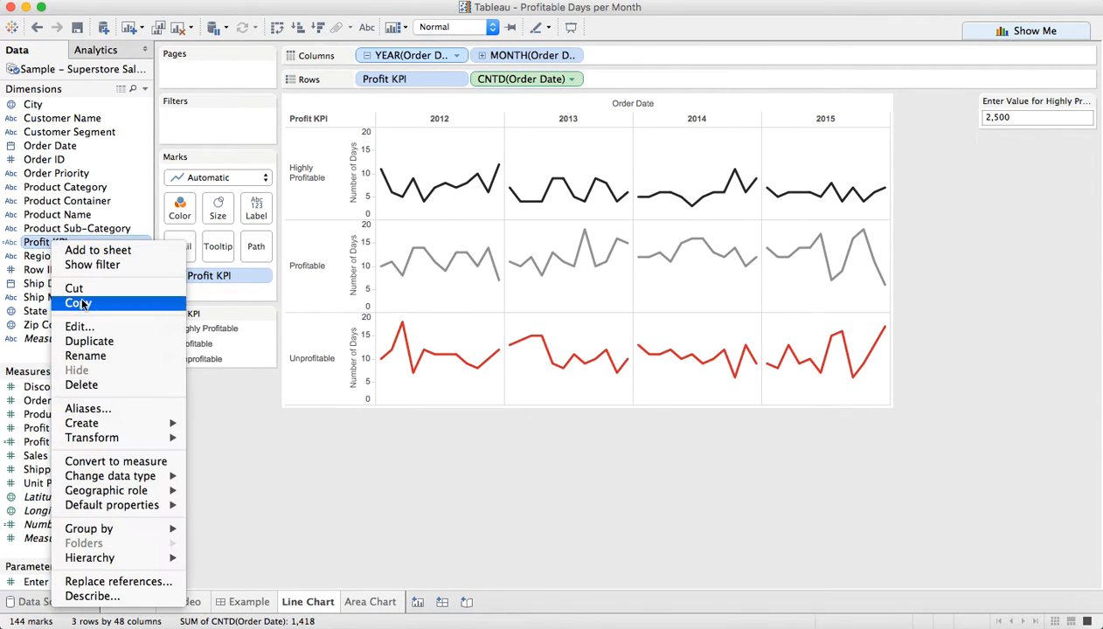
pyautogui.click(79, 326)
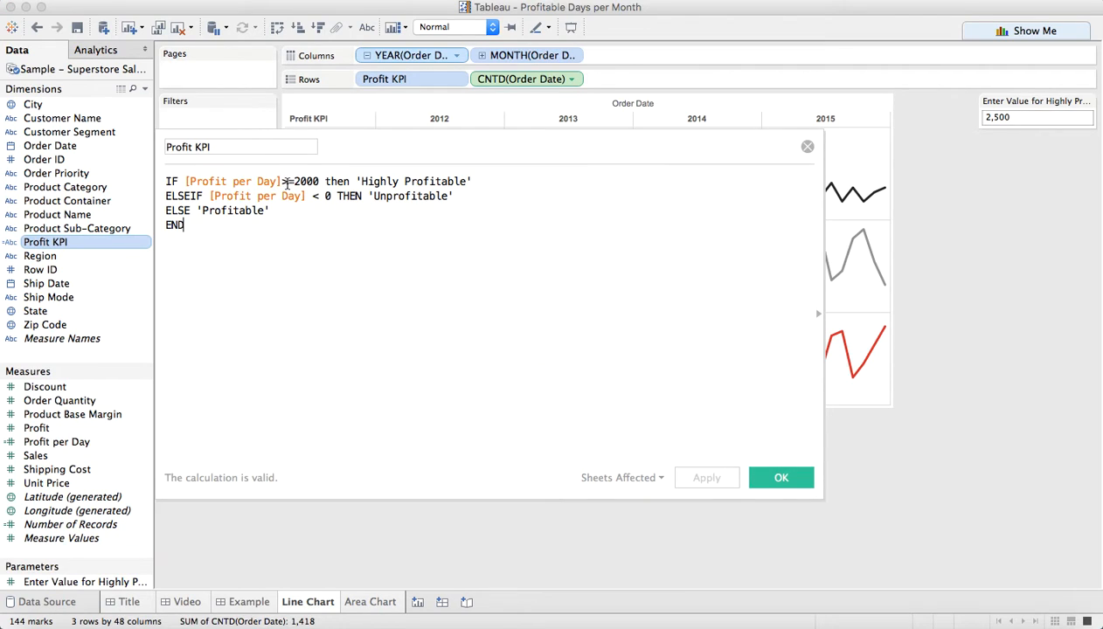
pyautogui.doubleClick(306, 182)
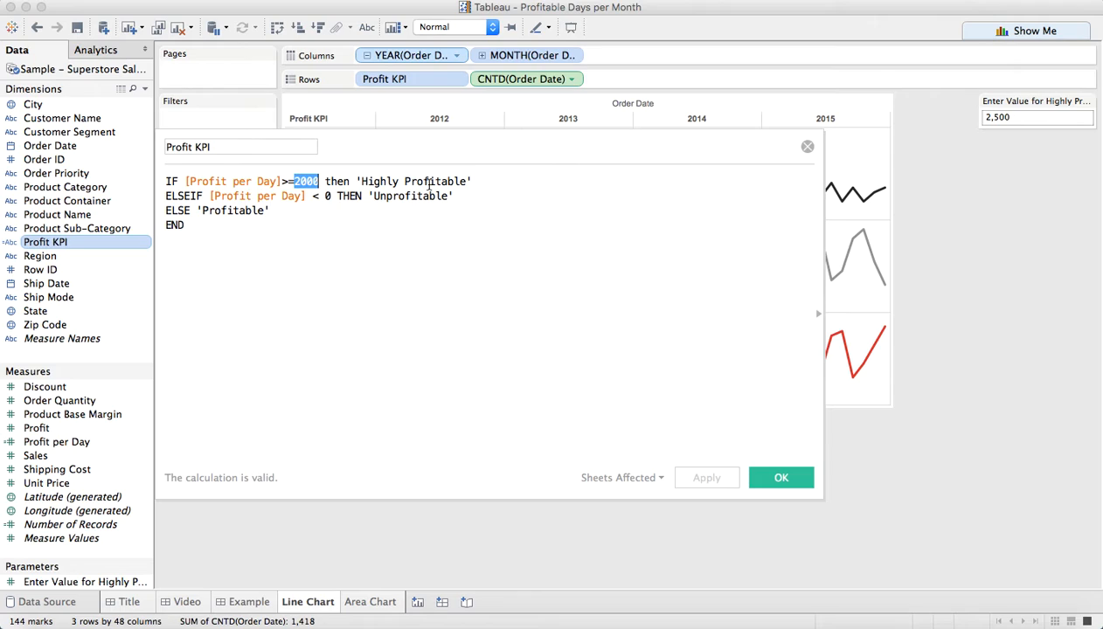
pyautogui.write('etc')
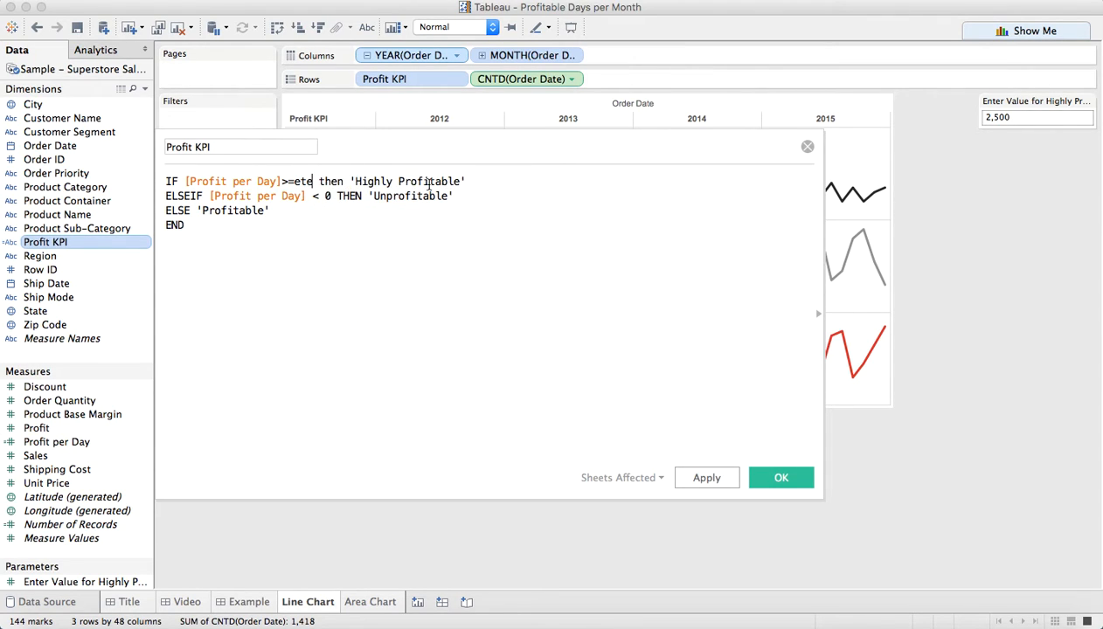
pyautogui.write('[Enter Value for Highly Profitable]')
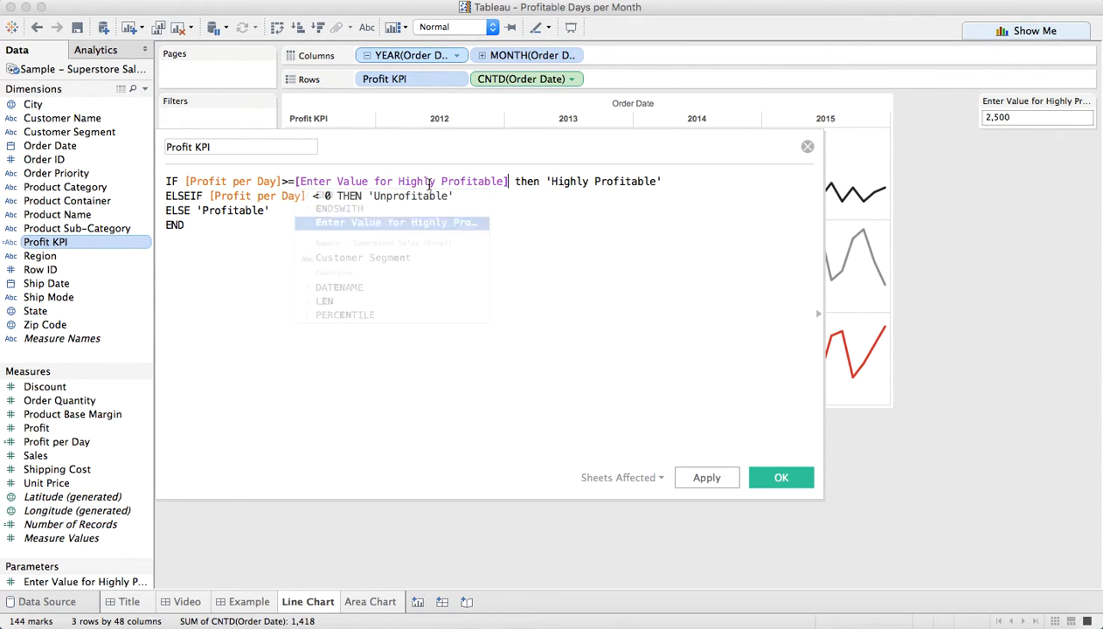
pyautogui.click(779, 477)
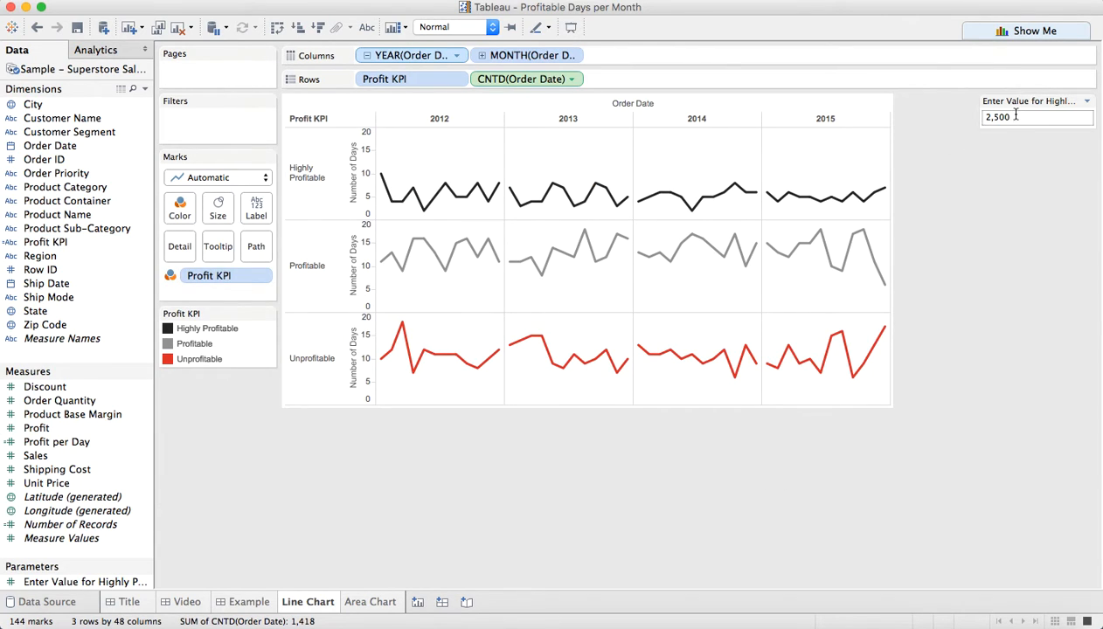
pyautogui.click(1037, 117)
pyautogui.write('500')
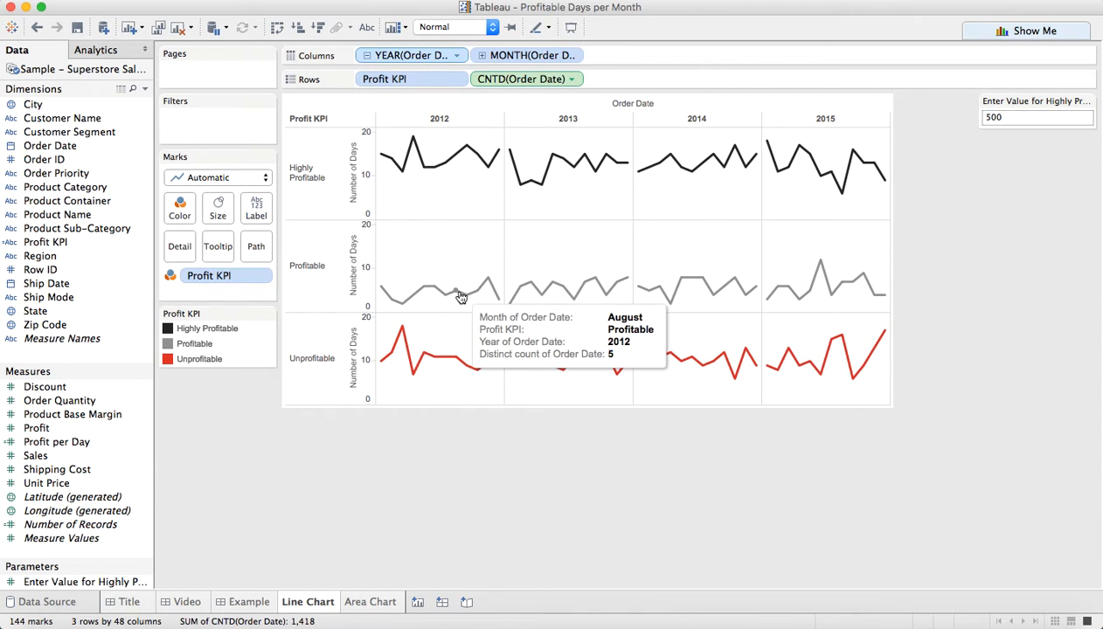
pyautogui.moveTo(383, 160)
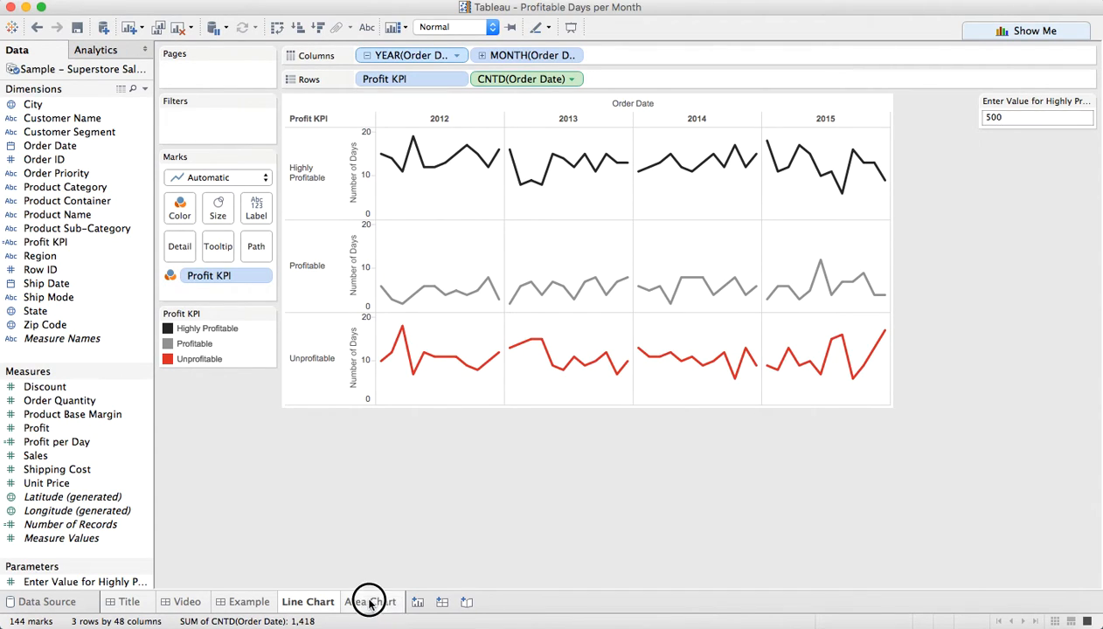
# - On the Area Chart sheet try thresholds 100, 50 and 2000, then return to the Line Chart
pyautogui.click(370, 601)
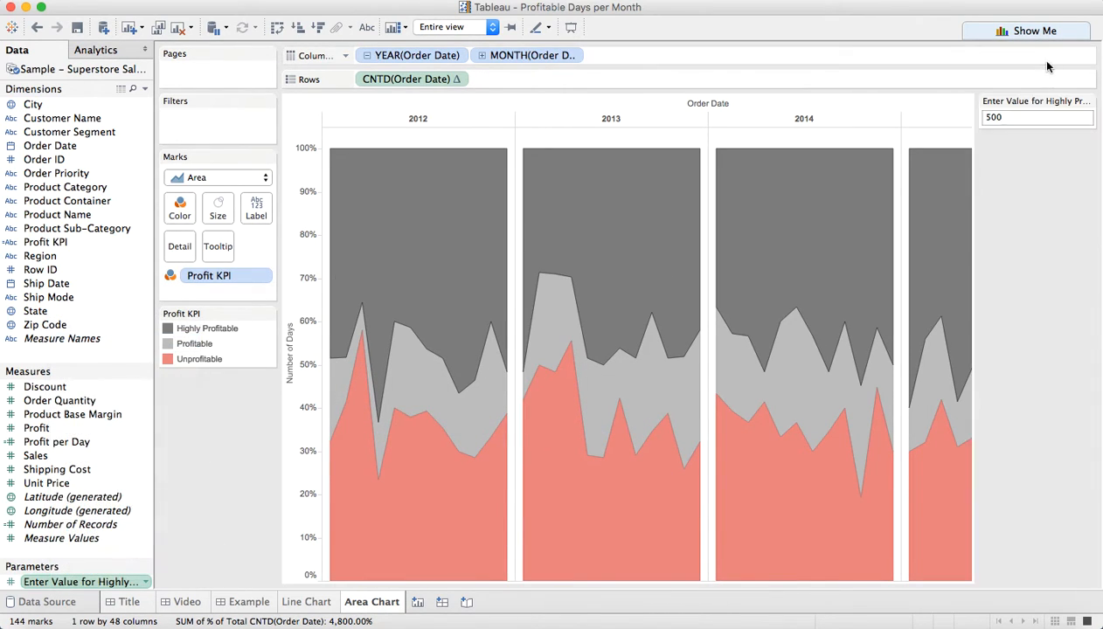
pyautogui.click(1037, 117)
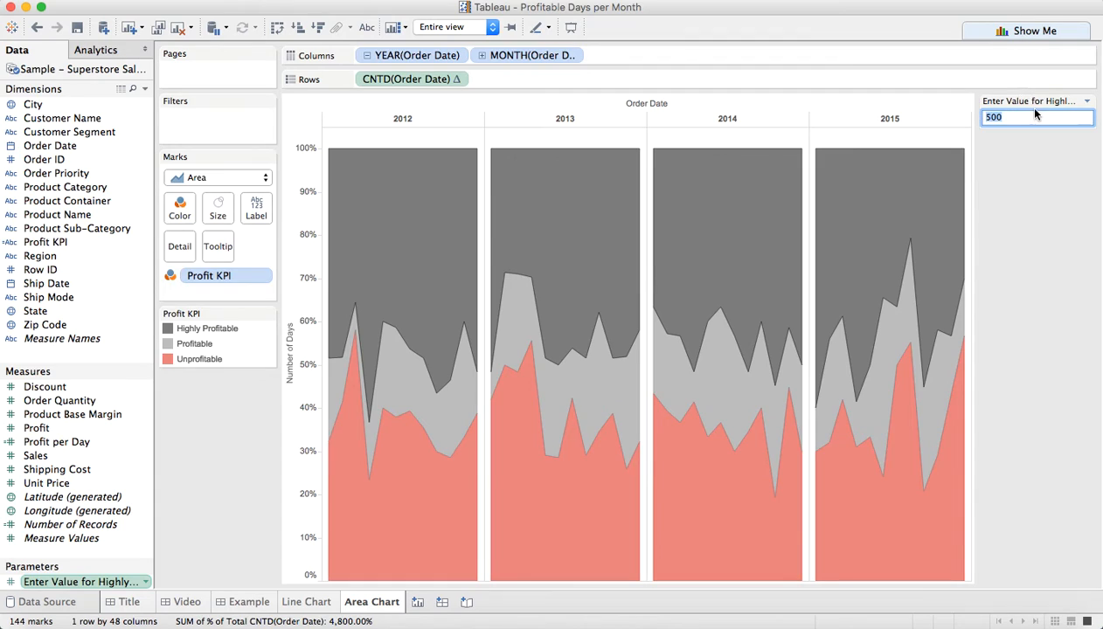
pyautogui.write('100')
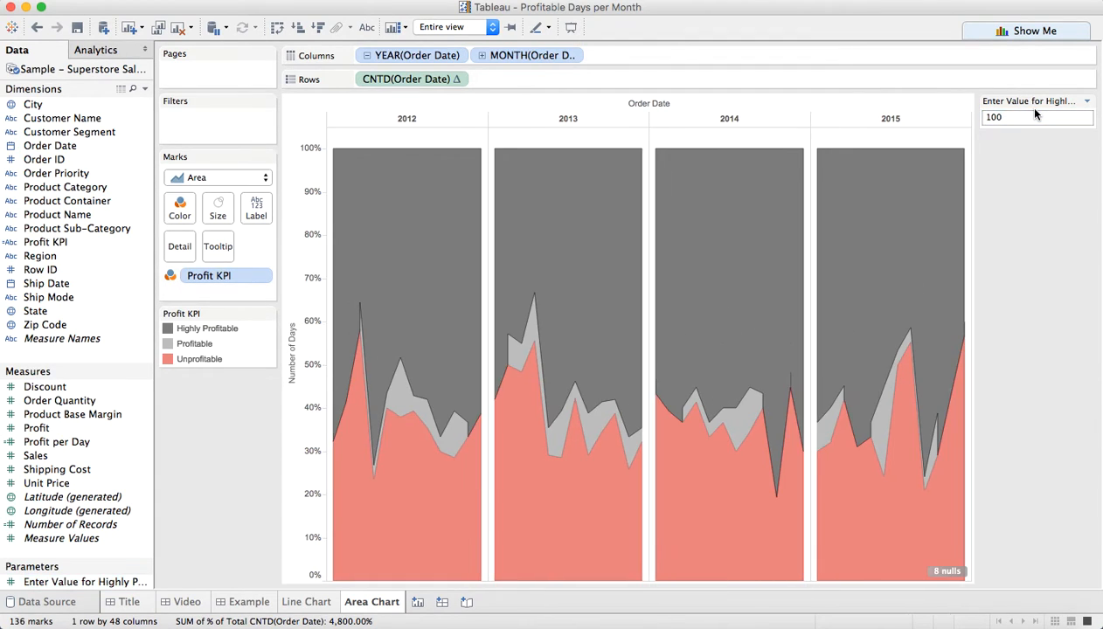
pyautogui.click(1034, 117)
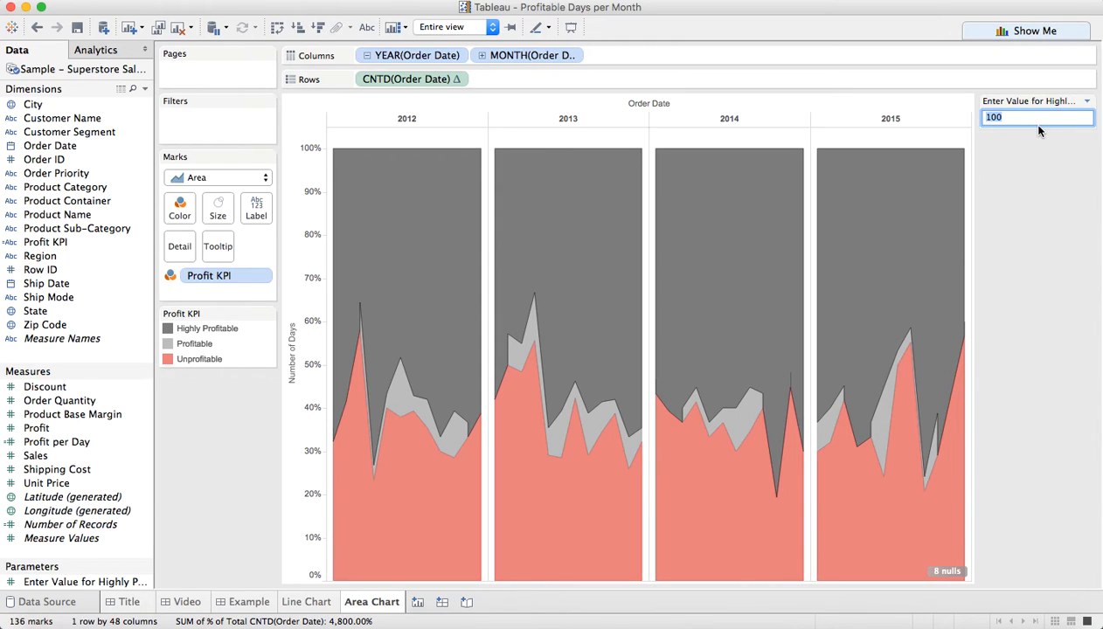
pyautogui.write('50')
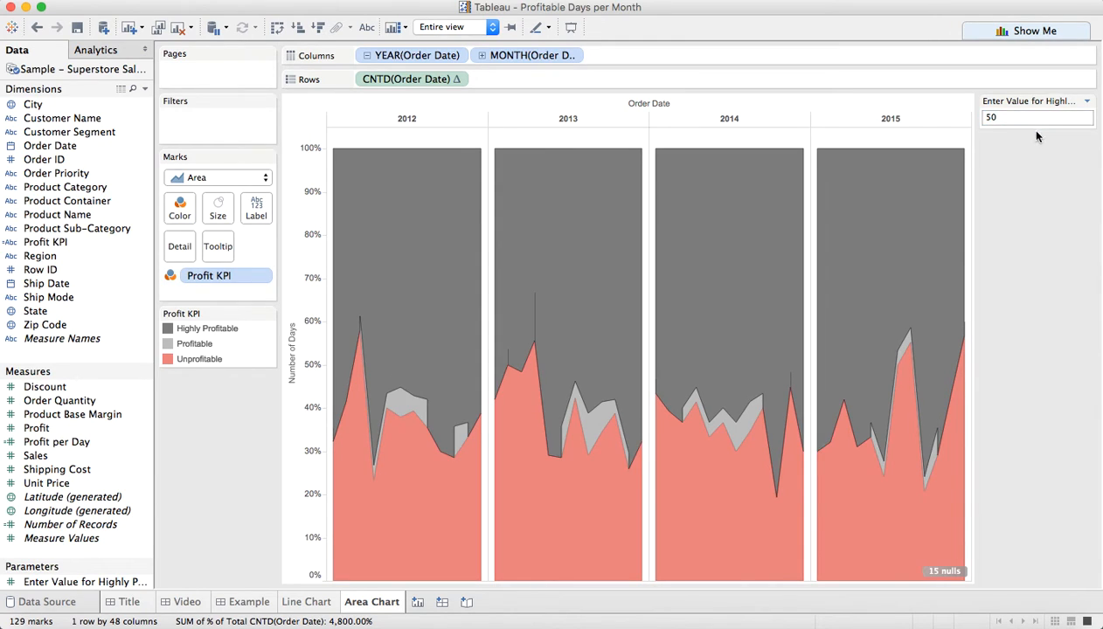
pyautogui.click(1036, 117)
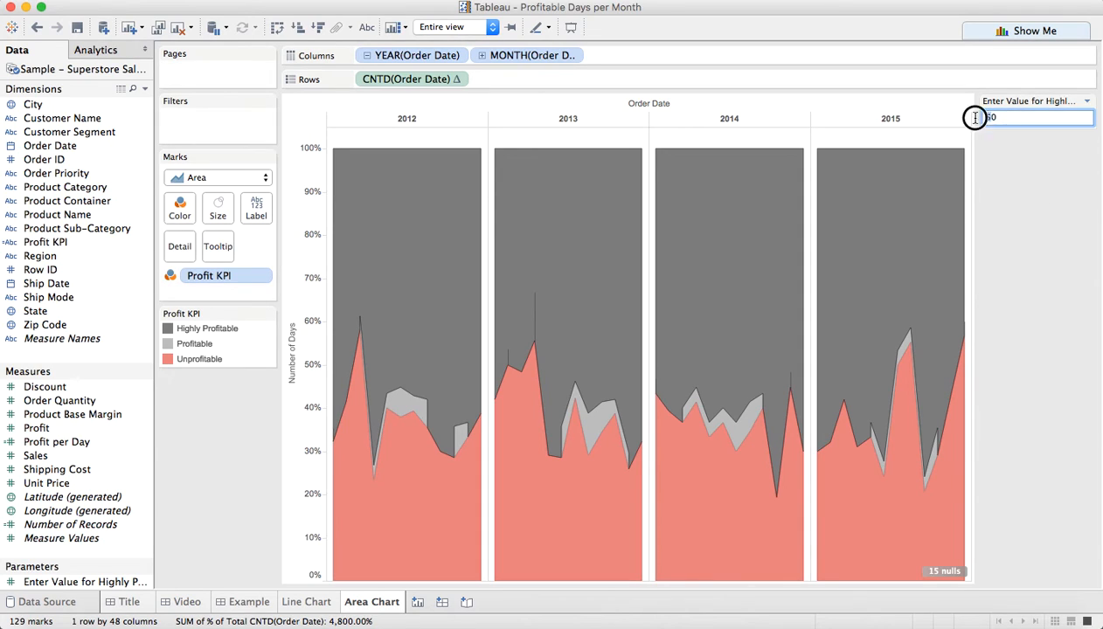
pyautogui.write('200')
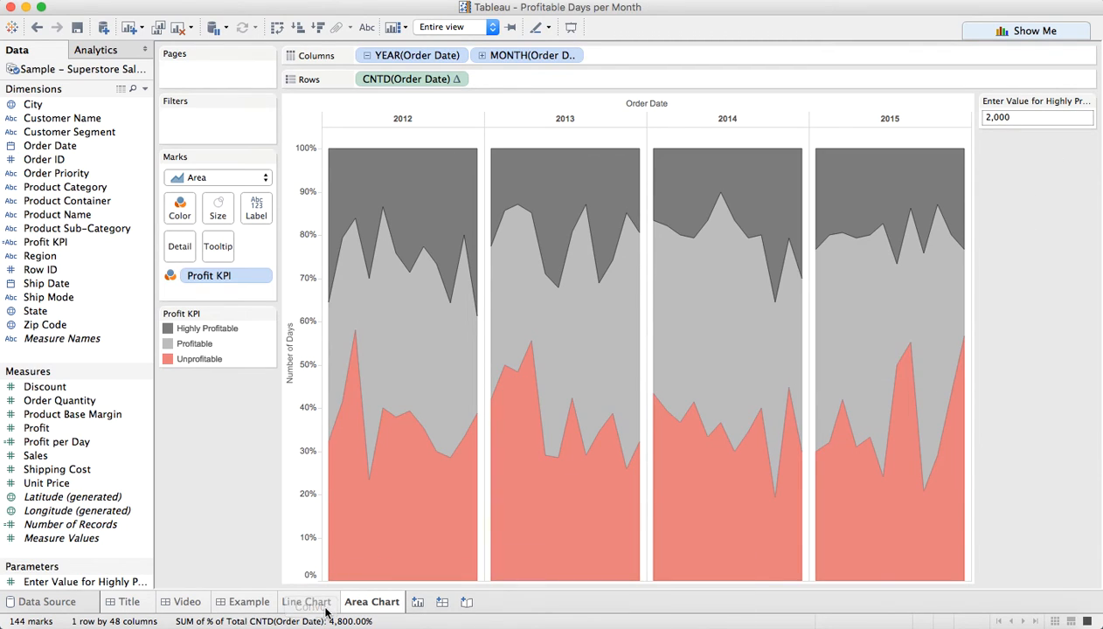
pyautogui.click(307, 601)
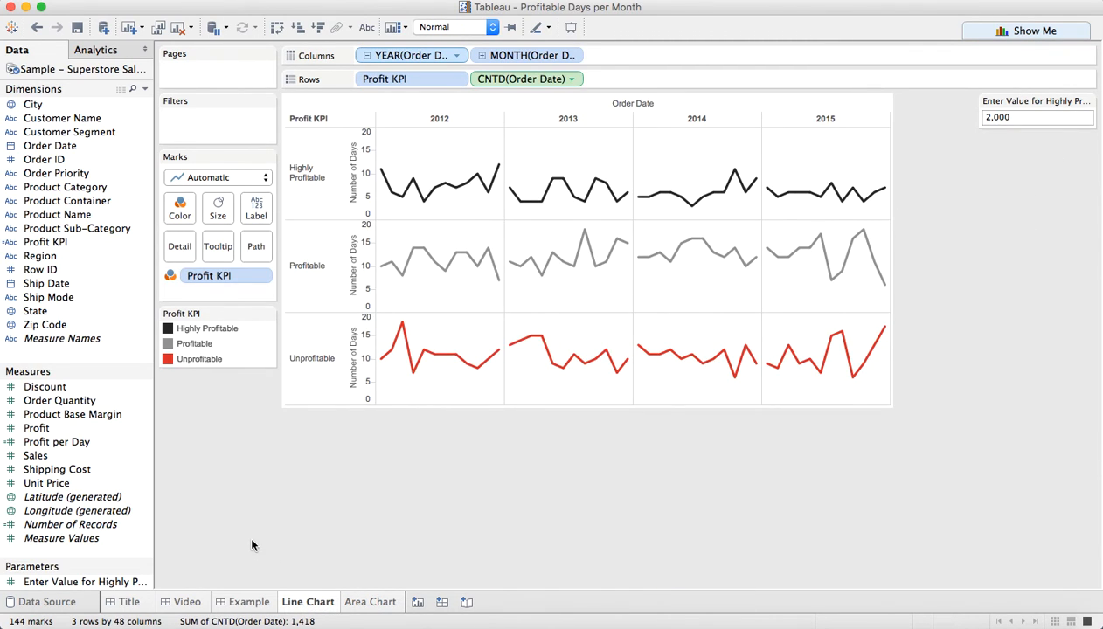